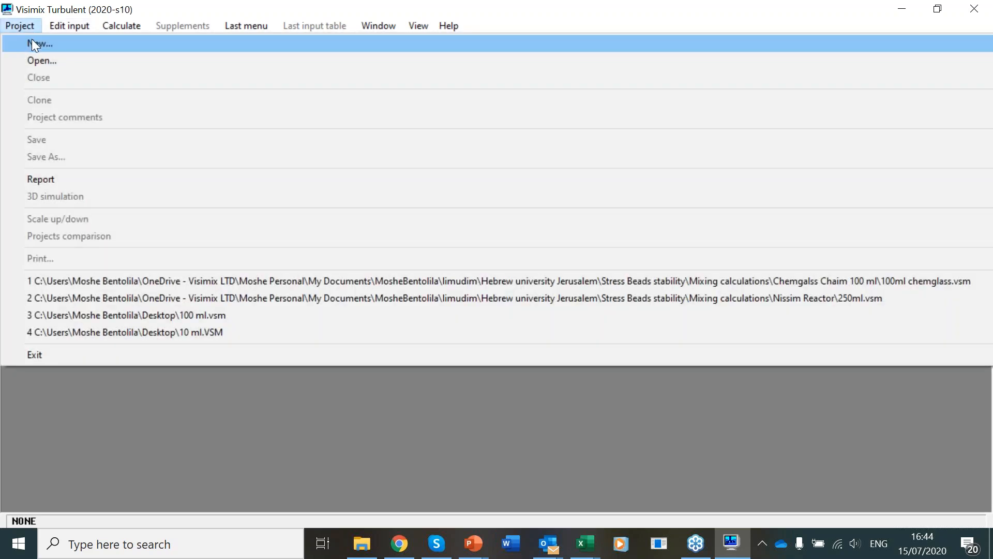
- Create a new project saved as sd on the Desktop
{"action": "left_click", "coordinate": [37, 44]}
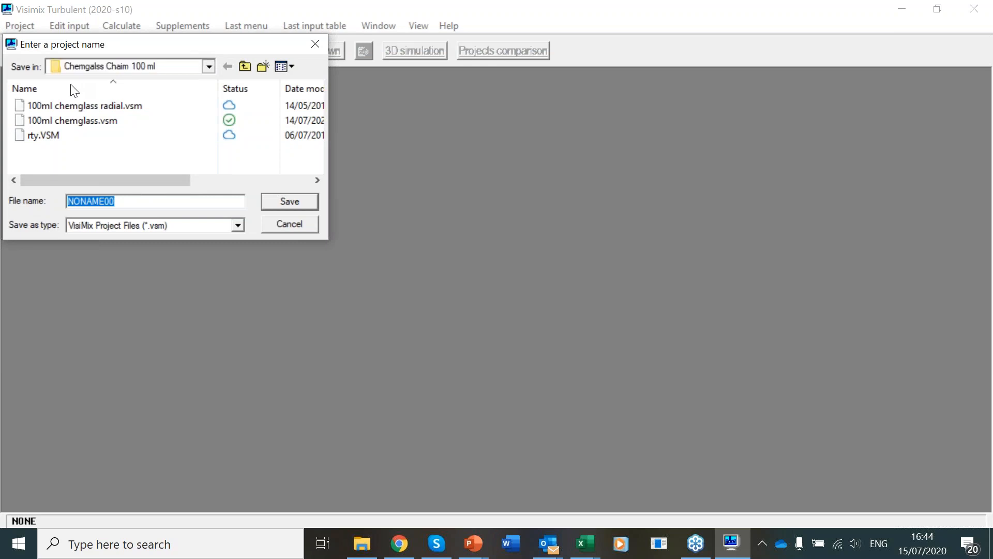
{"action": "left_click", "coordinate": [209, 66]}
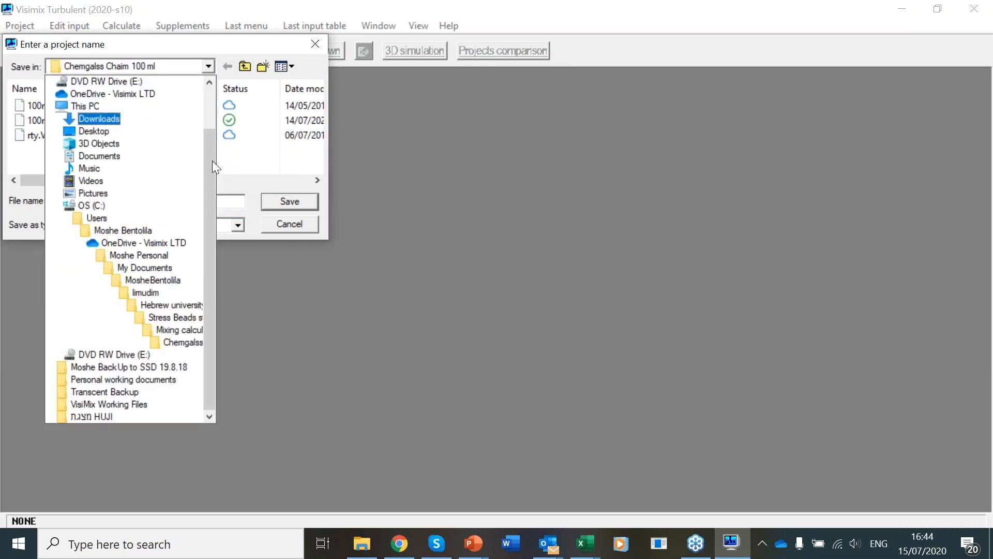
{"action": "left_click", "coordinate": [90, 131]}
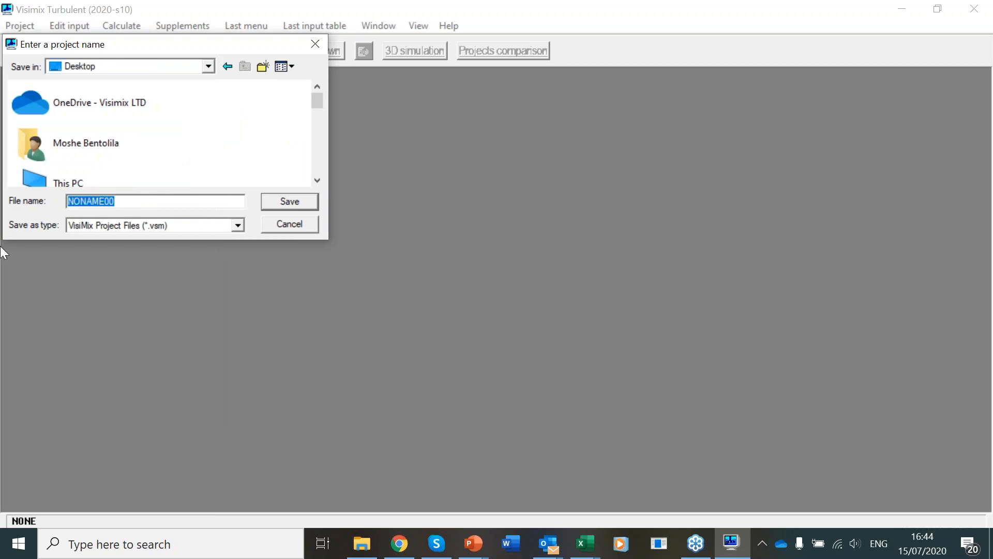
{"action": "type", "text": "sd"}
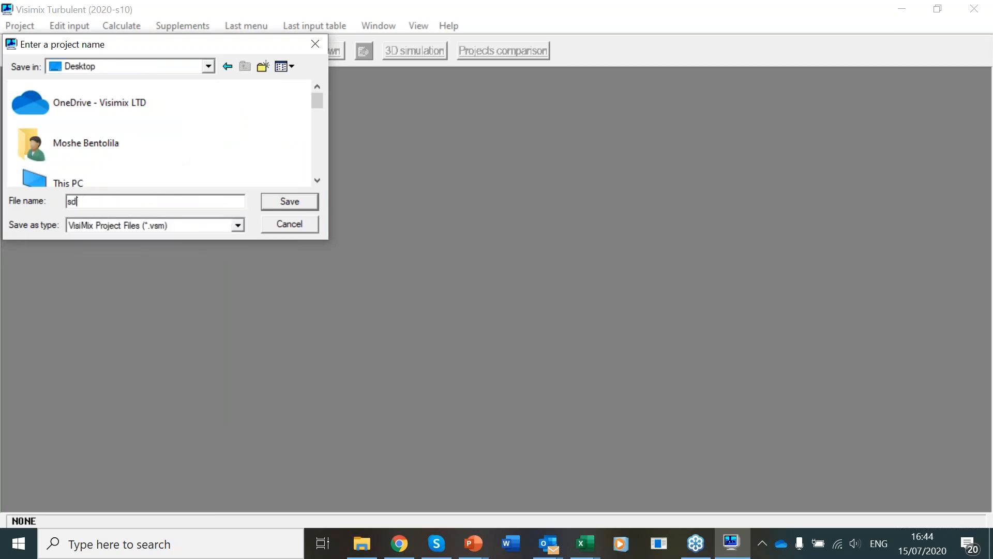
{"action": "left_click", "coordinate": [290, 201]}
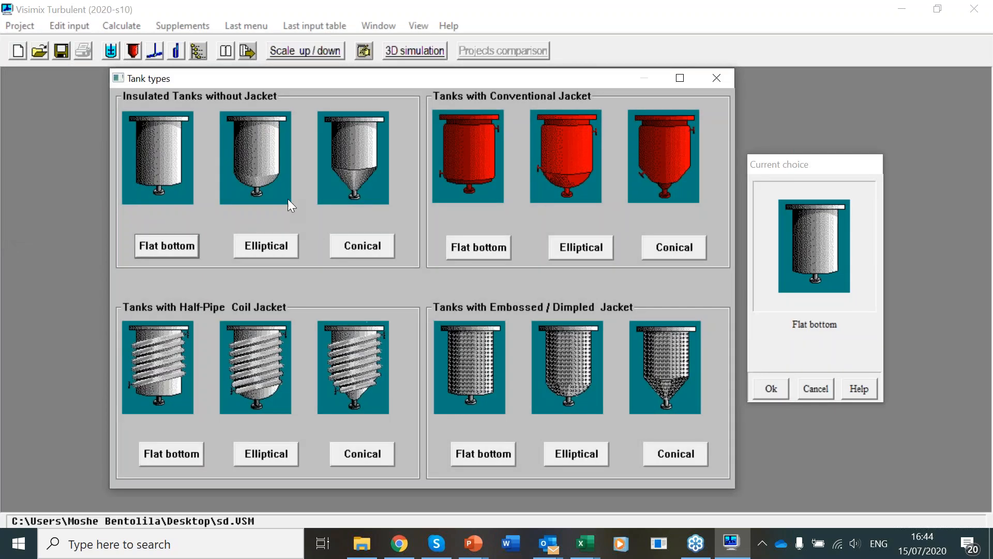
- Define an elliptical-bottom tank: 1800 mm diameter, 5200 l total volume, 4000 l media
{"action": "left_click", "coordinate": [266, 246]}
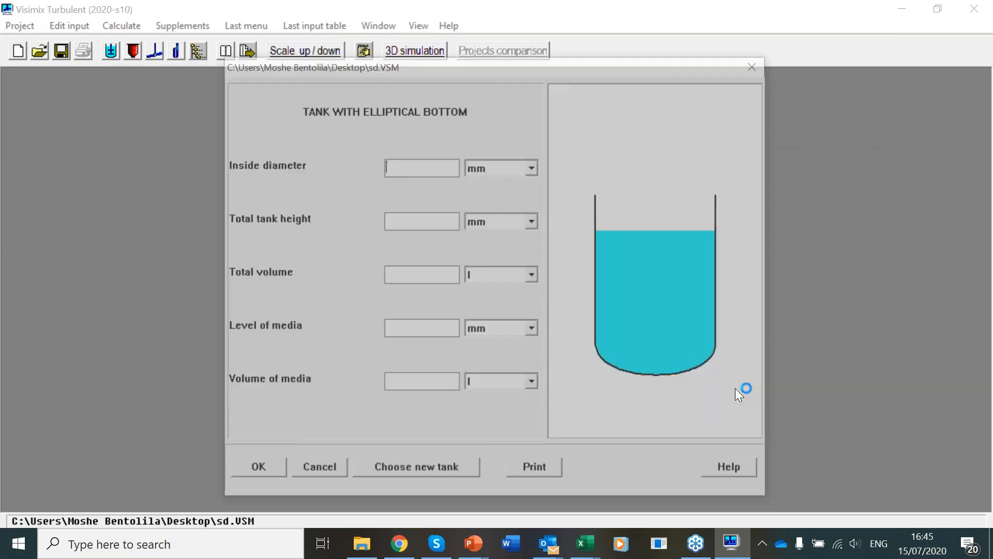
{"action": "type", "text": "1800"}
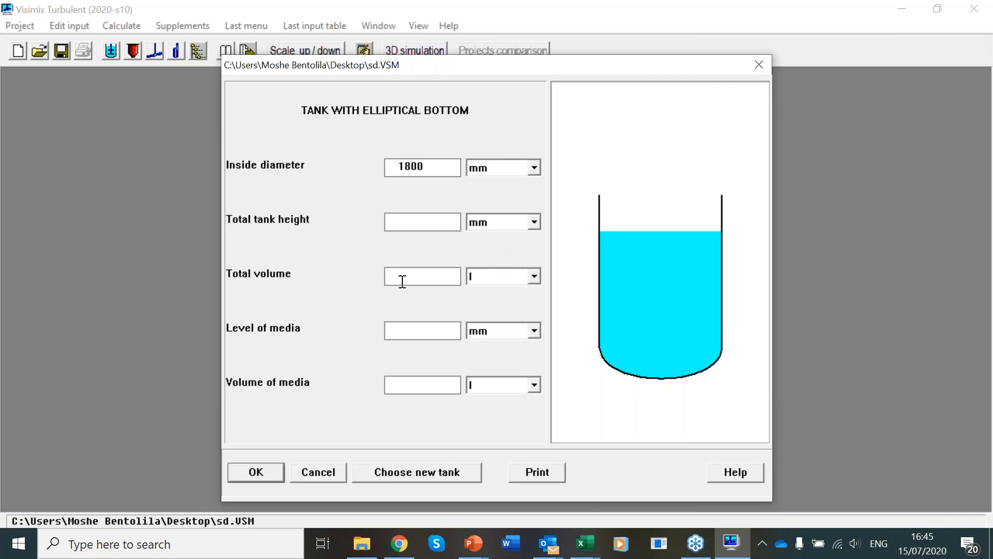
{"action": "type", "text": "5200"}
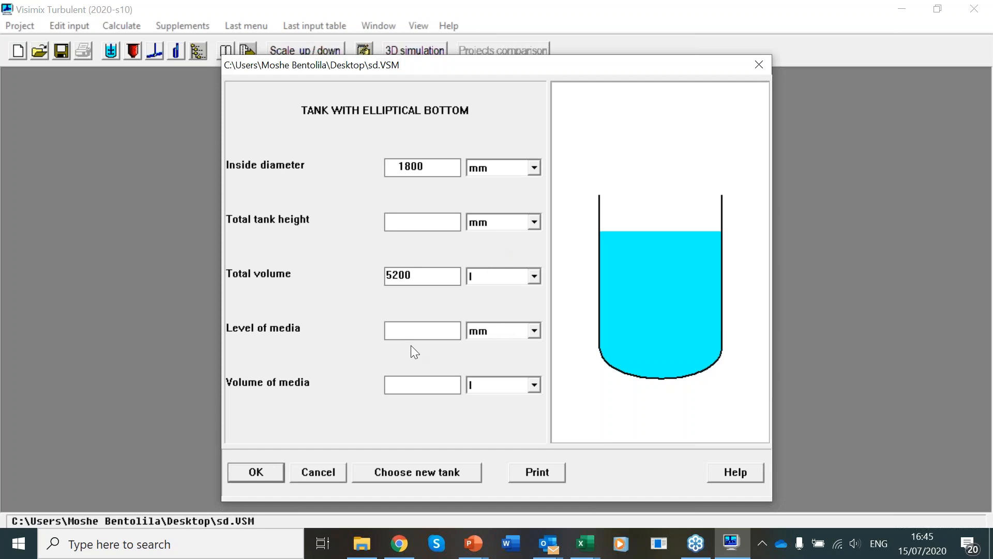
{"action": "type", "text": "4000"}
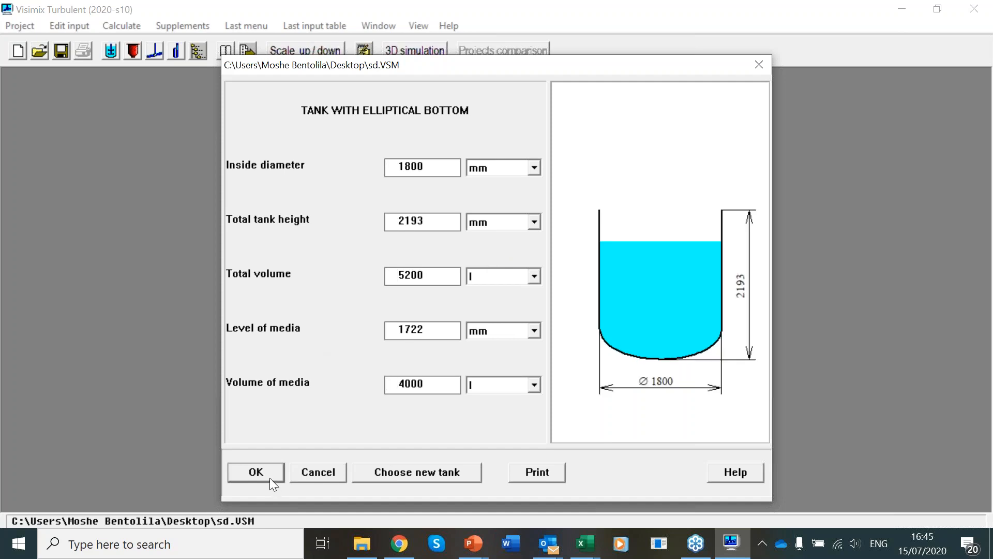
{"action": "left_click", "coordinate": [255, 472]}
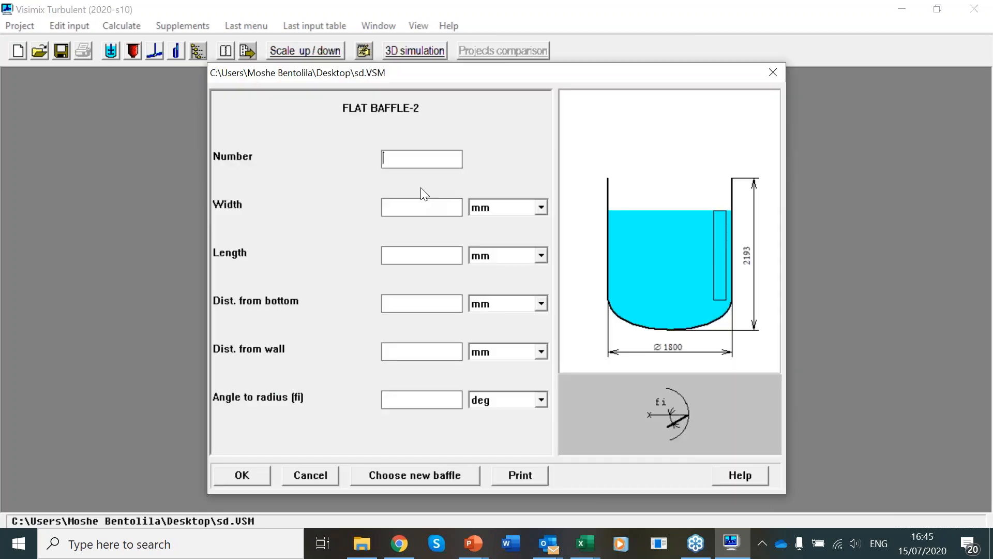
- Enter four flat baffles 160 mm wide, 1743 mm long, 450 mm from bottom, 50 mm from wall, angle 0
{"action": "type", "text": "4"}
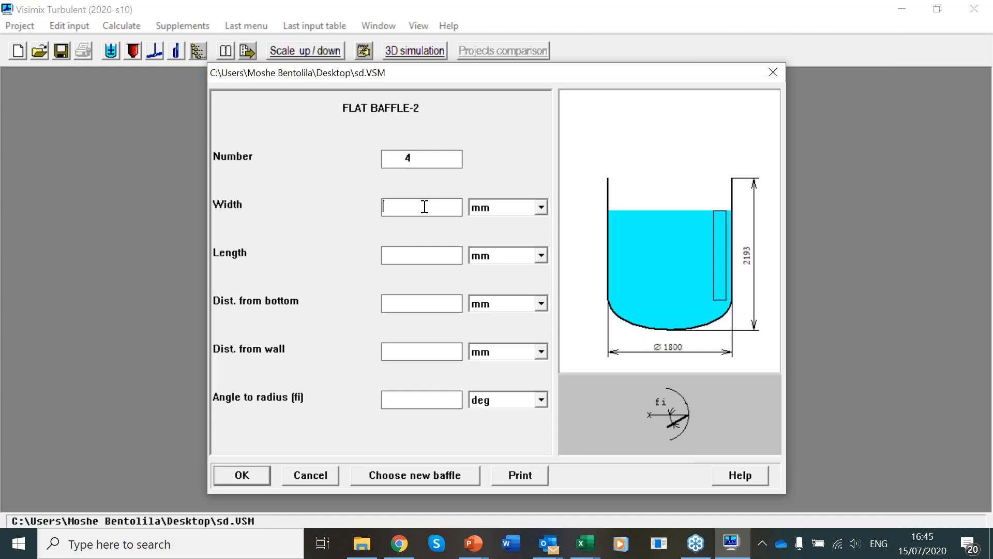
{"action": "type", "text": "160"}
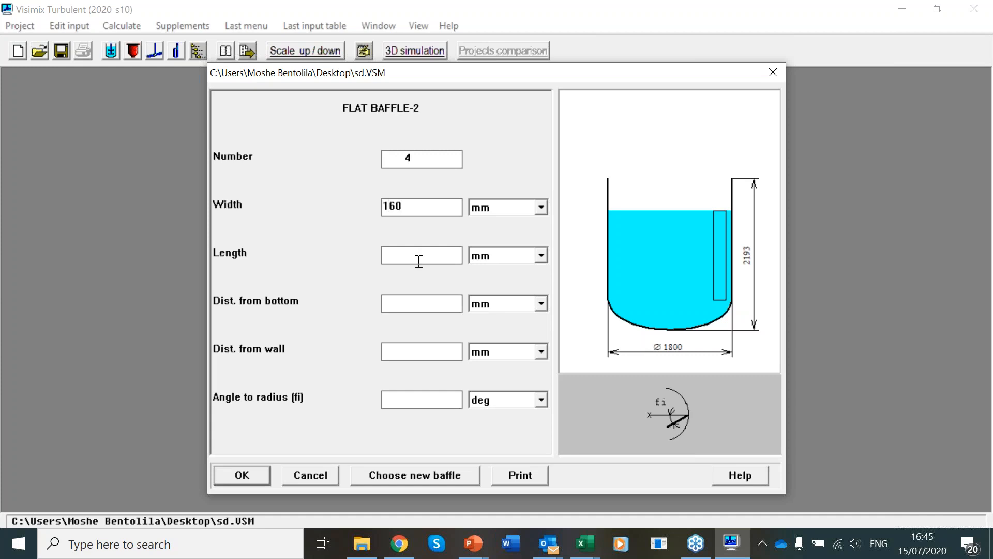
{"action": "type", "text": "2193"}
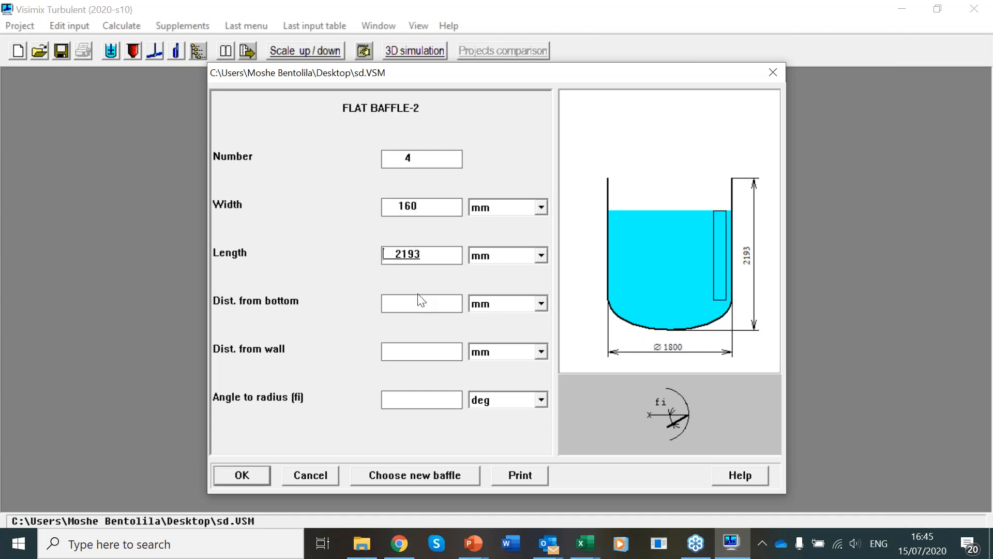
{"action": "type", "text": "450"}
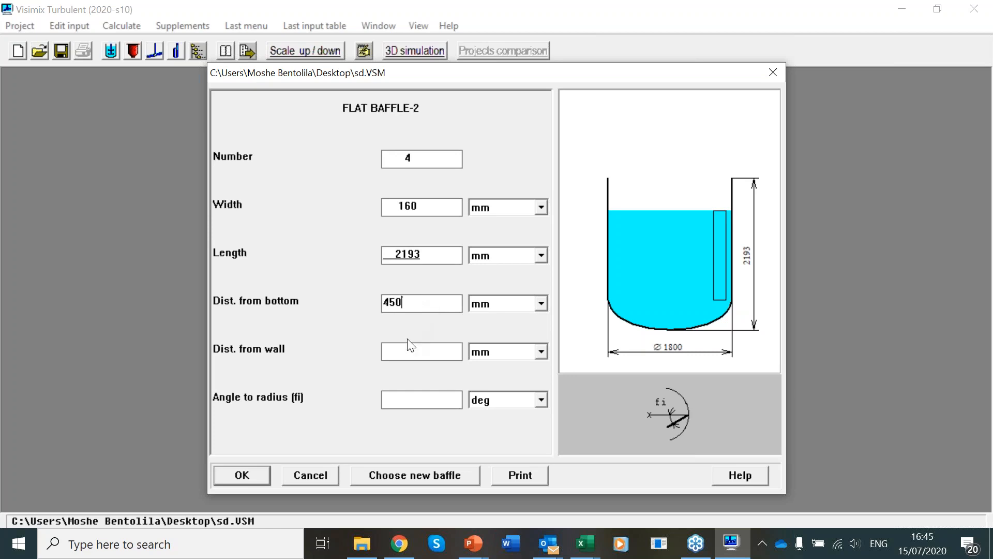
{"action": "type", "text": "1743"}
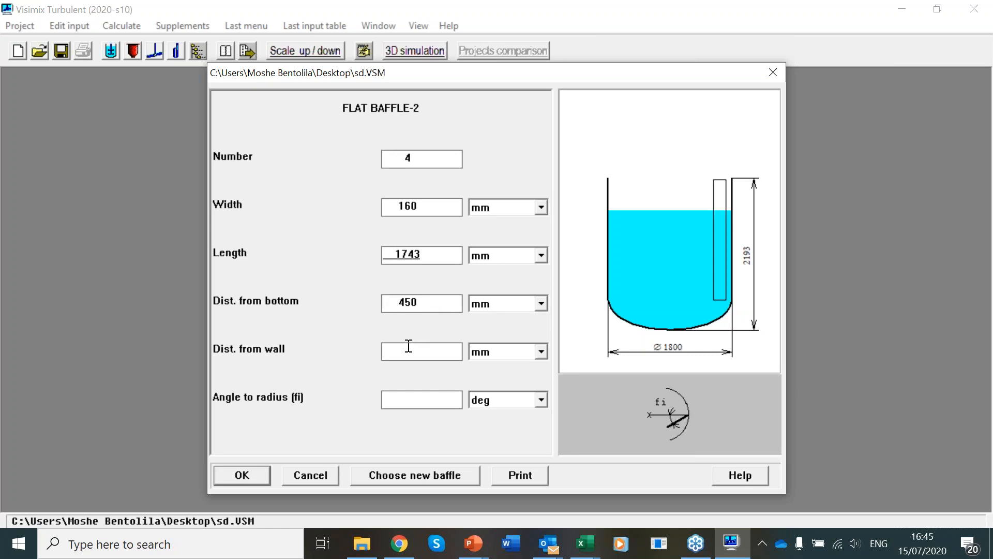
{"action": "type", "text": "50"}
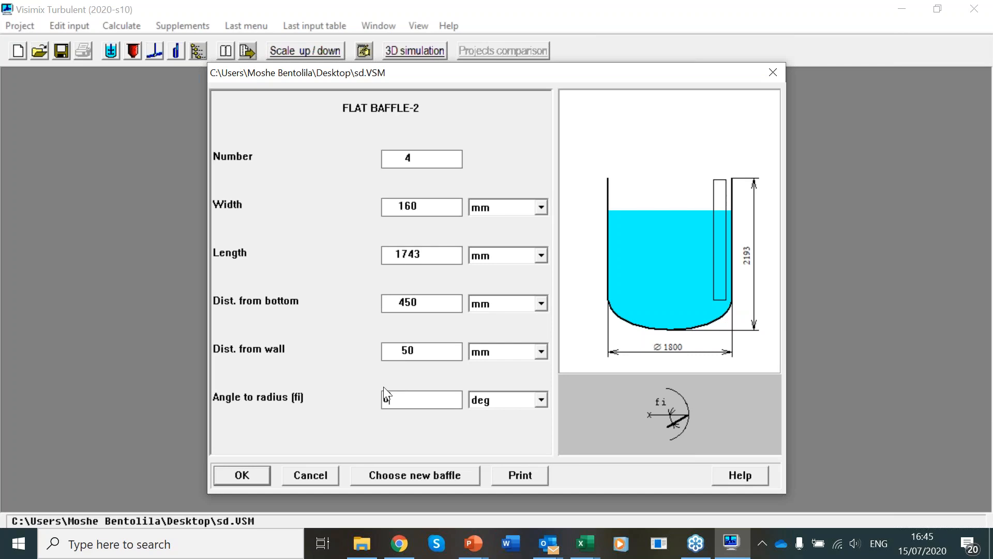
{"action": "type", "text": "0"}
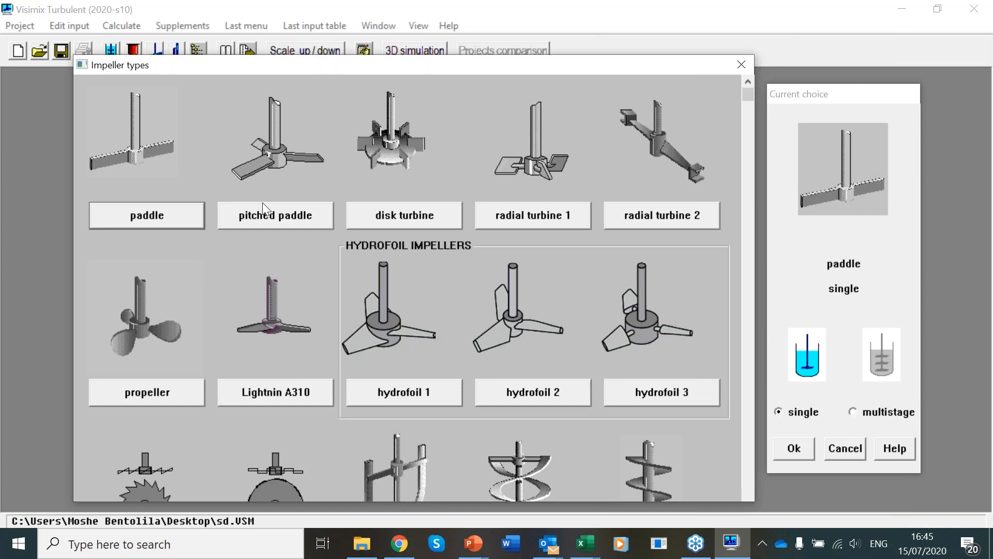
{"action": "mouse_move", "coordinate": [273, 222]}
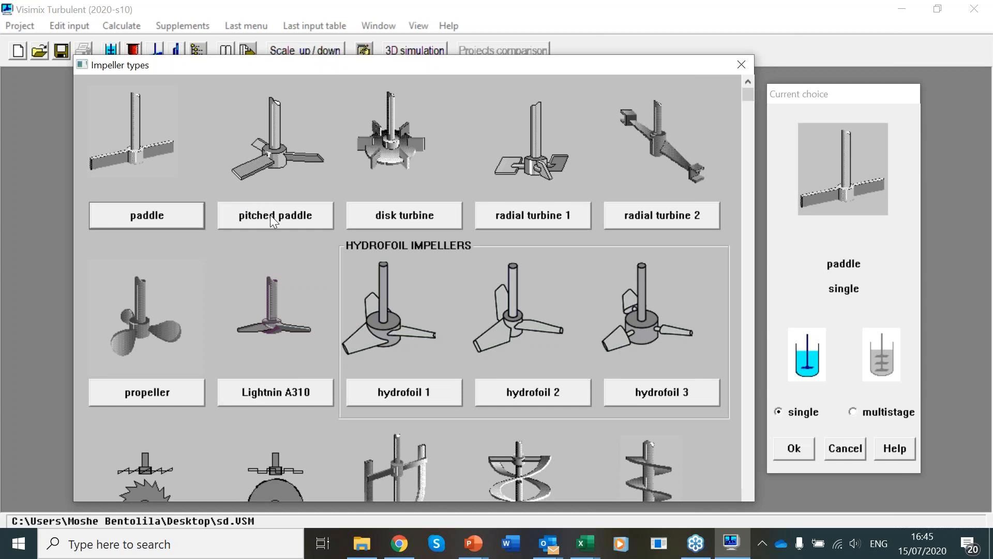
- Choose a single pitched paddle impeller
{"action": "left_click", "coordinate": [276, 216]}
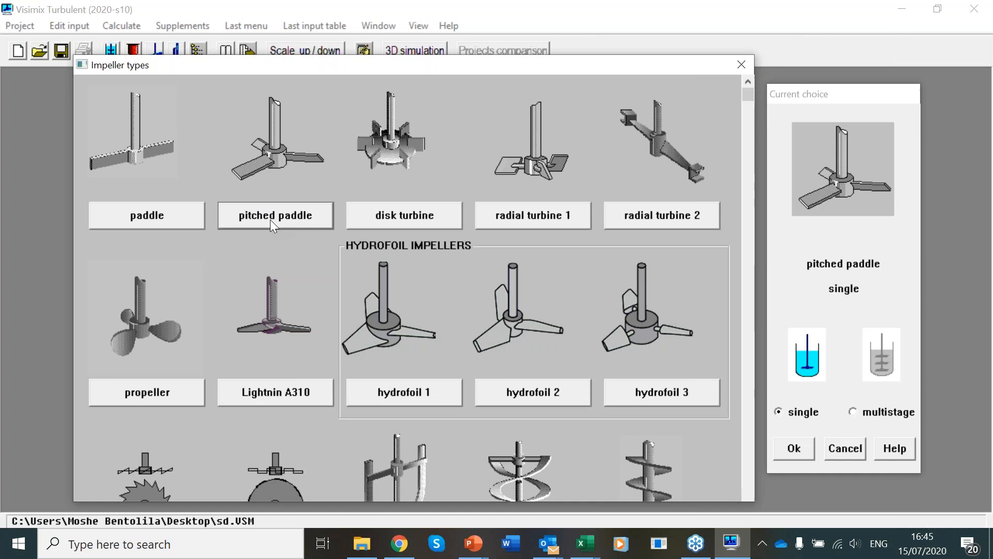
{"action": "mouse_move", "coordinate": [802, 454]}
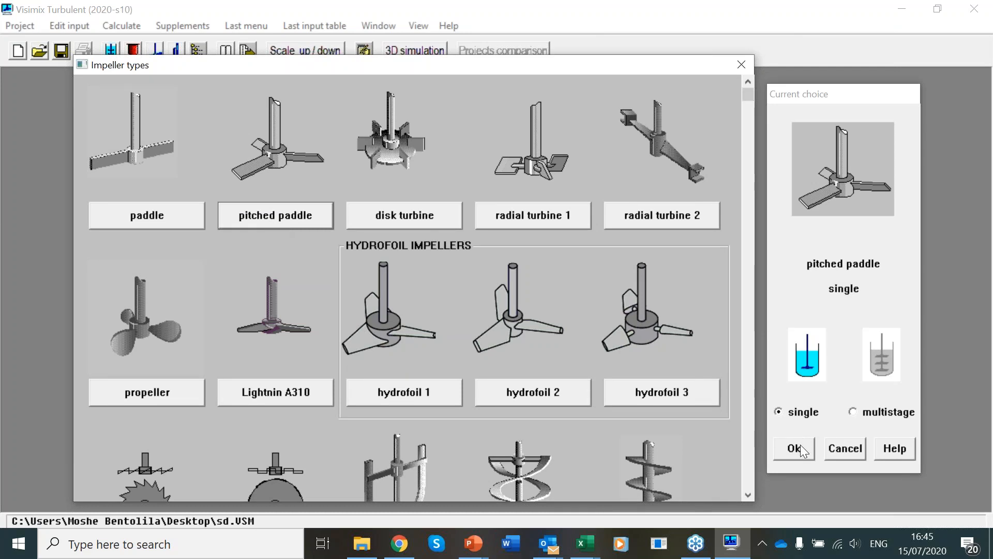
{"action": "left_click", "coordinate": [794, 448]}
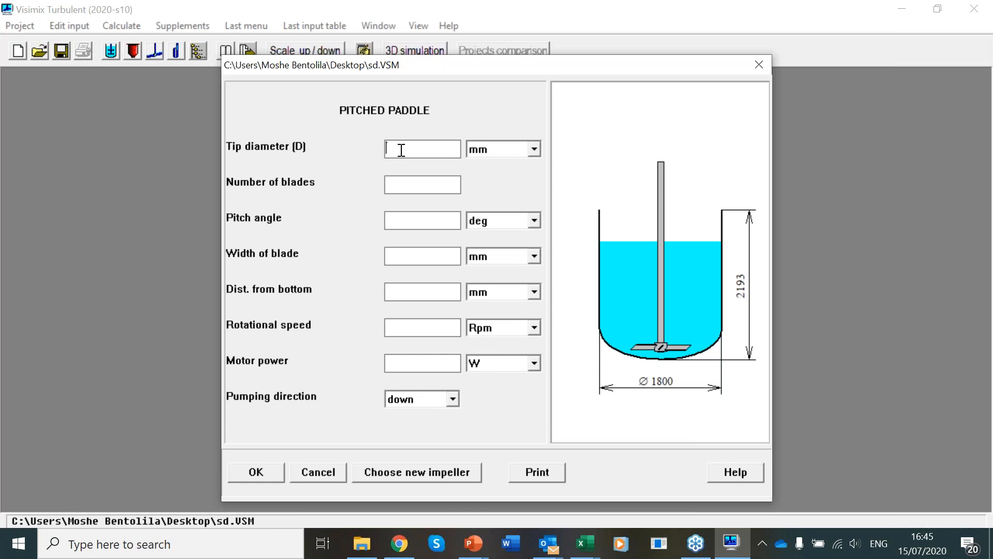
- Give the paddle 800 mm tip diameter, four 45° blades 120 mm wide, 450 mm clearance, 120 rpm, 7500 W
{"action": "type", "text": "8"}
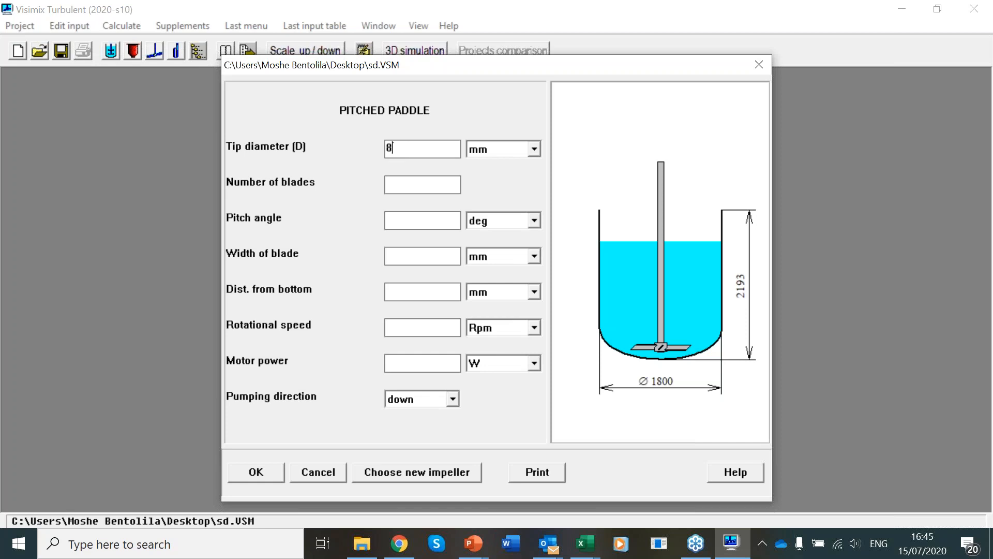
{"action": "type", "text": "4"}
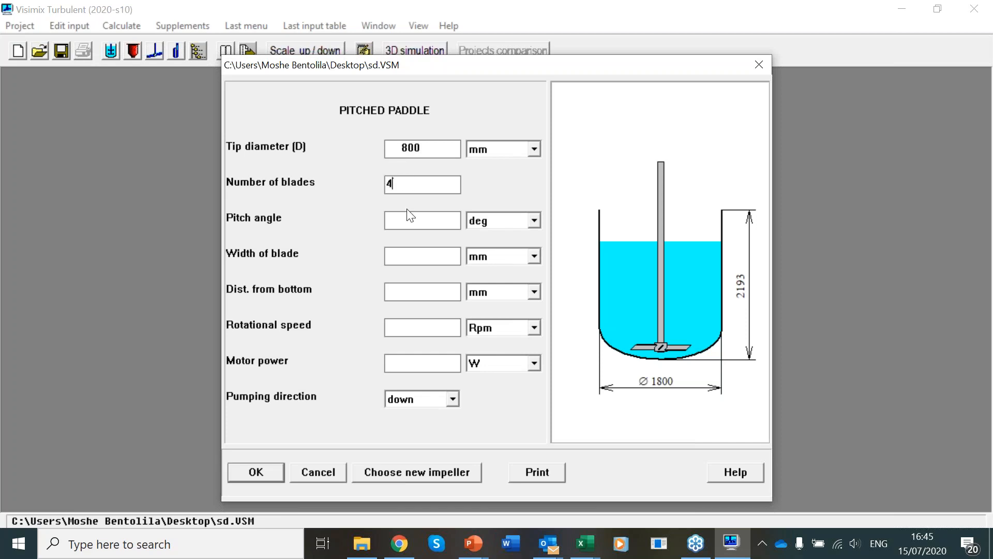
{"action": "type", "text": "45"}
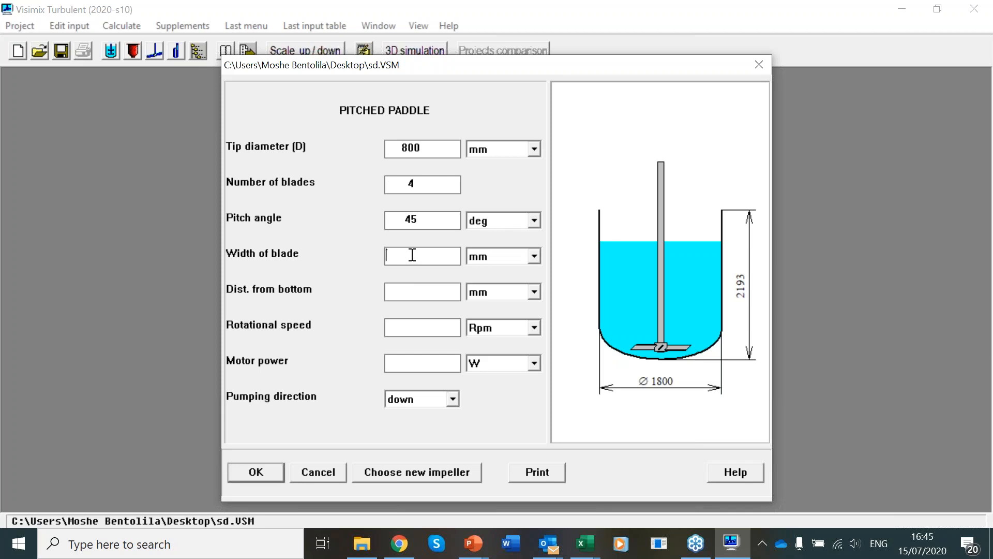
{"action": "type", "text": "1"}
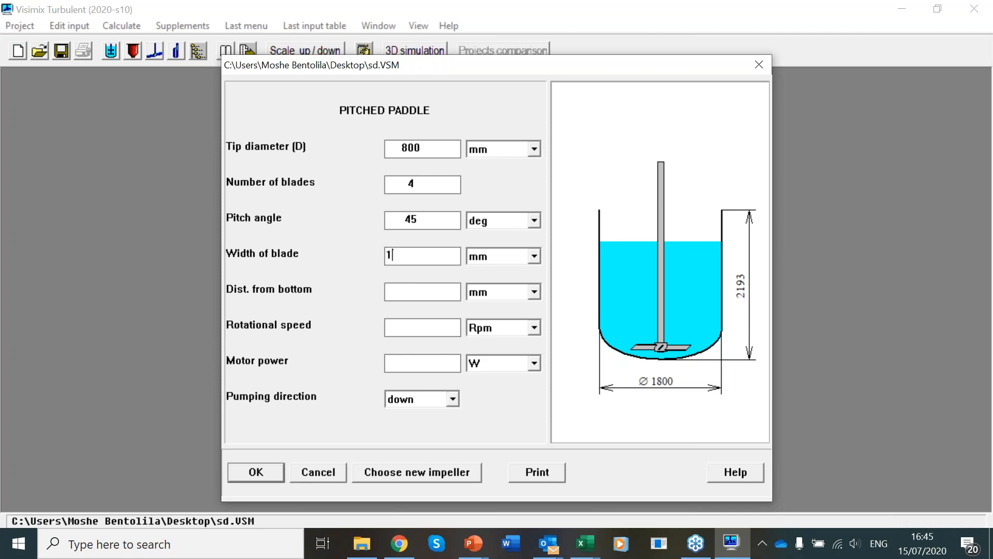
{"action": "type", "text": "20"}
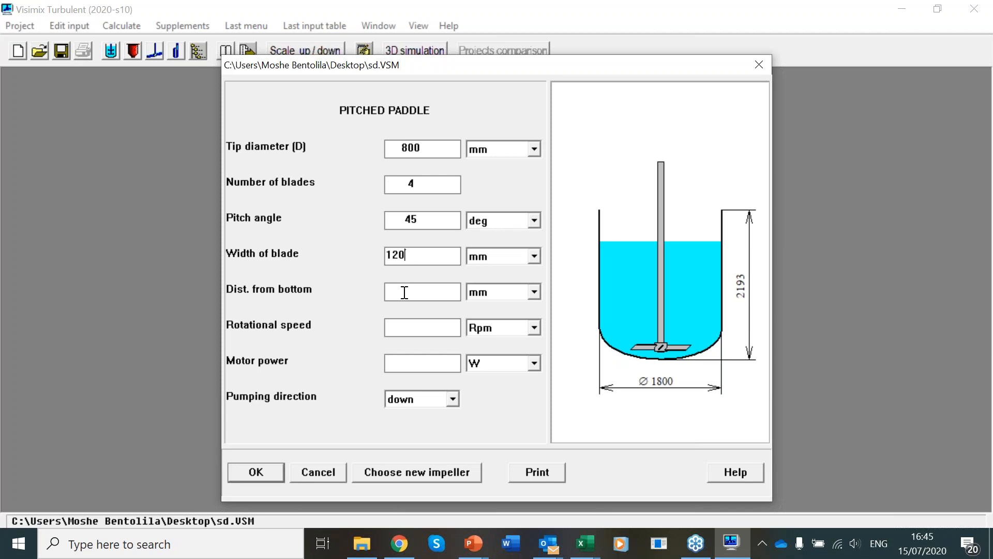
{"action": "type", "text": "450"}
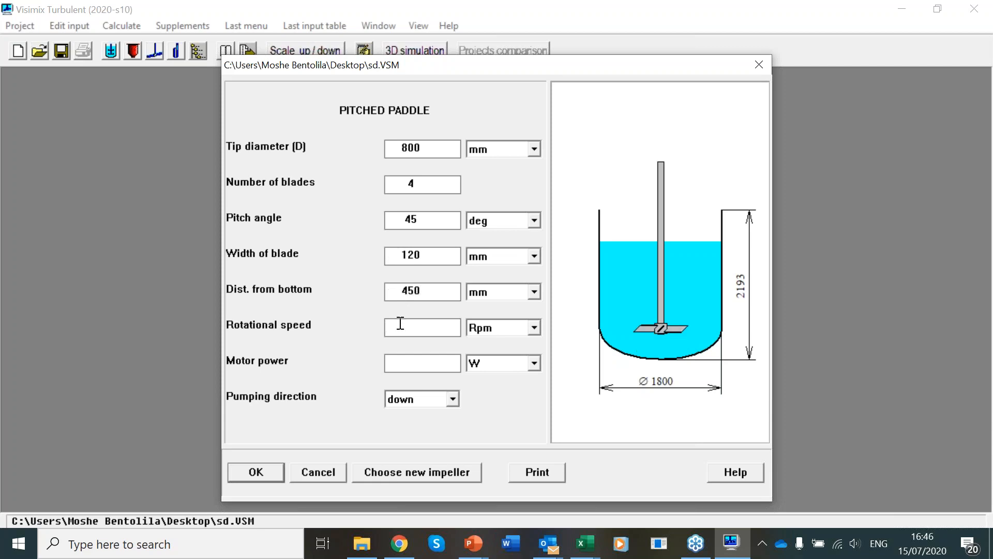
{"action": "type", "text": "120"}
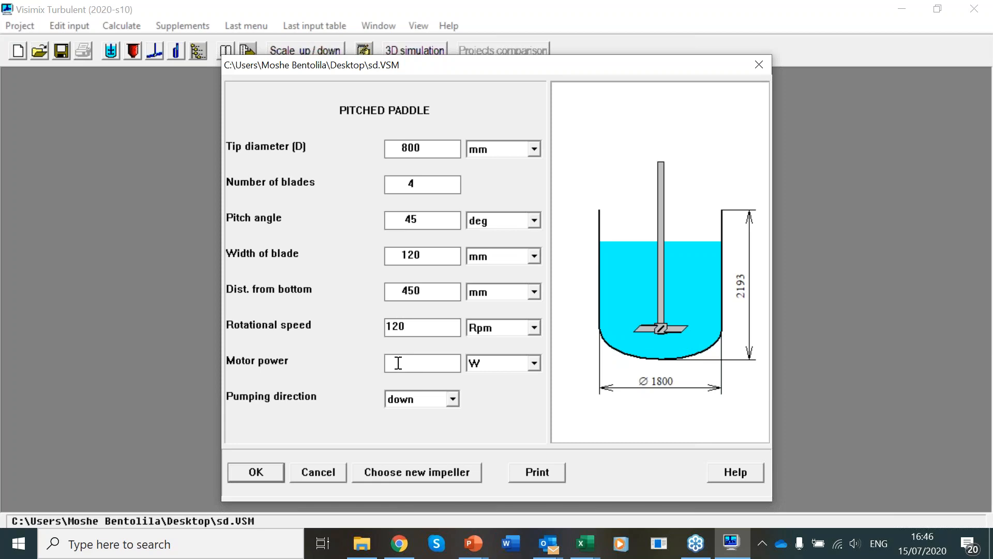
{"action": "type", "text": "7500"}
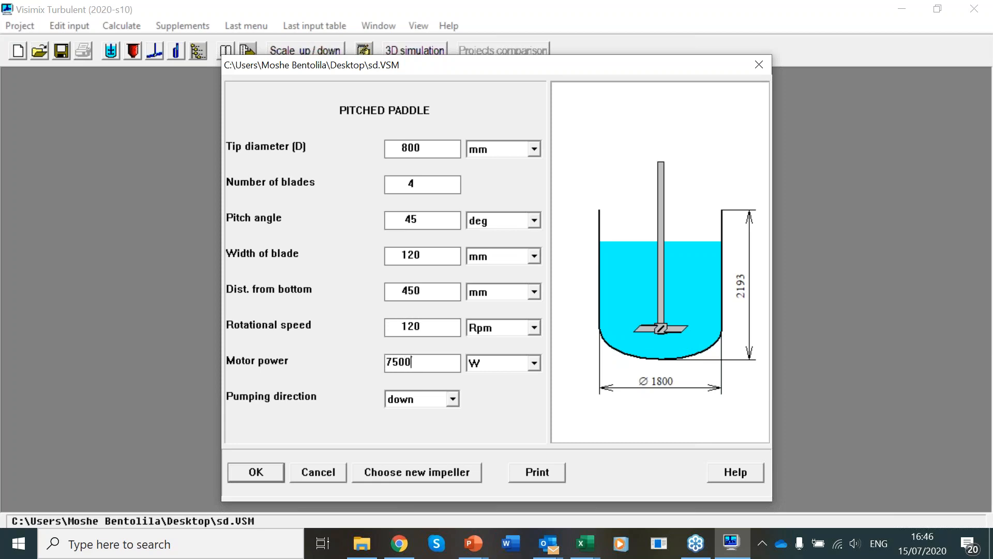
- Accept the impeller and enter Newtonian media with average density 1000 kg/cub.m
{"action": "left_click", "coordinate": [255, 472]}
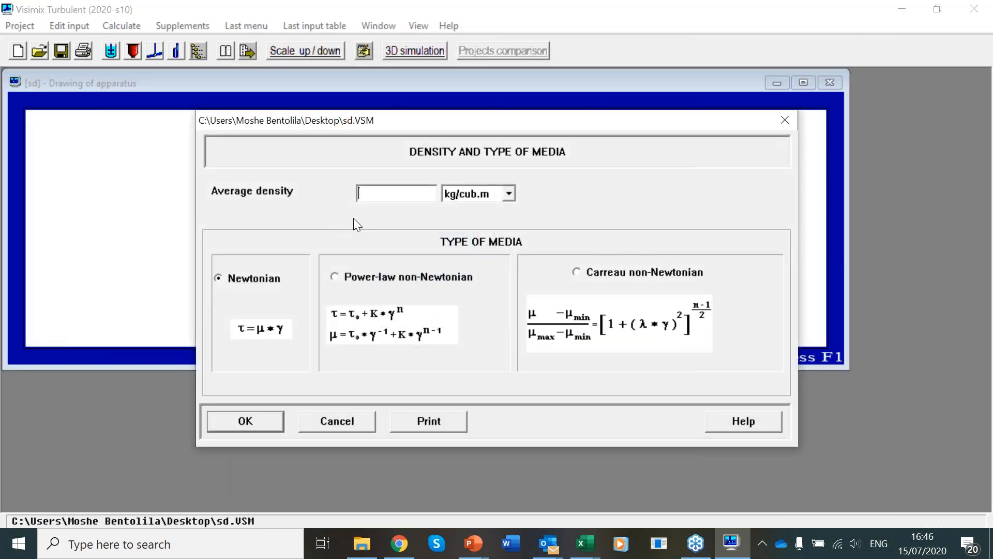
{"action": "type", "text": "1000"}
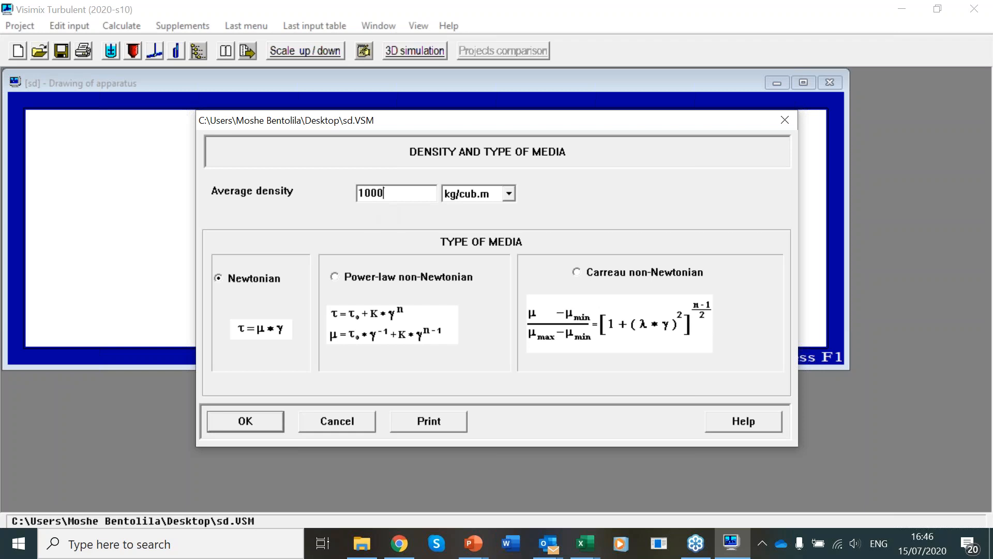
{"action": "left_click", "coordinate": [244, 421]}
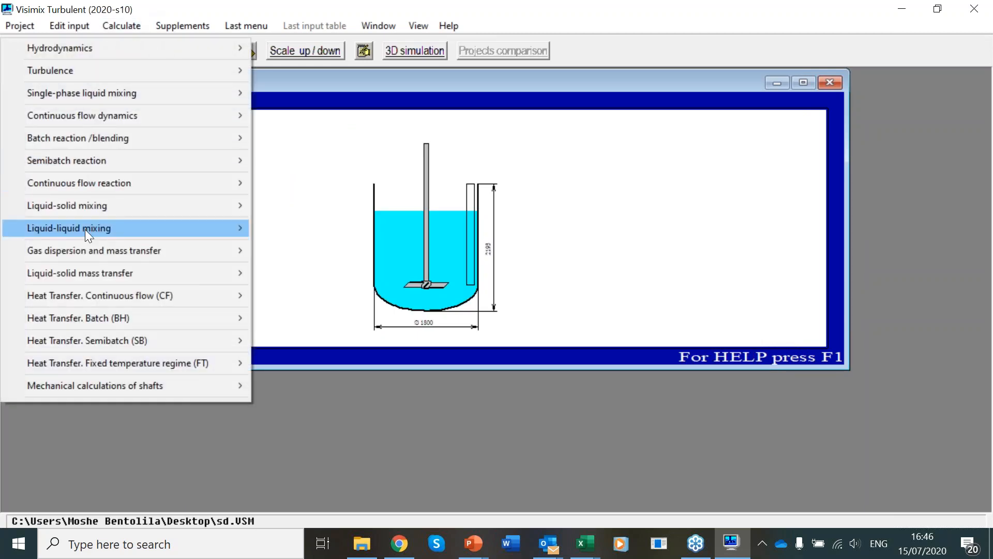
- Enter 1 cP viscosity, 100 kg/cub.m solids of density 1500, 100–200 micron particles, keeping former media properties
{"action": "left_click", "coordinate": [69, 228]}
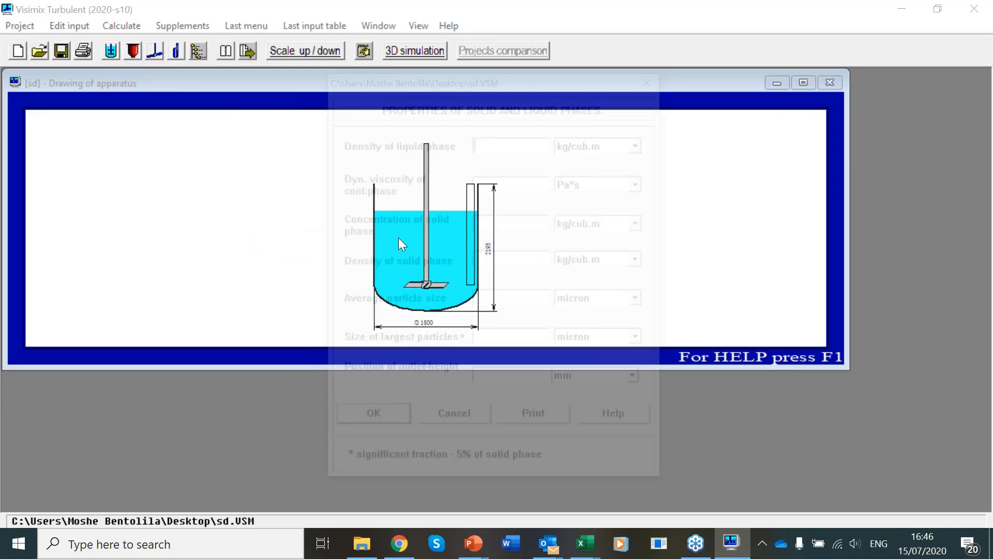
{"action": "type", "text": "1000"}
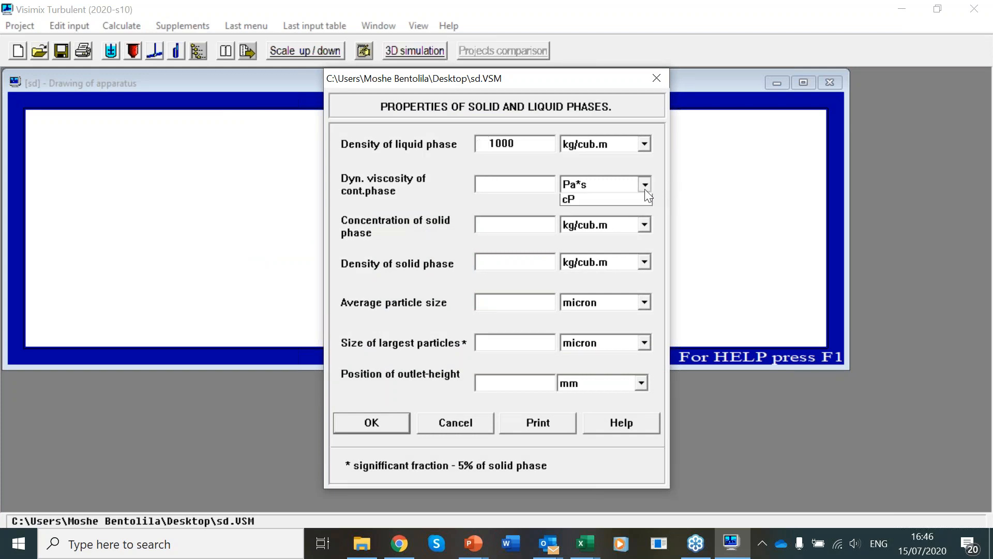
{"action": "left_click", "coordinate": [567, 200]}
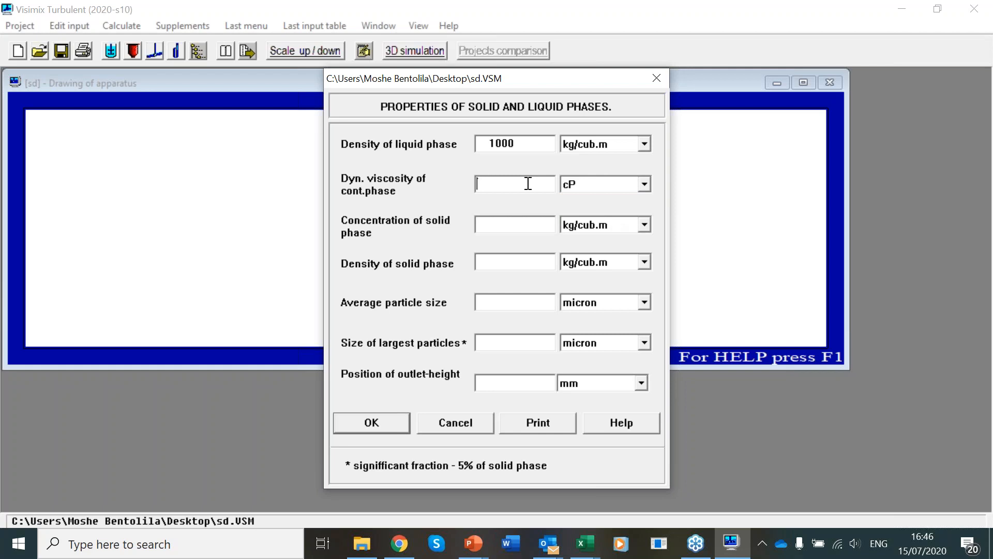
{"action": "type", "text": "1"}
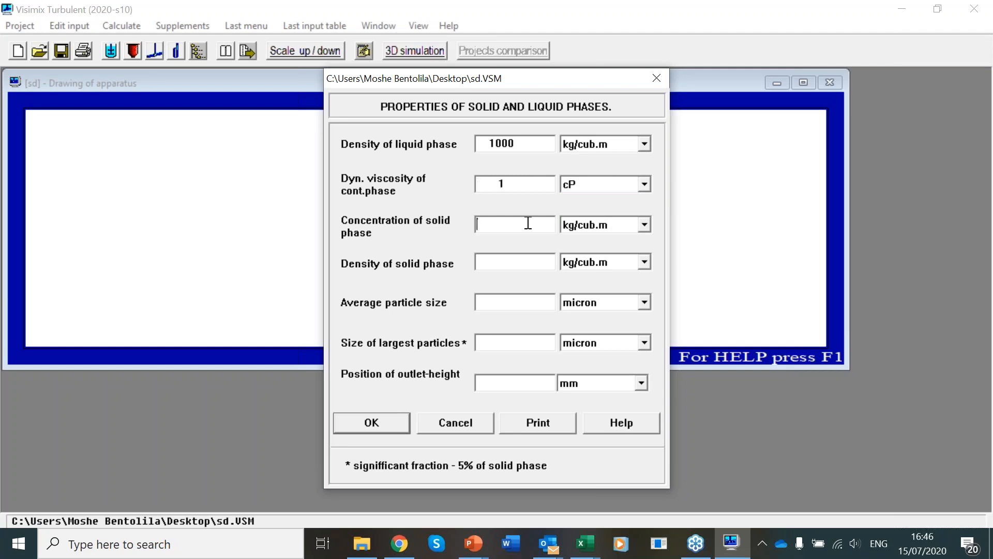
{"action": "type", "text": "100"}
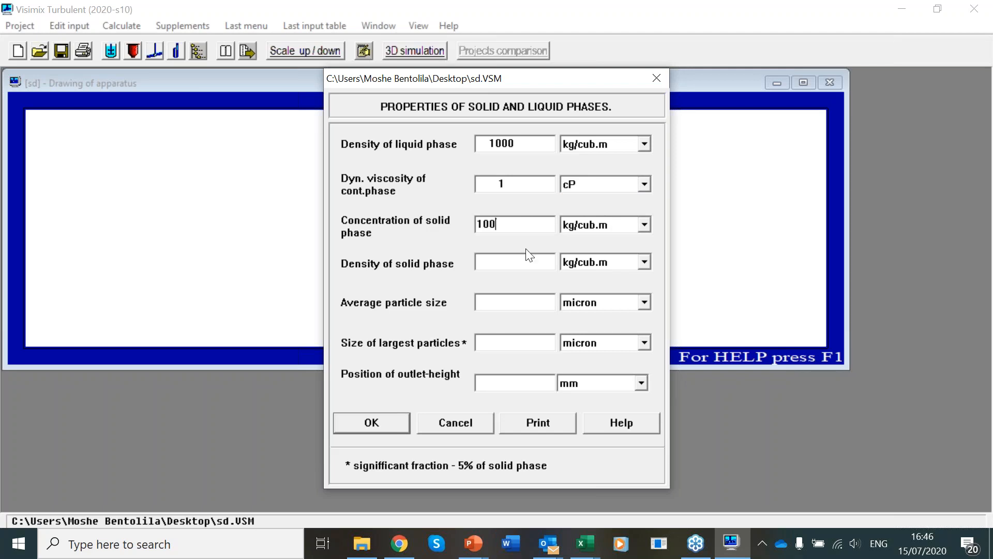
{"action": "type", "text": "1"}
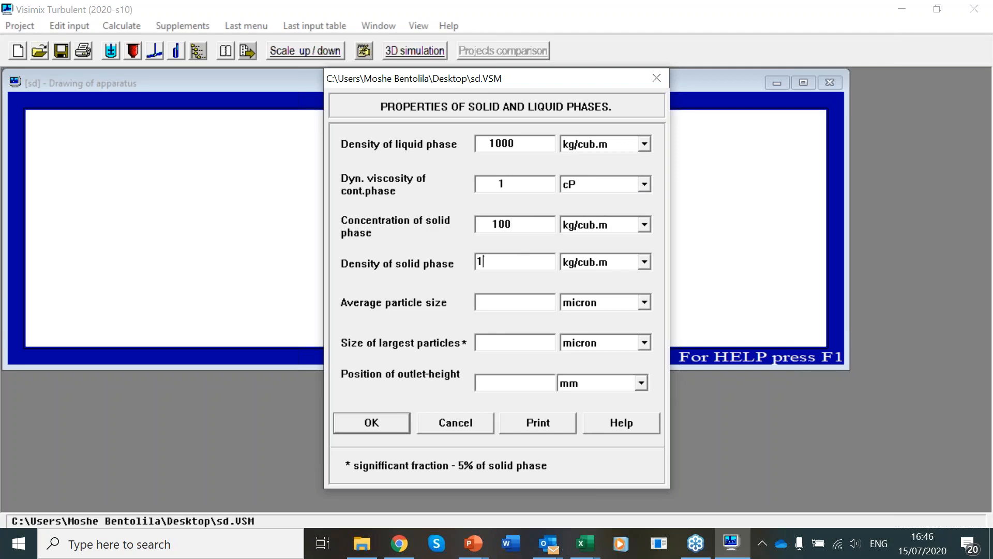
{"action": "type", "text": "500"}
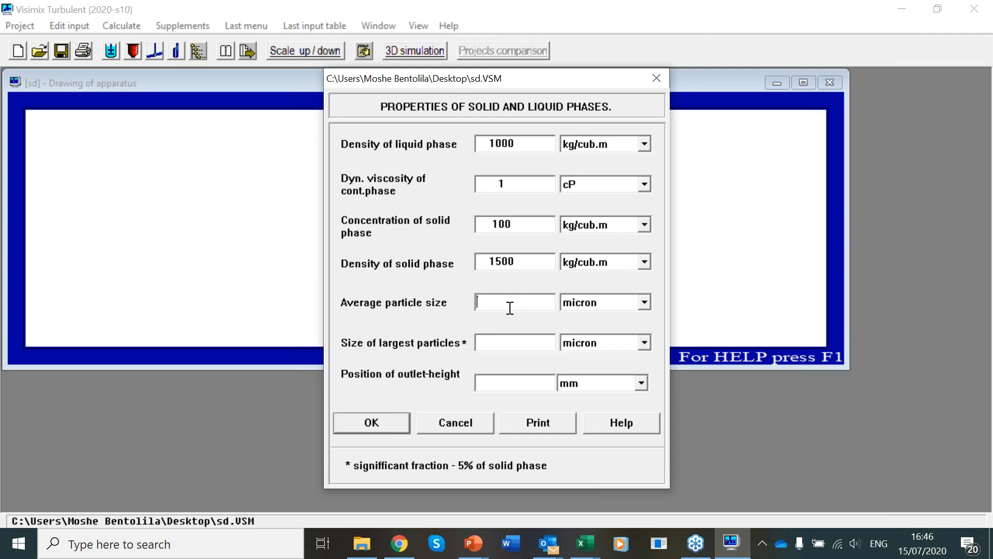
{"action": "type", "text": "1"}
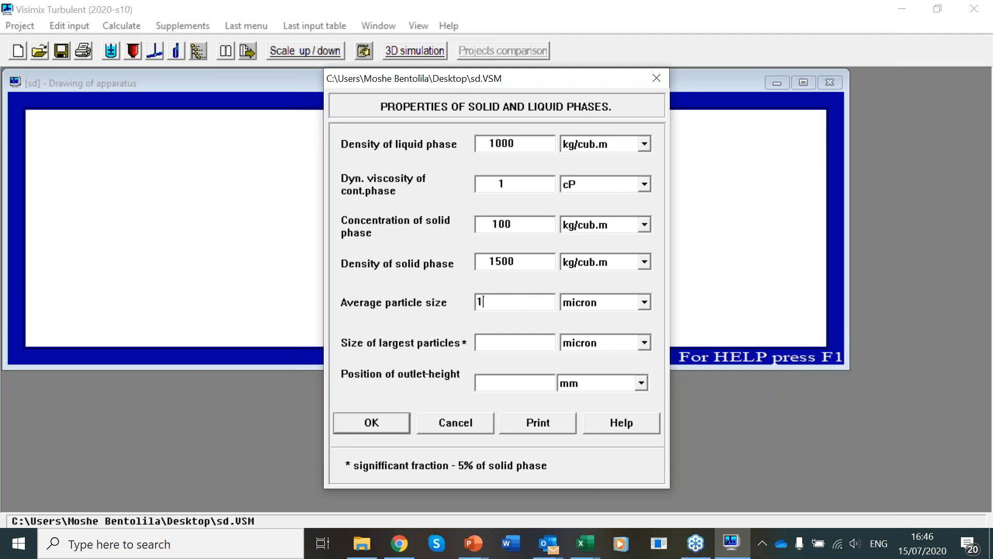
{"action": "type", "text": "200"}
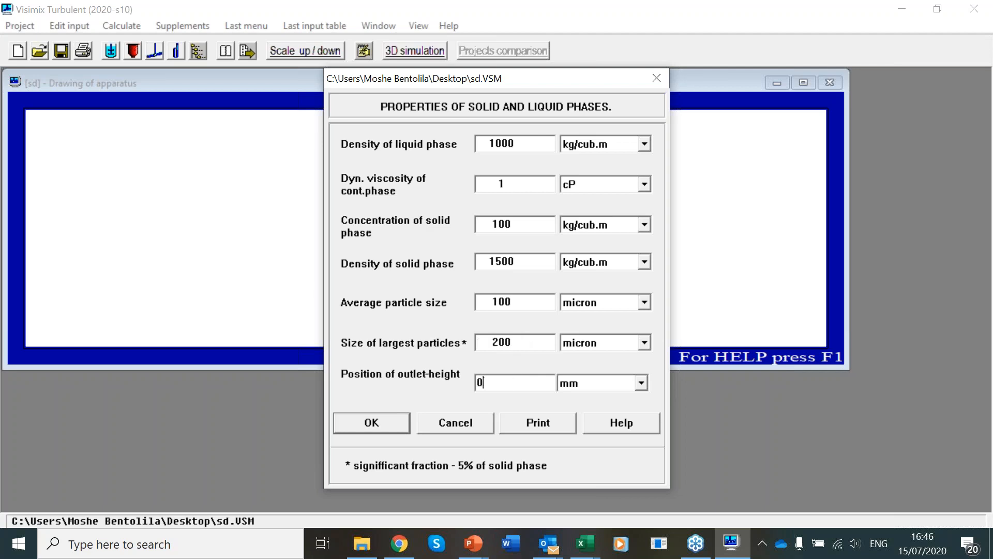
{"action": "left_click", "coordinate": [372, 422]}
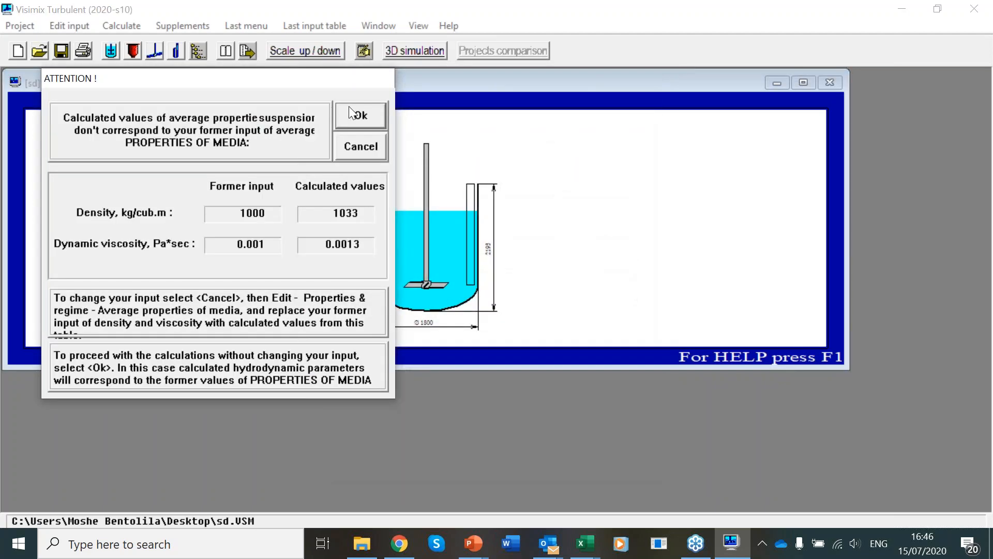
{"action": "left_click", "coordinate": [360, 115]}
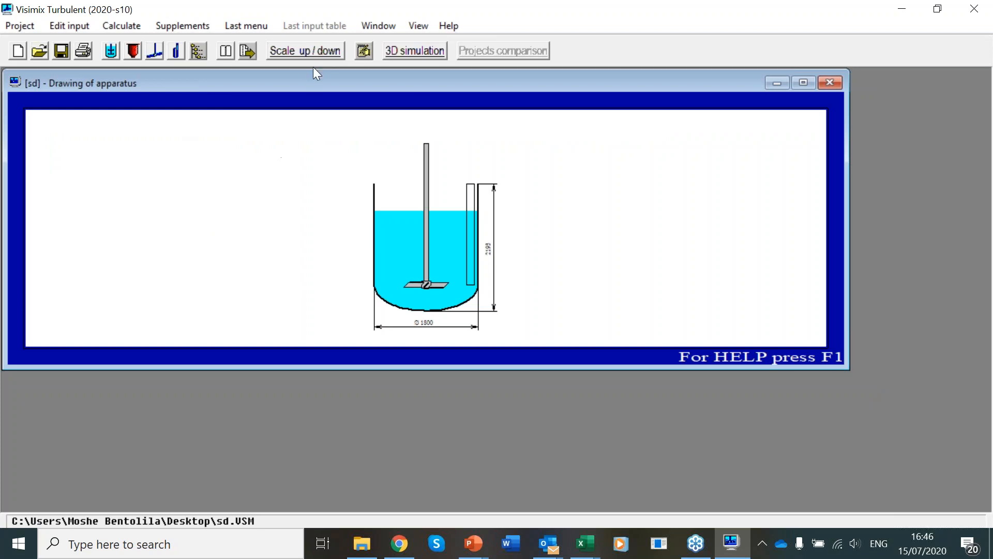
- Start a scale up/down study with a 0.002 cub.m target tank volume
{"action": "left_click", "coordinate": [305, 50]}
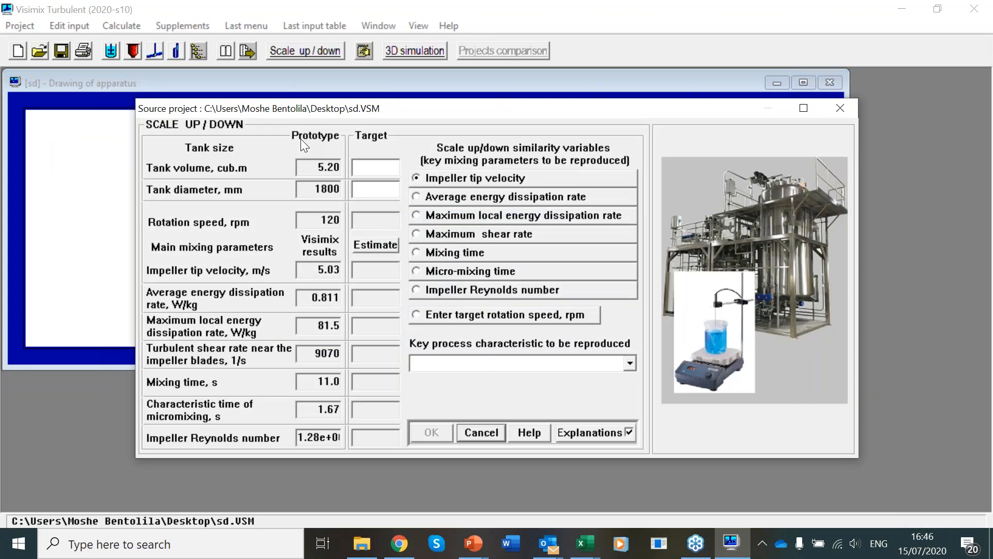
{"action": "mouse_move", "coordinate": [361, 151]}
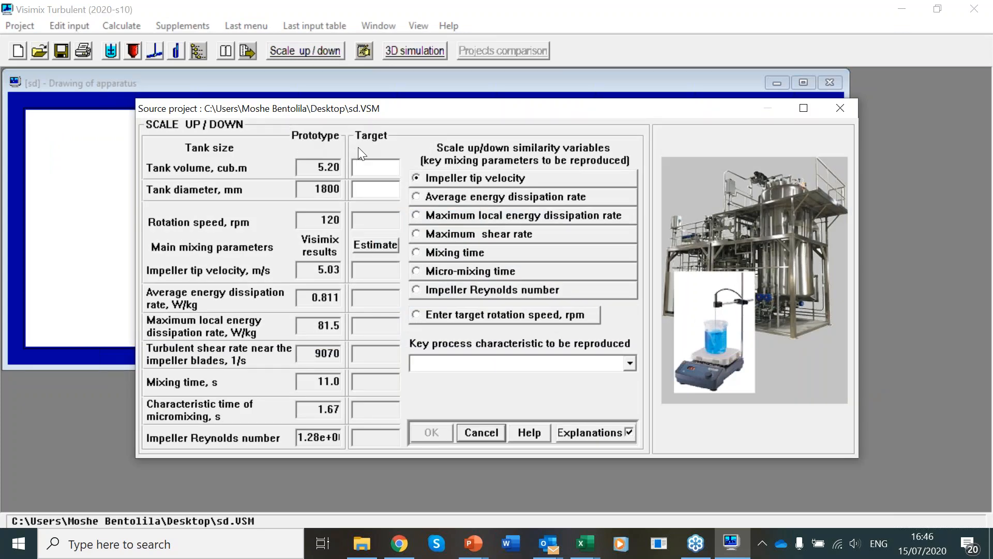
{"action": "type", "text": "0"}
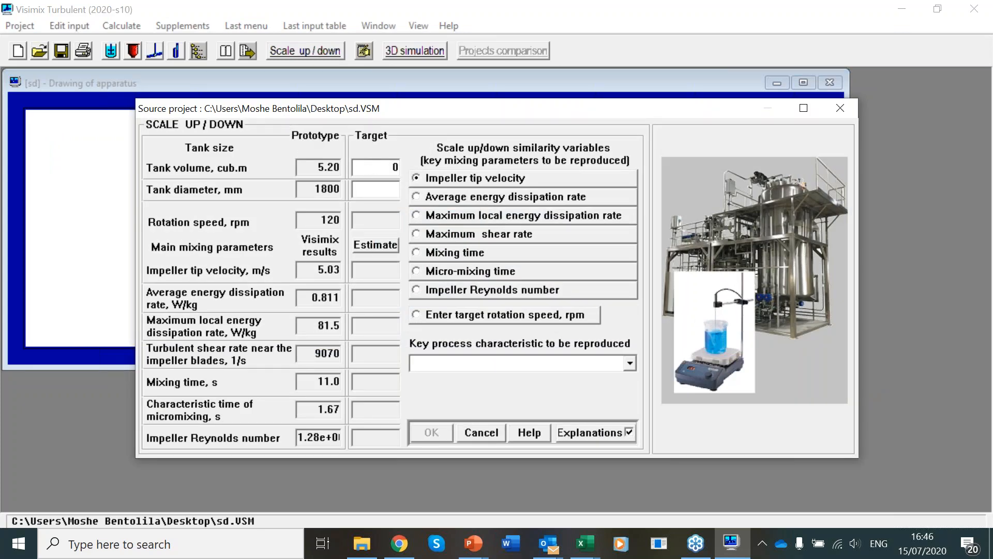
{"action": "left_click", "coordinate": [377, 166]}
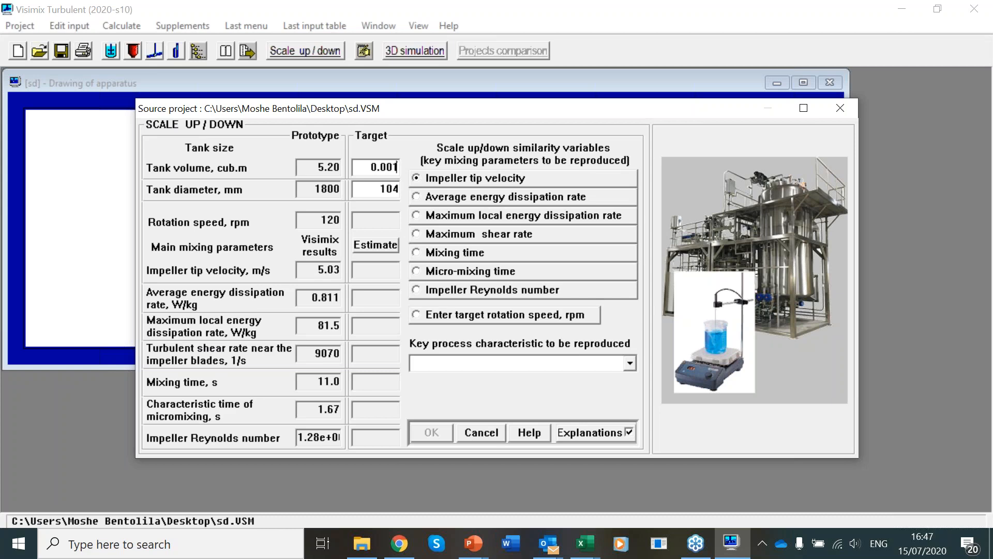
{"action": "mouse_move", "coordinate": [395, 122]}
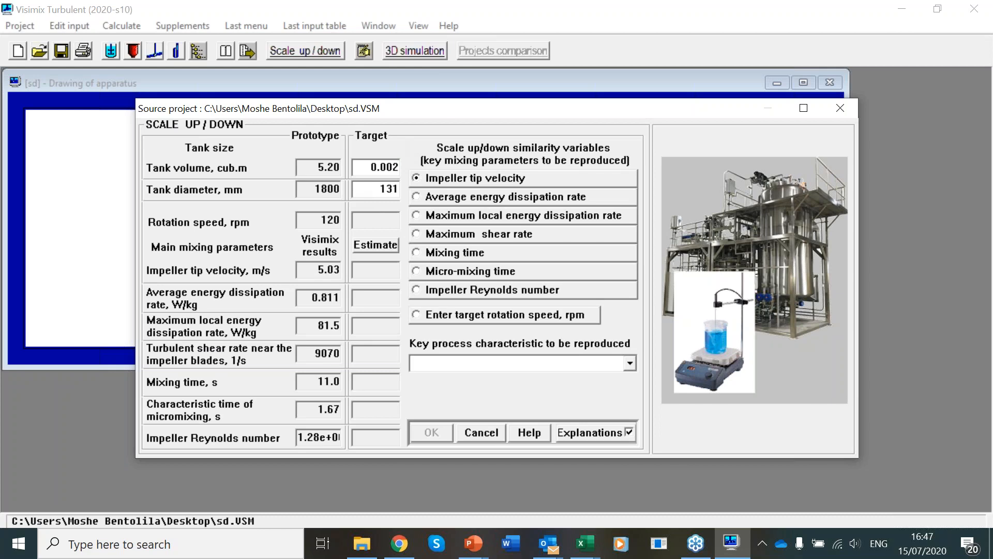
{"action": "mouse_move", "coordinate": [391, 215]}
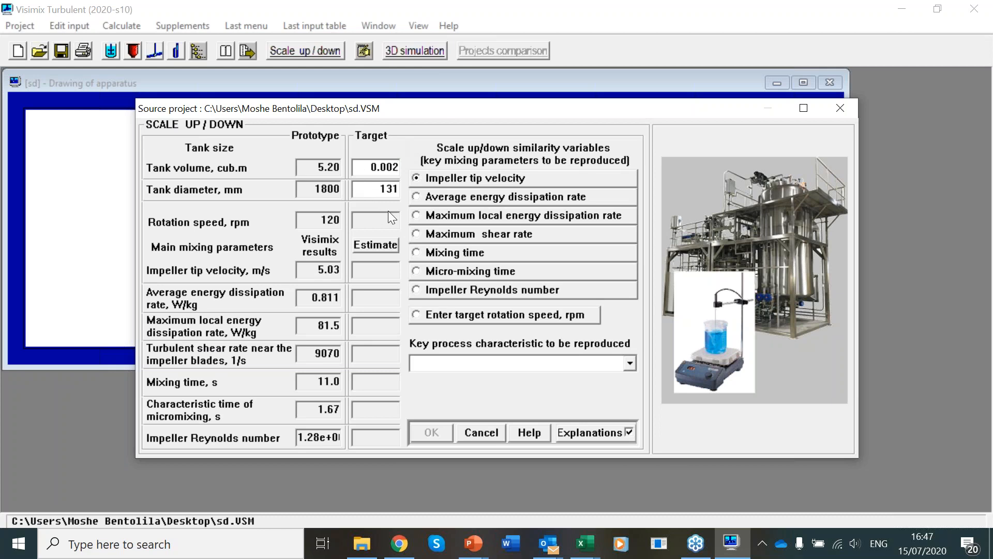
{"action": "mouse_move", "coordinate": [521, 296]}
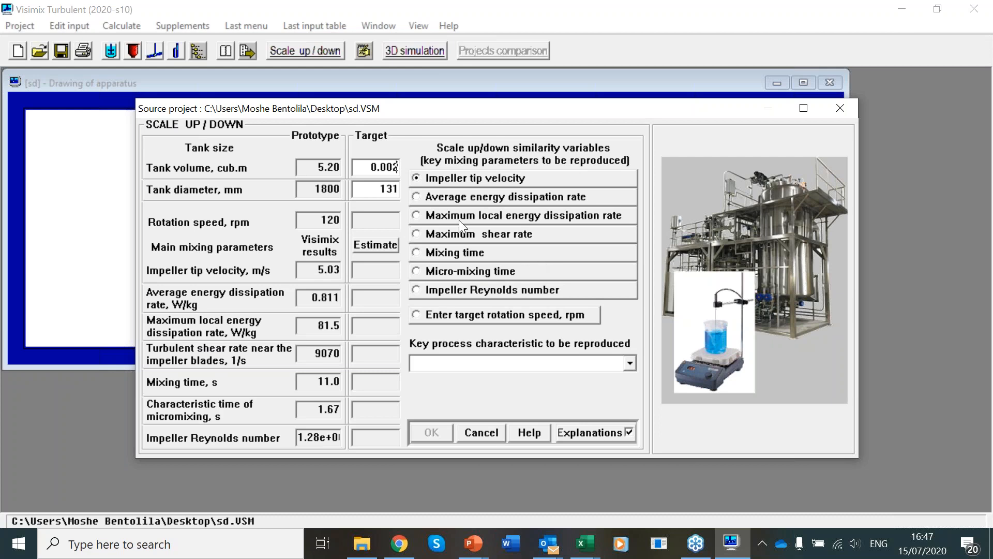
- Compare scaling by local energy dissipation, micro-mixing time, Reynolds number and tip velocity
{"action": "left_click", "coordinate": [416, 215]}
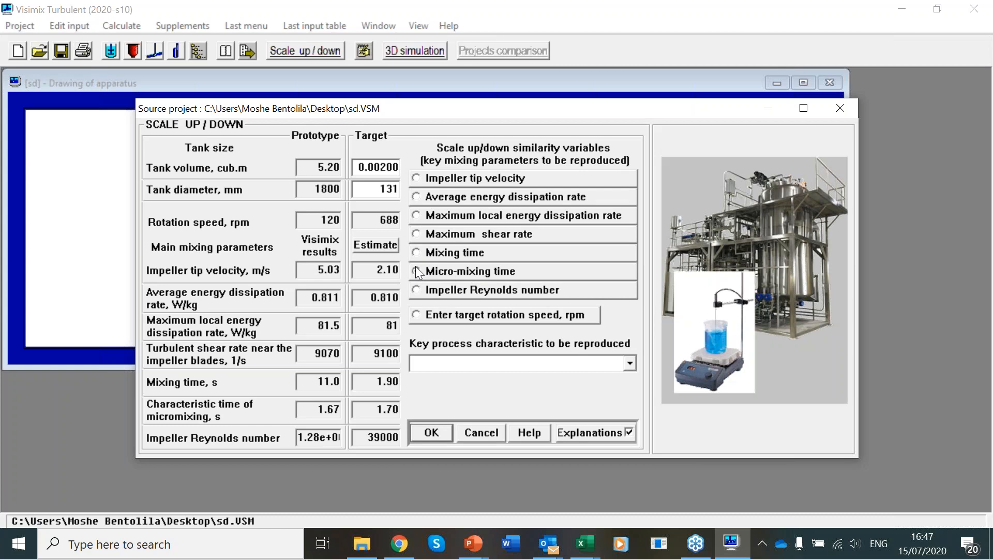
{"action": "left_click", "coordinate": [416, 271]}
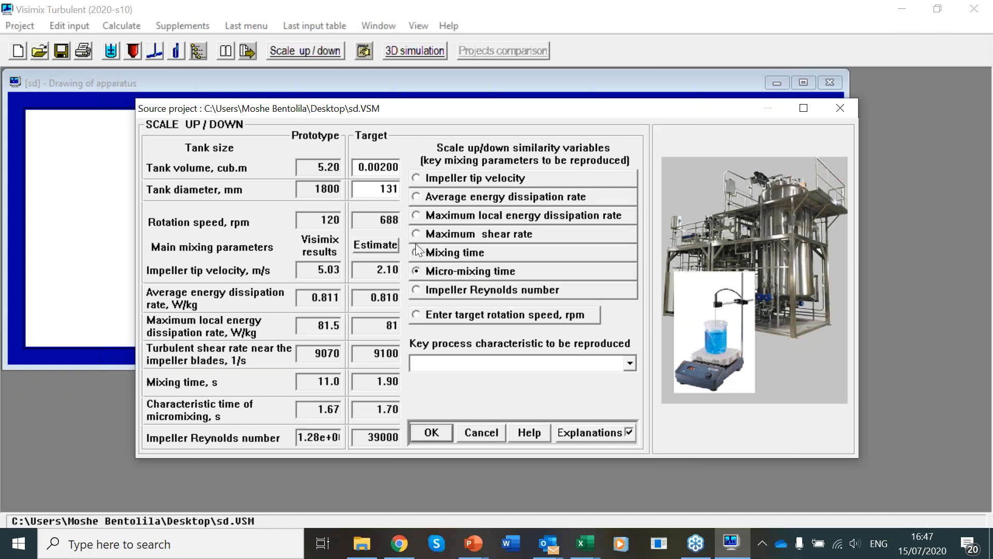
{"action": "left_click", "coordinate": [416, 290]}
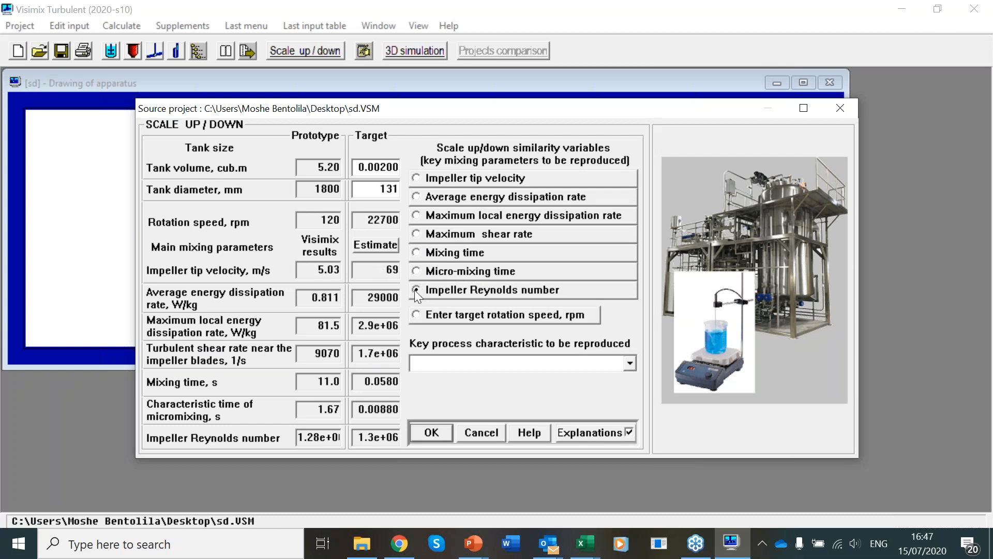
{"action": "left_click", "coordinate": [416, 290]}
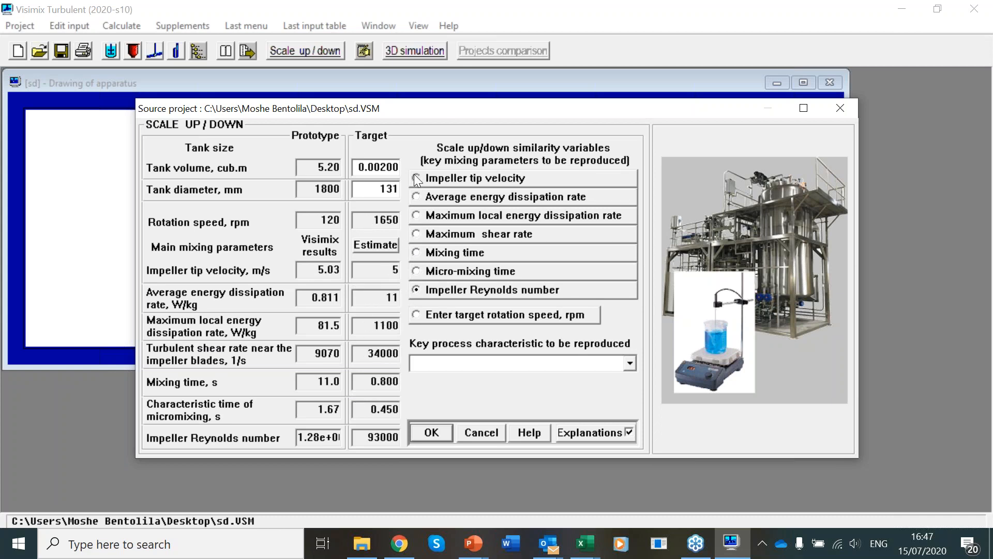
{"action": "left_click", "coordinate": [416, 178]}
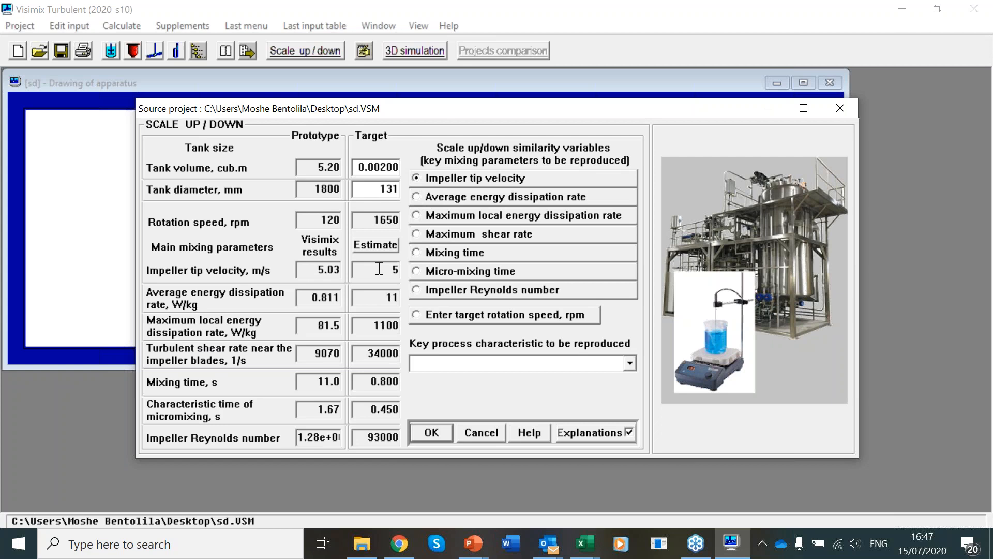
{"action": "mouse_move", "coordinate": [428, 323]}
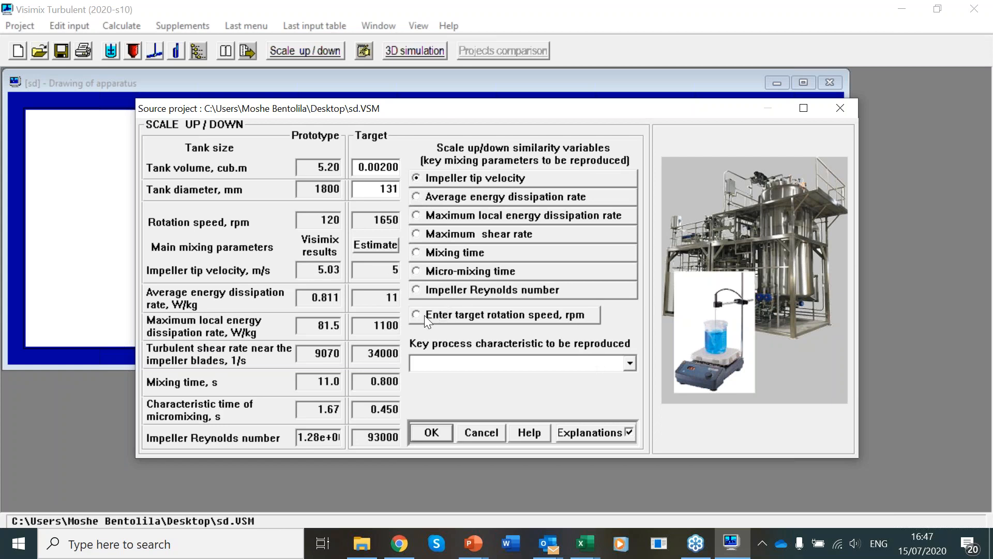
- Estimate the target tank's mixing parameters at a fixed 700 rpm
{"action": "left_click", "coordinate": [416, 314]}
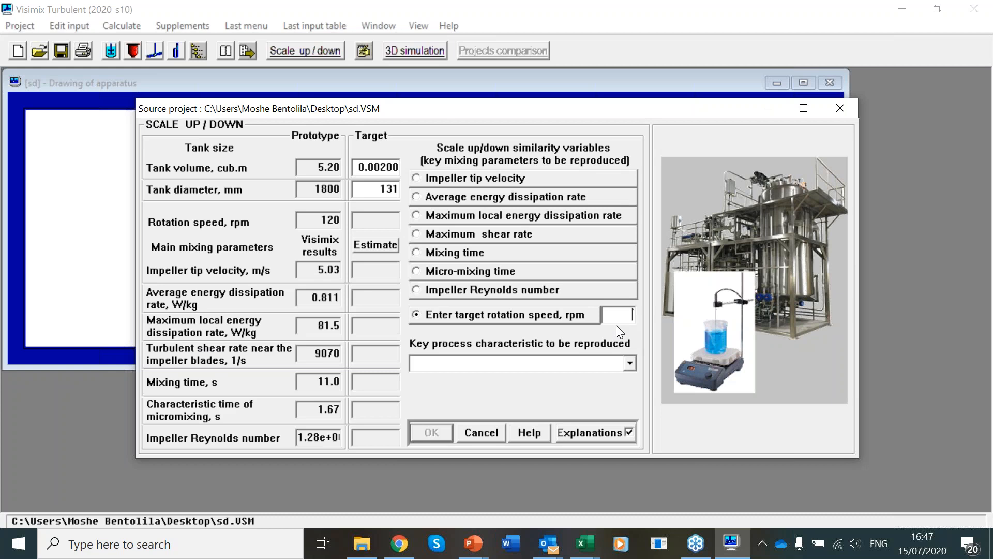
{"action": "type", "text": "700"}
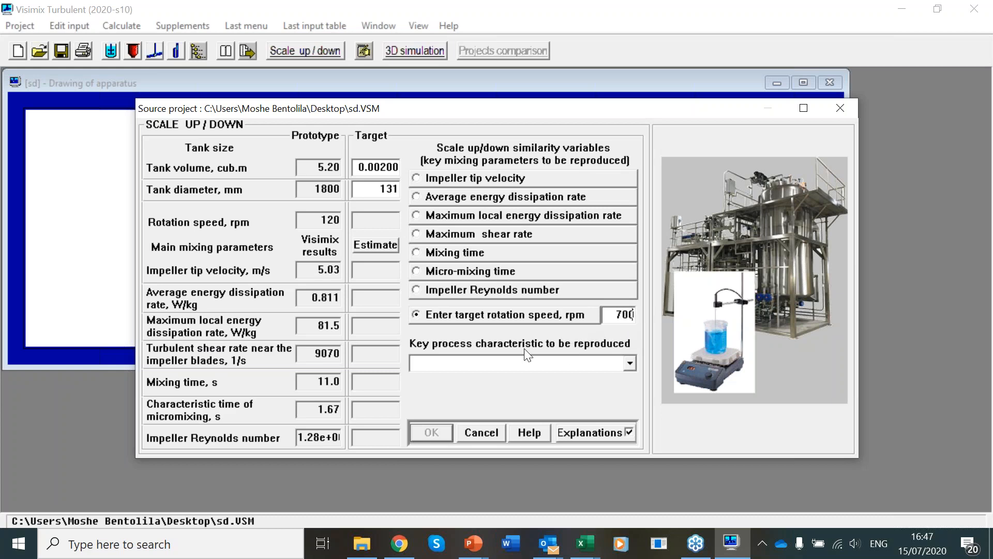
{"action": "left_click", "coordinate": [374, 244]}
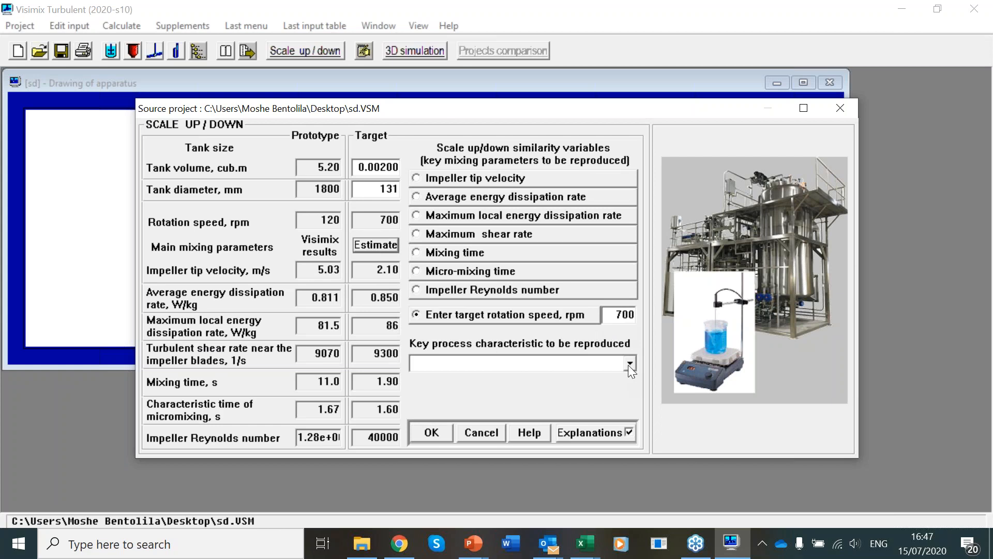
{"action": "left_click", "coordinate": [629, 363]}
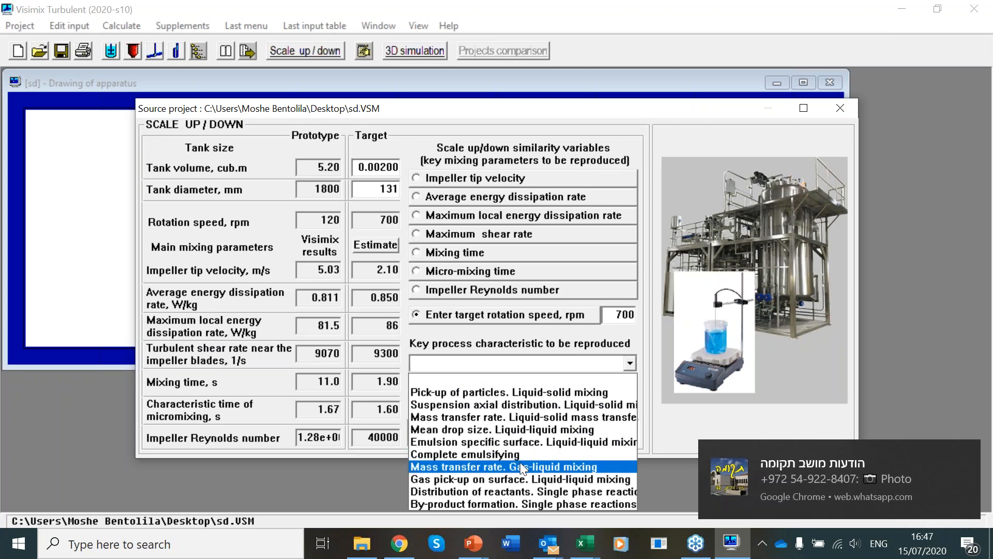
{"action": "mouse_move", "coordinate": [545, 397]}
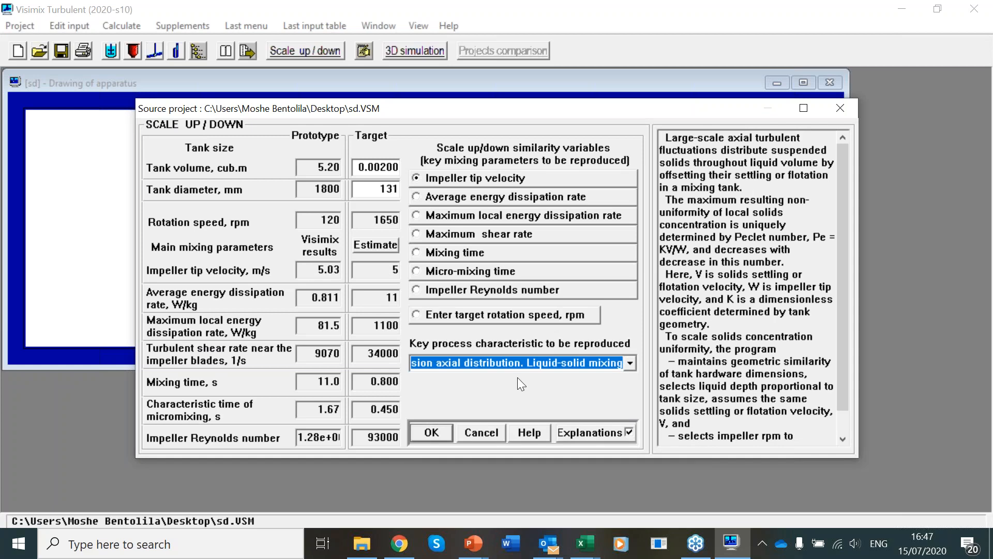
{"action": "mouse_move", "coordinate": [845, 235]}
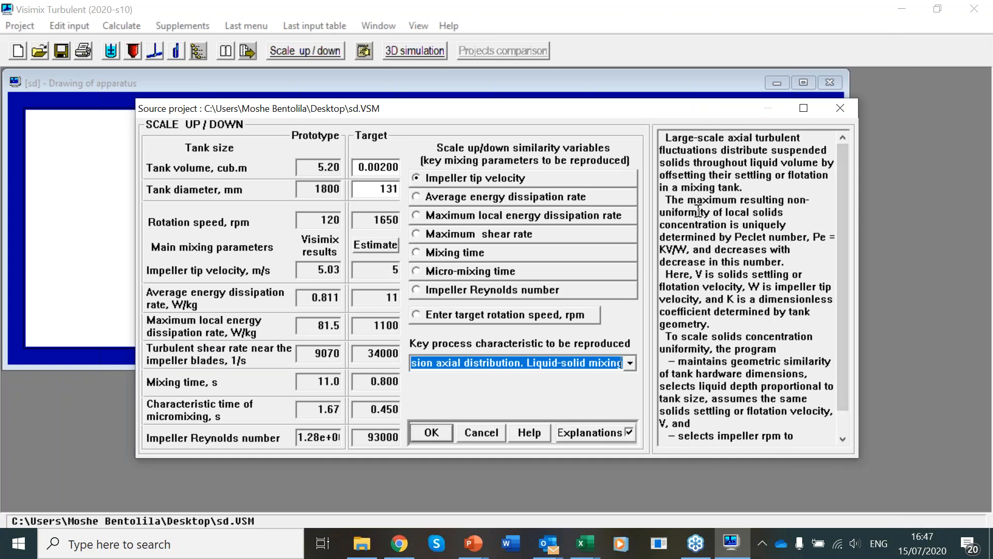
{"action": "mouse_move", "coordinate": [453, 242]}
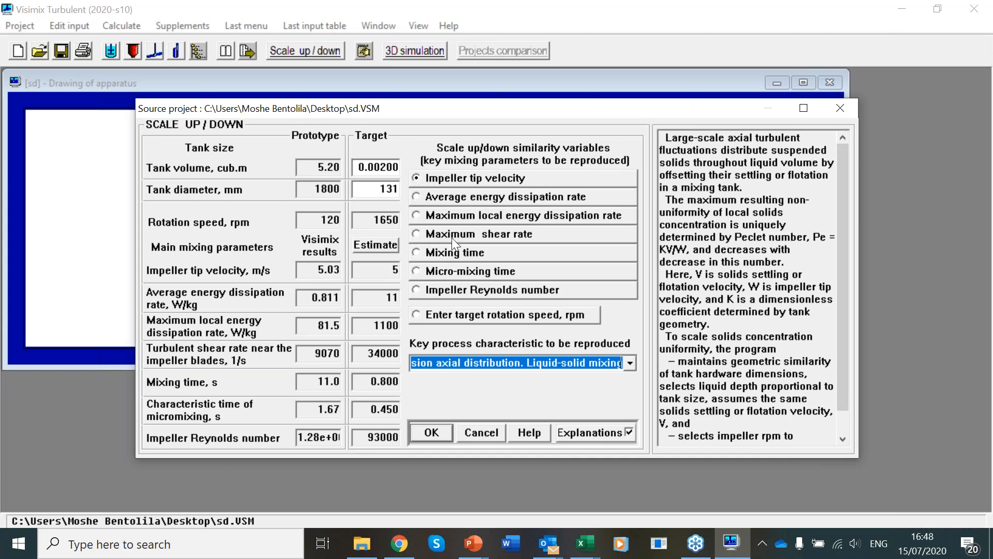
{"action": "mouse_move", "coordinate": [437, 182]}
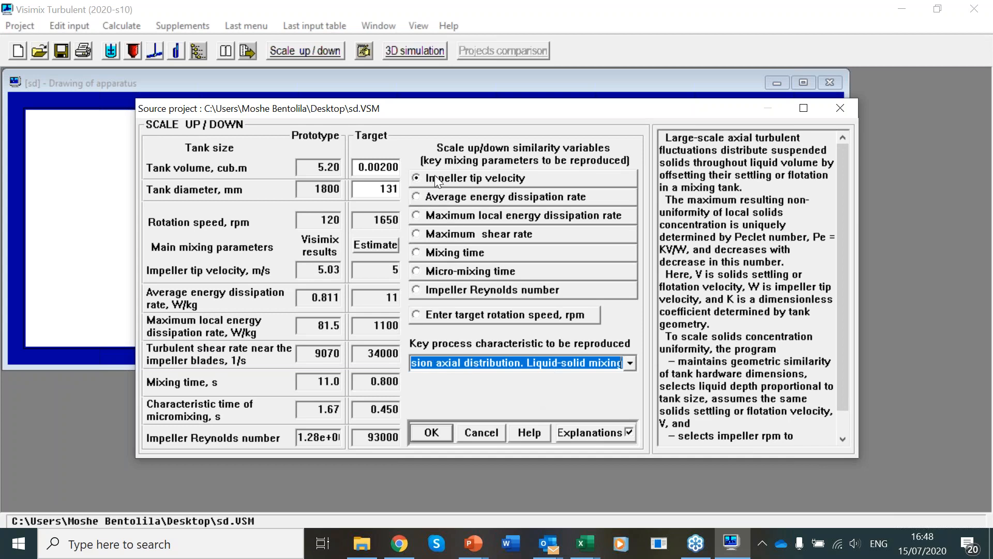
{"action": "mouse_move", "coordinate": [733, 240]}
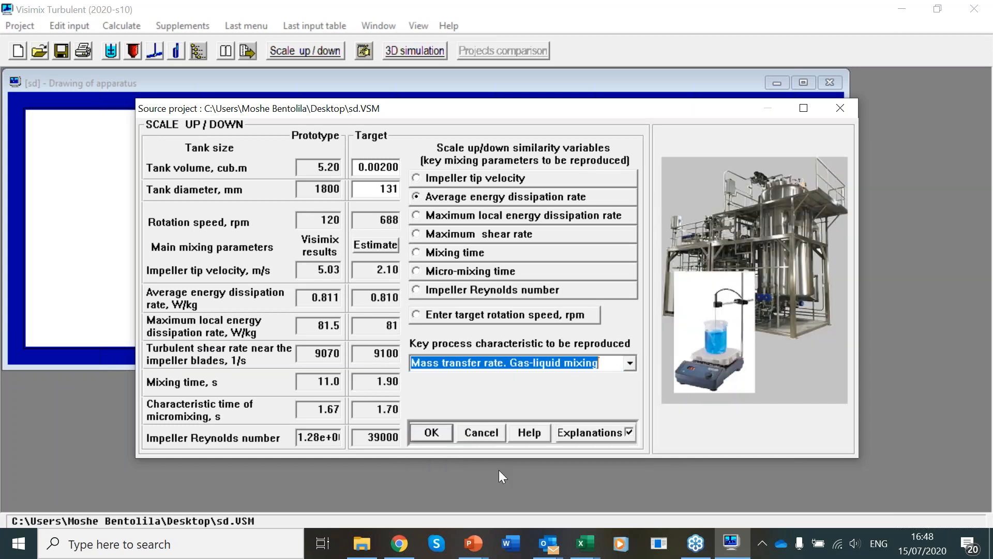
{"action": "mouse_move", "coordinate": [587, 395]}
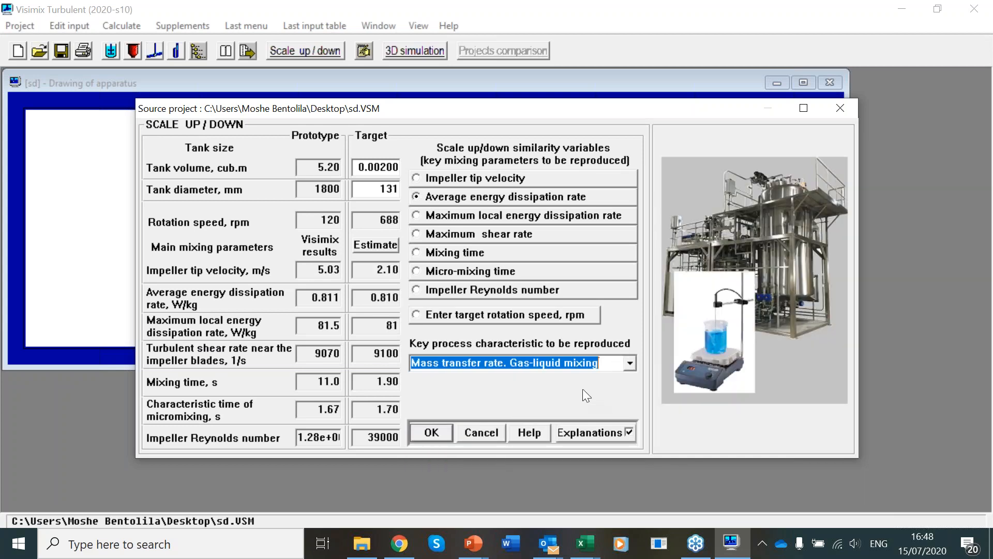
- Scale by average energy dissipation rate for particle pick-up in liquid-solid mixing and accept
{"action": "left_click", "coordinate": [629, 363]}
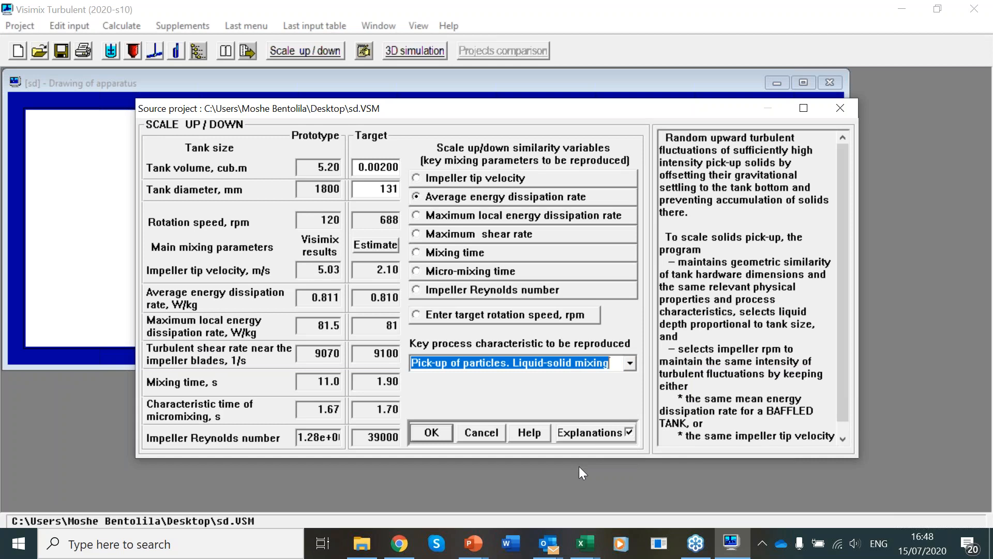
{"action": "mouse_move", "coordinate": [430, 433]}
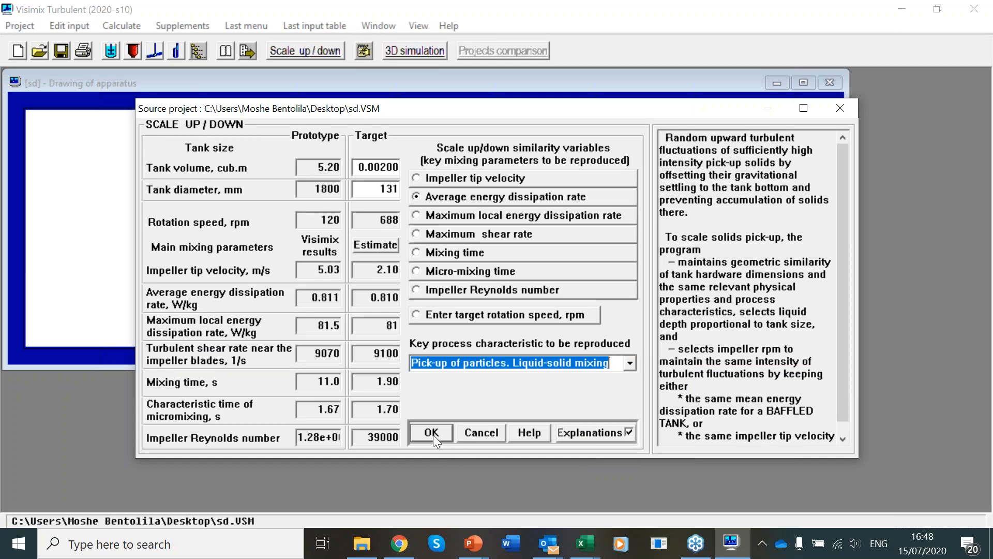
{"action": "mouse_move", "coordinate": [471, 358]}
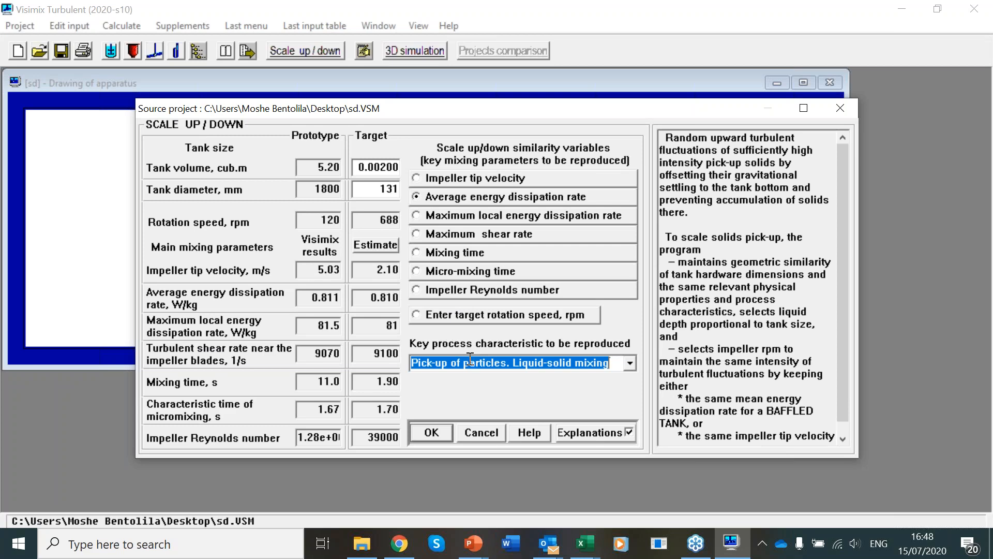
{"action": "mouse_move", "coordinate": [413, 211]}
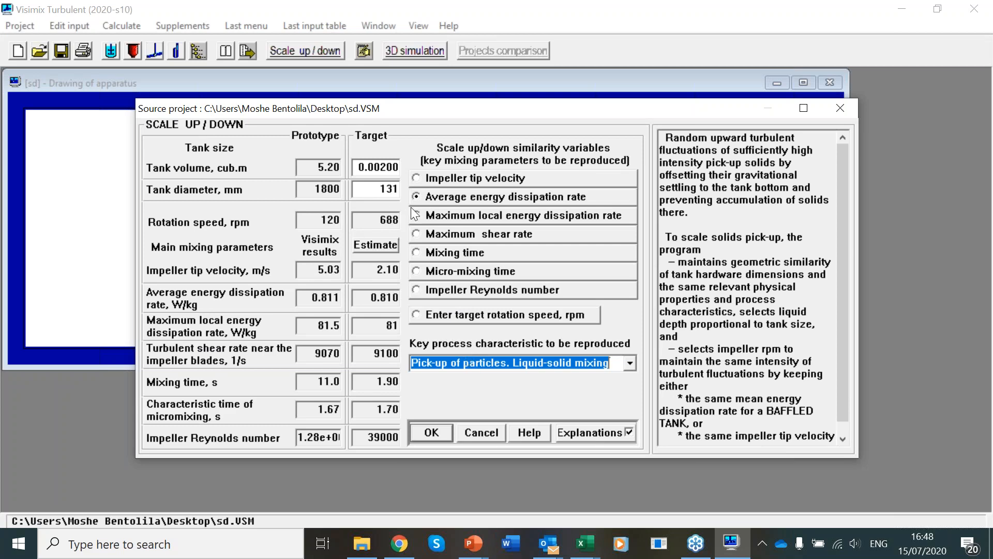
{"action": "mouse_move", "coordinate": [396, 242]}
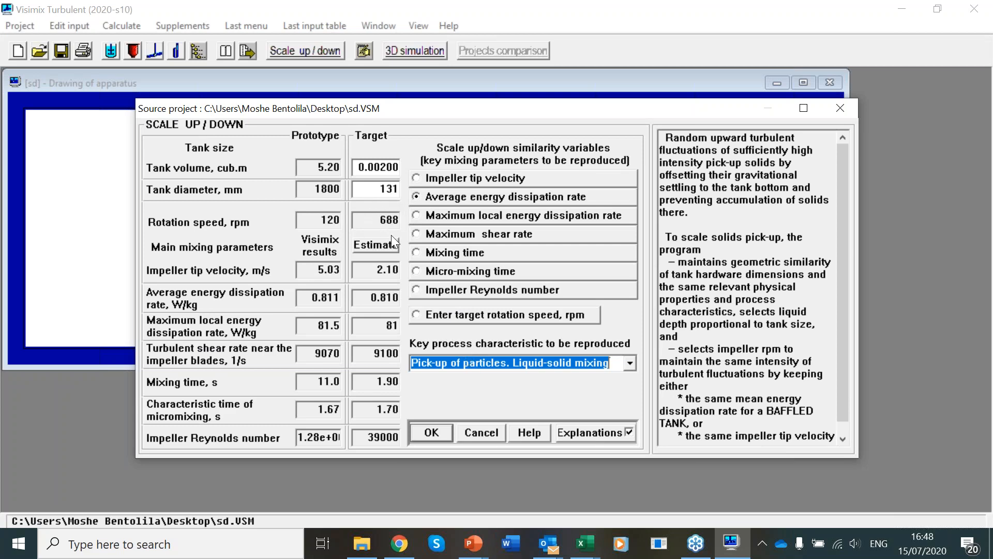
{"action": "mouse_move", "coordinate": [442, 403]}
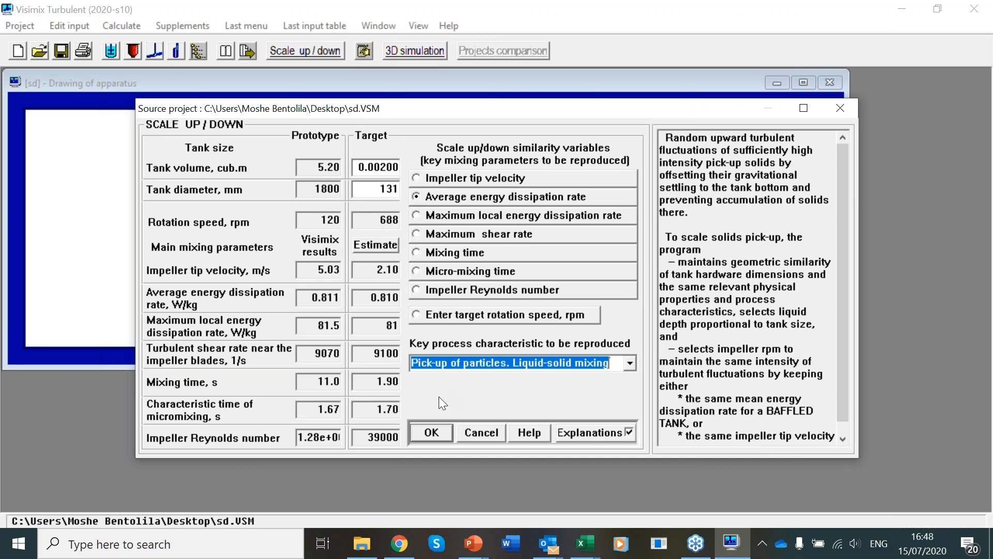
{"action": "left_click", "coordinate": [431, 433]}
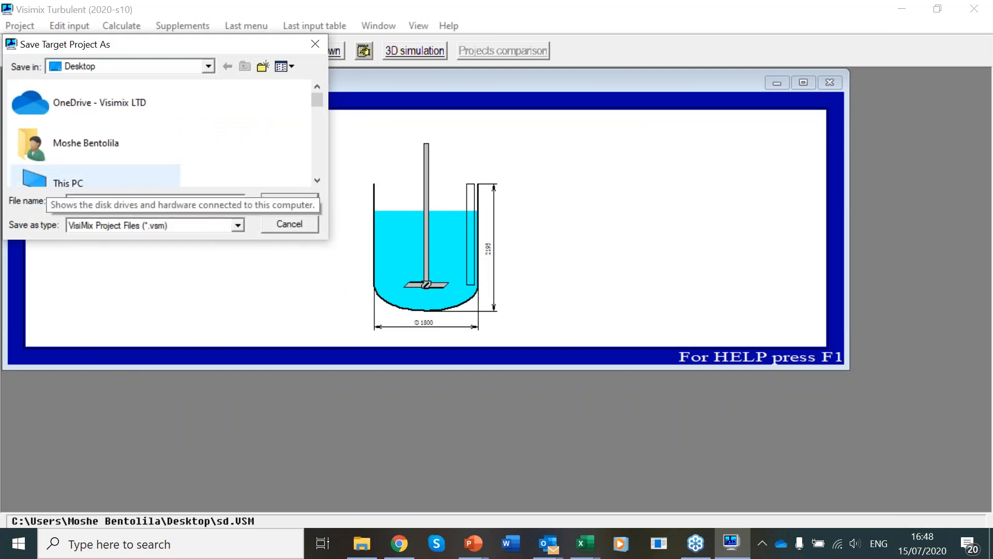
- Name the target project 'lab' and save it beside the sd tank
{"action": "type", "text": "lav"}
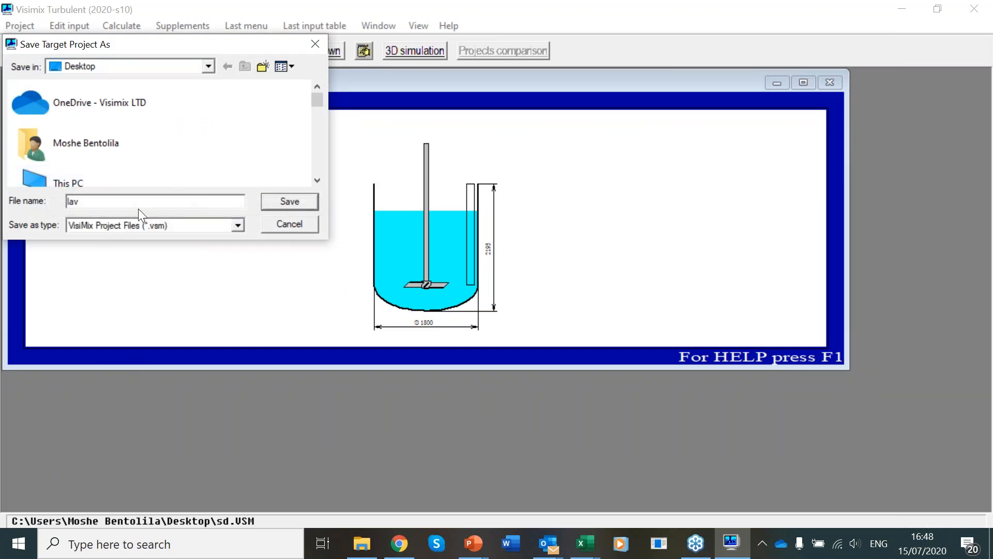
{"action": "type", "text": "lab"}
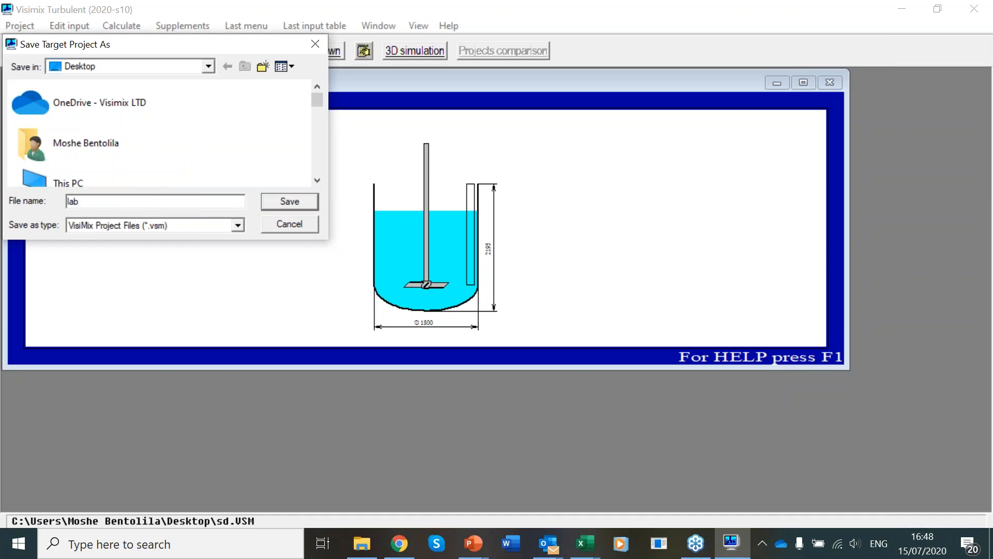
{"action": "left_click", "coordinate": [290, 201]}
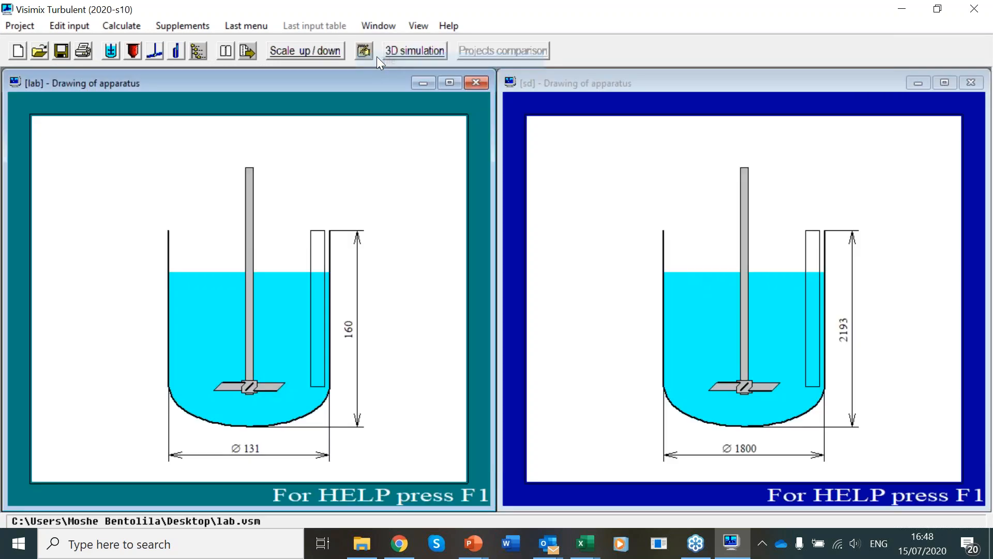
{"action": "mouse_move", "coordinate": [248, 106]}
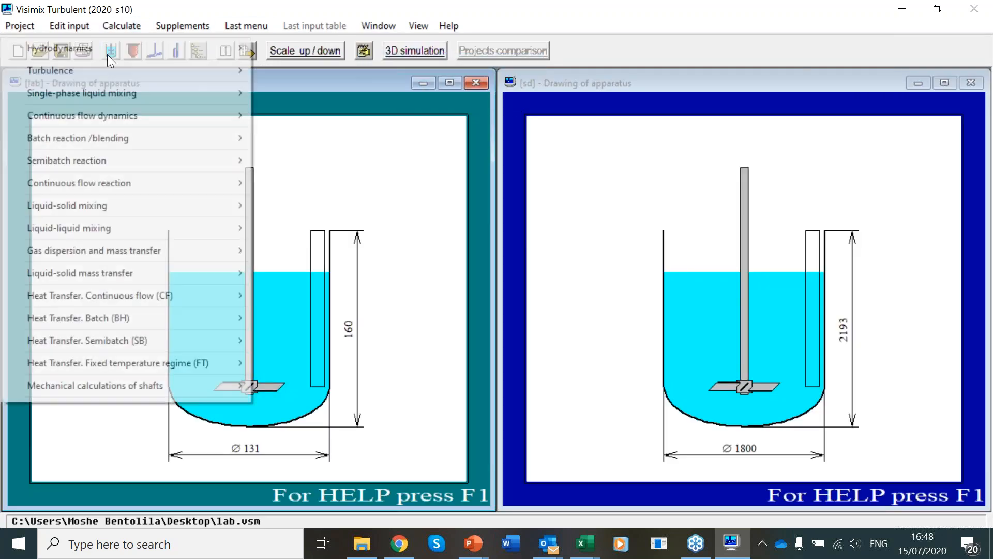
{"action": "mouse_move", "coordinate": [95, 94]}
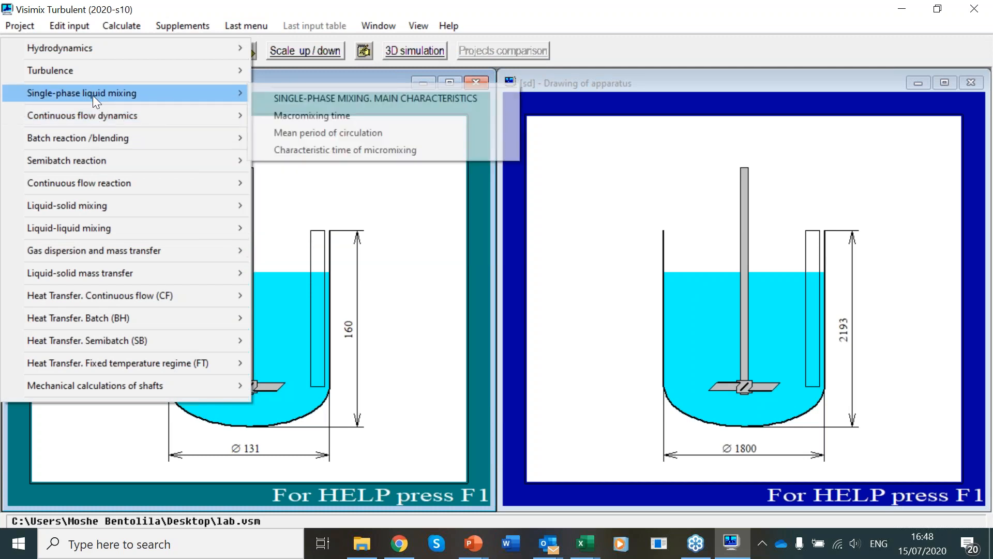
{"action": "mouse_move", "coordinate": [95, 168]}
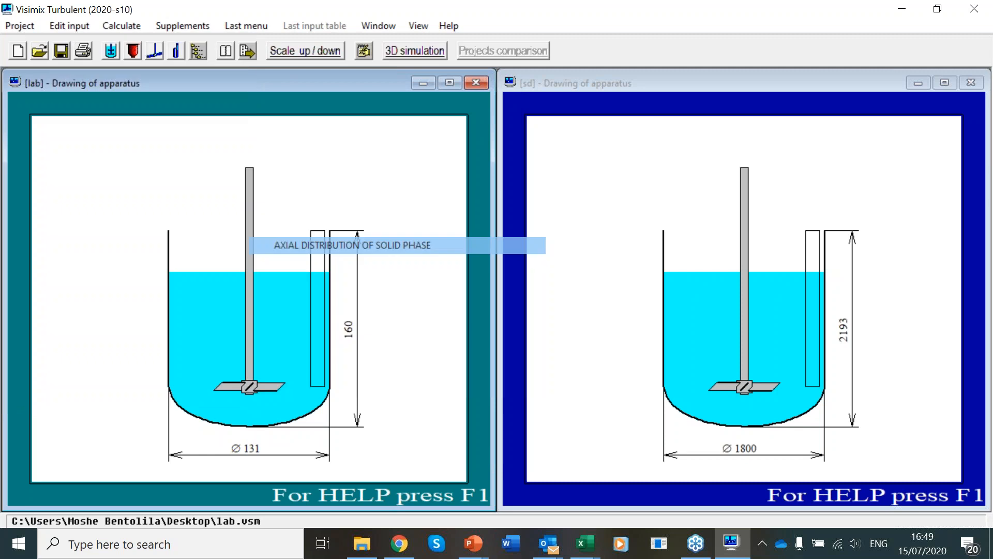
- Choose Axial distribution of solid phase under Liquid-solid mixing for the lab tank
{"action": "left_click", "coordinate": [352, 245]}
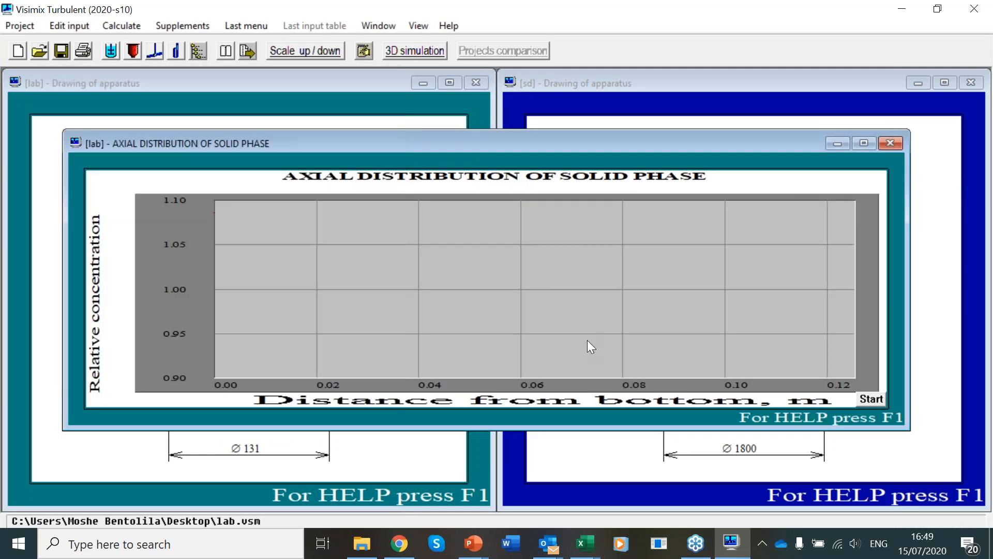
- Enlarge the lab chart and plot its relative concentration curve from about 1.09 to 0.92
{"action": "left_click", "coordinate": [864, 143]}
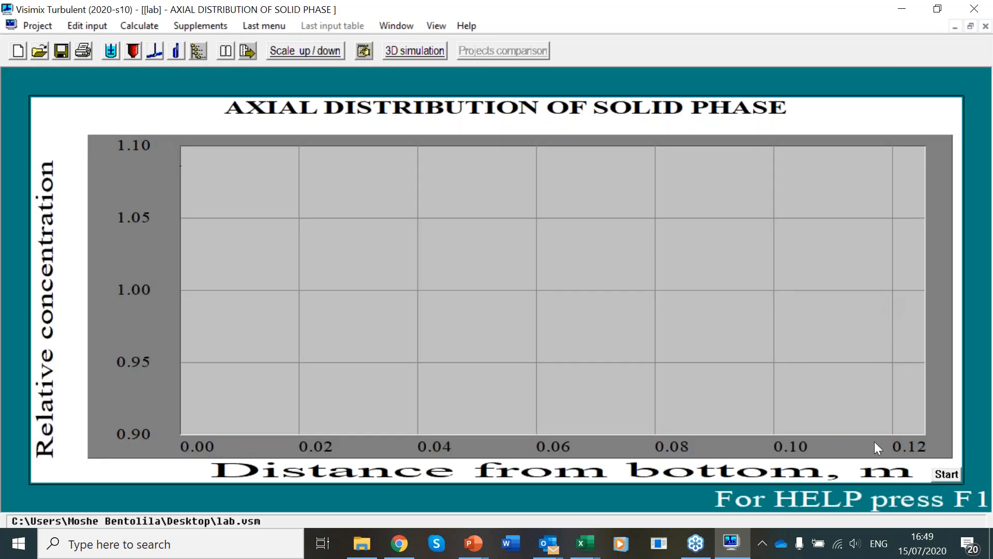
{"action": "left_click", "coordinate": [946, 474]}
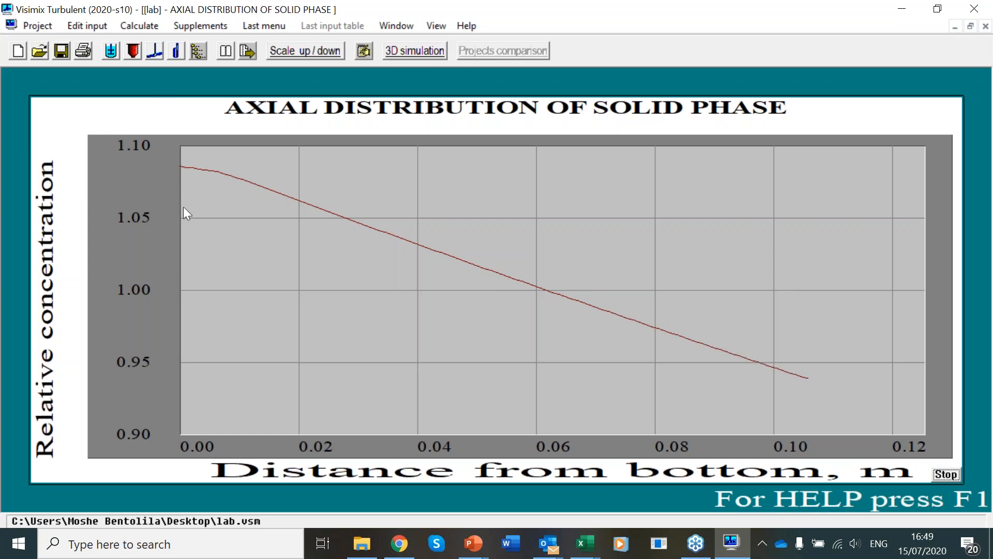
{"action": "left_click", "coordinate": [946, 474]}
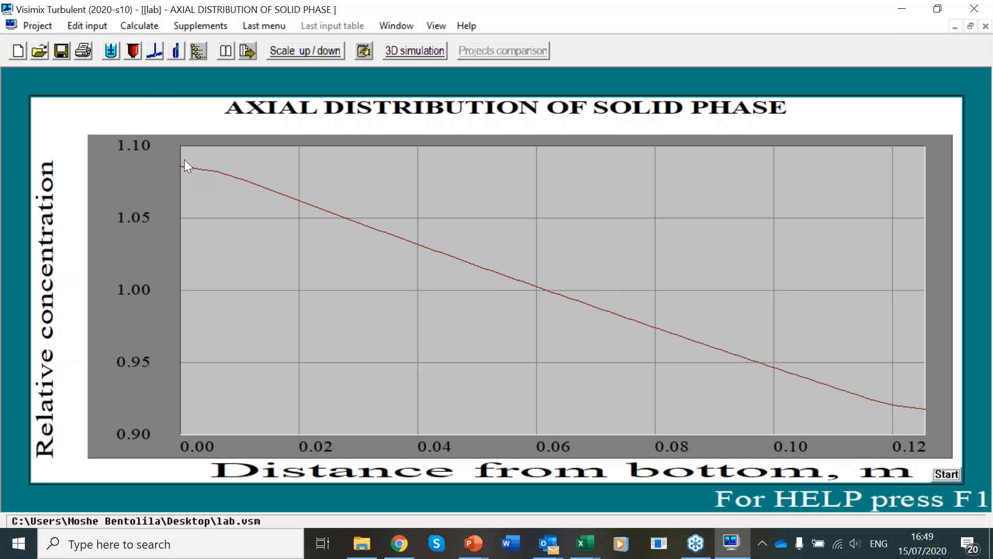
{"action": "mouse_move", "coordinate": [191, 171]}
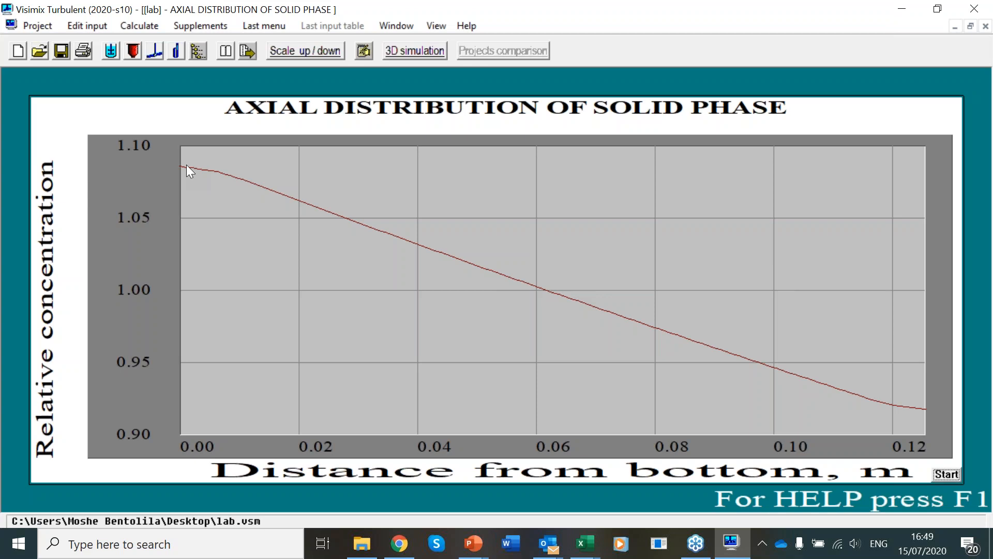
{"action": "mouse_move", "coordinate": [201, 175]}
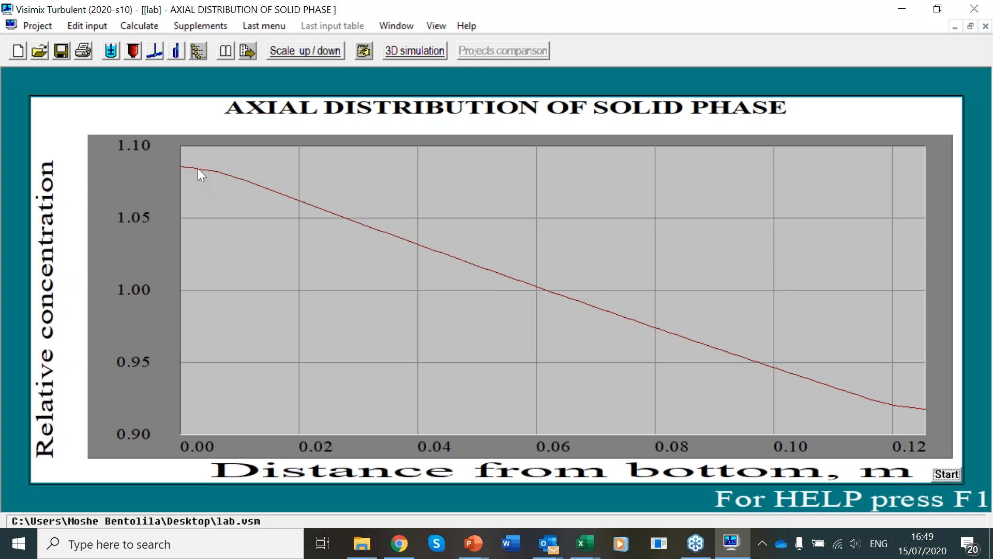
{"action": "mouse_move", "coordinate": [174, 167]}
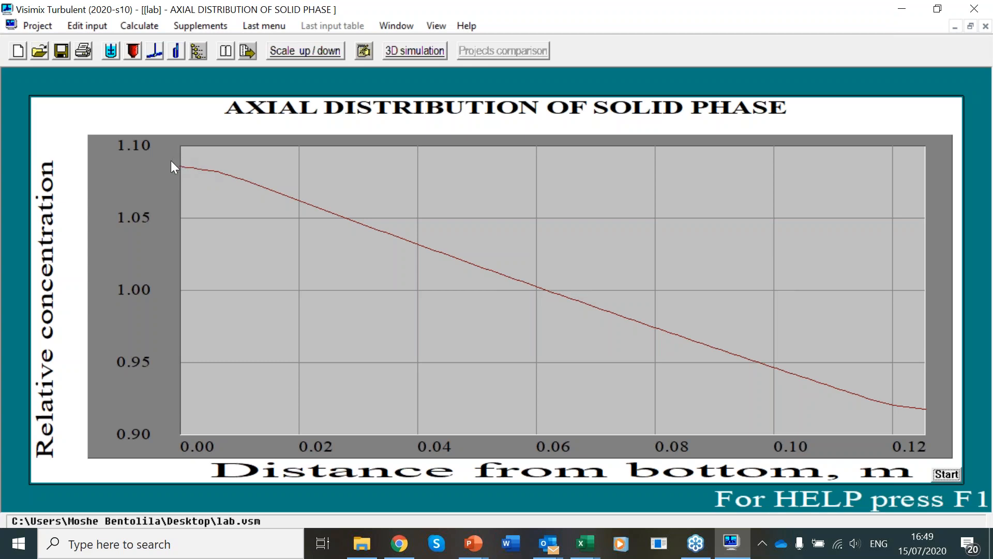
{"action": "mouse_move", "coordinate": [186, 139]}
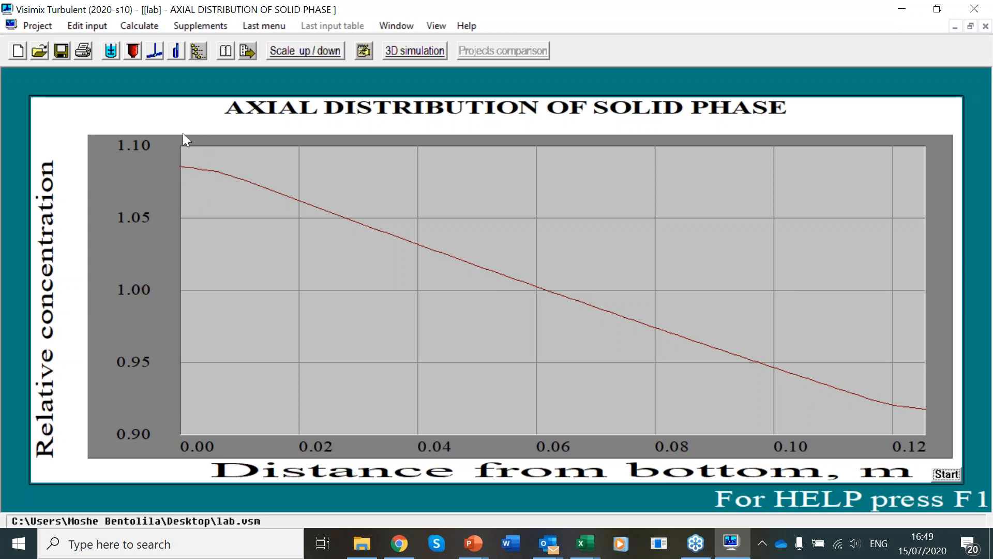
{"action": "mouse_move", "coordinate": [78, 168]}
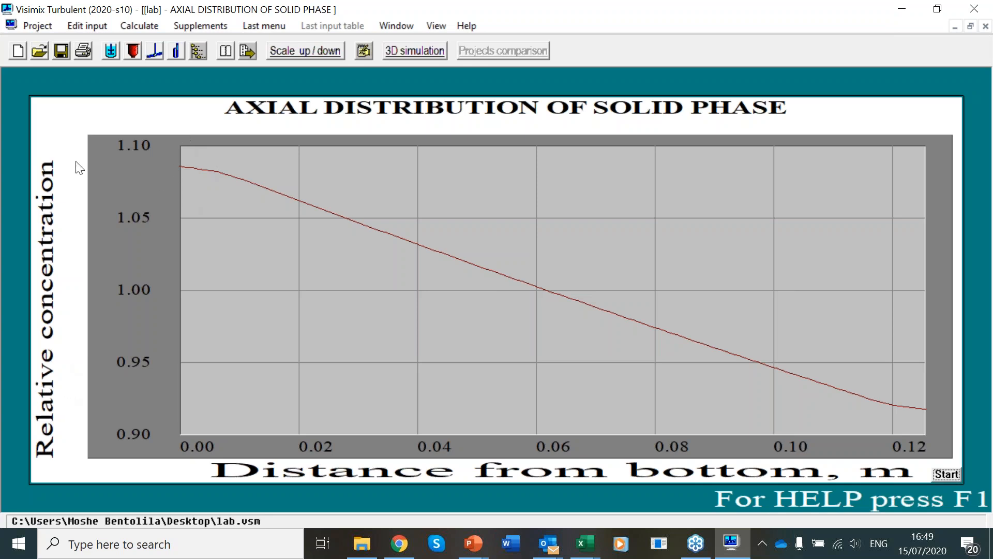
{"action": "mouse_move", "coordinate": [106, 170]}
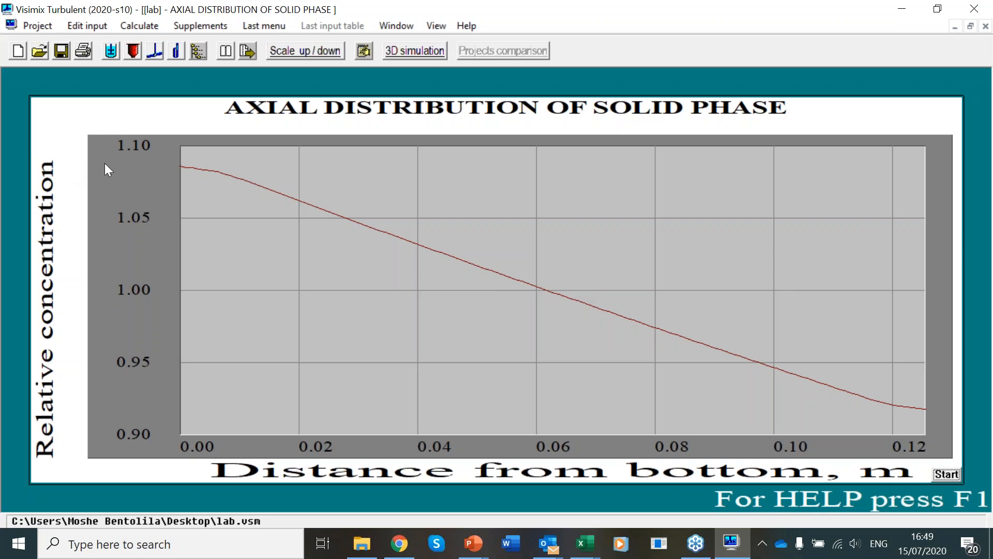
{"action": "mouse_move", "coordinate": [142, 169]}
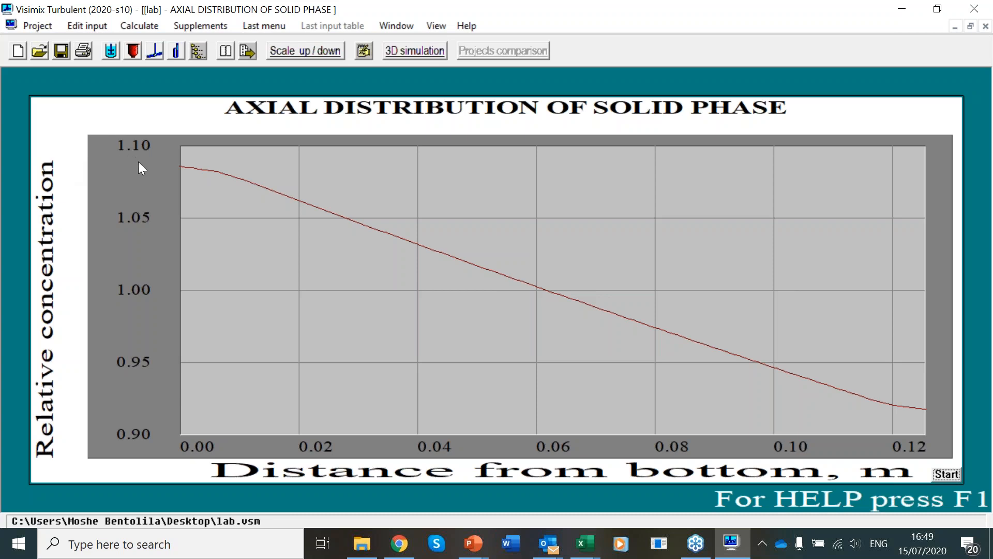
{"action": "mouse_move", "coordinate": [190, 448]}
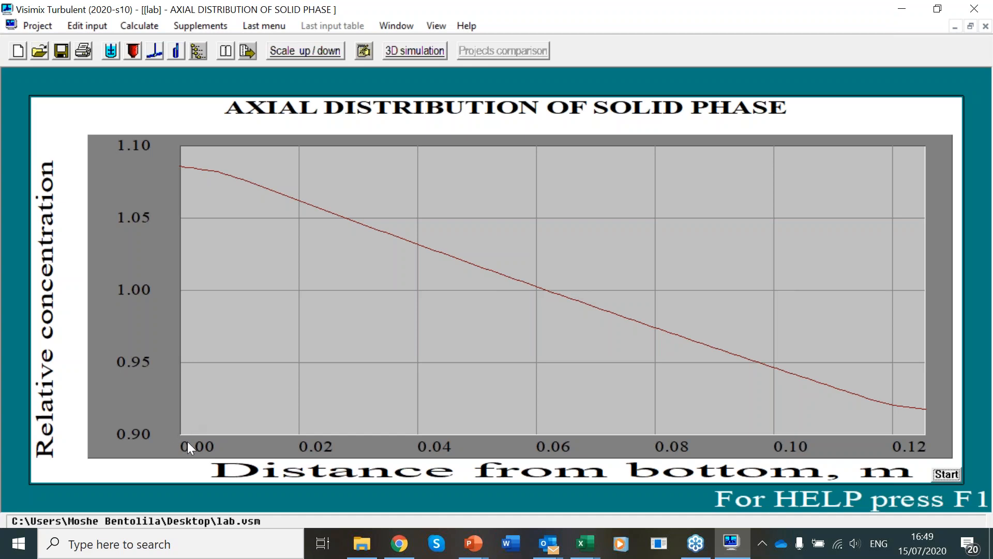
{"action": "mouse_move", "coordinate": [902, 441]}
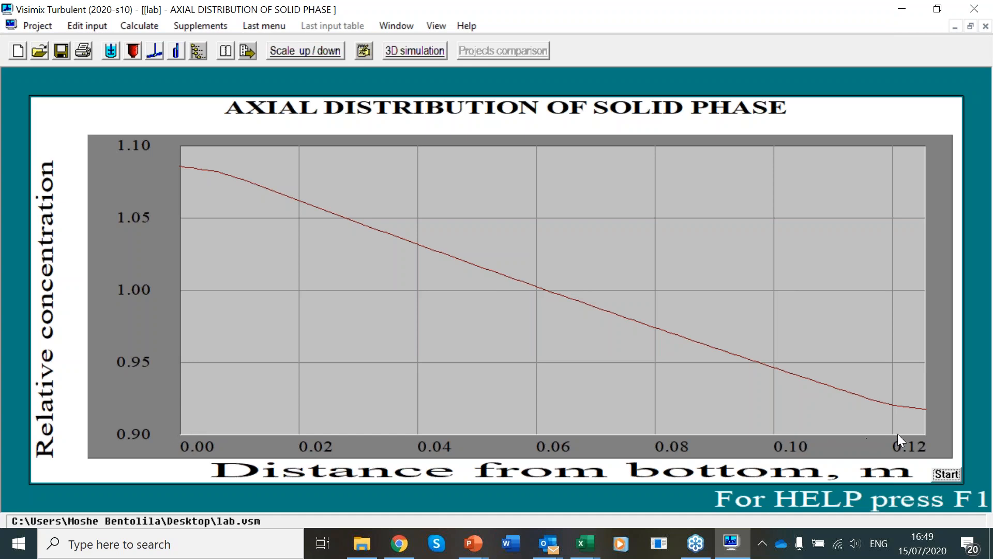
{"action": "mouse_move", "coordinate": [281, 203]}
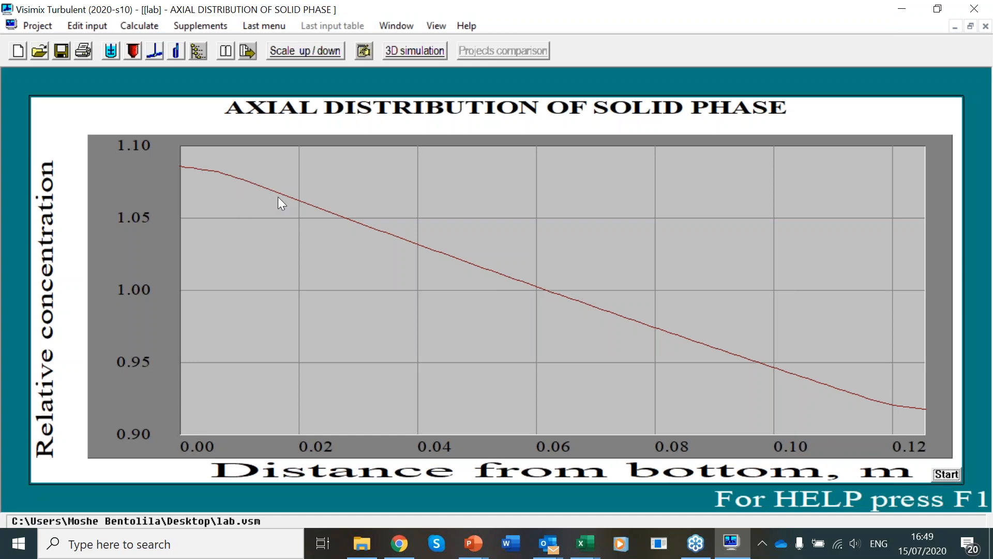
{"action": "mouse_move", "coordinate": [391, 242]}
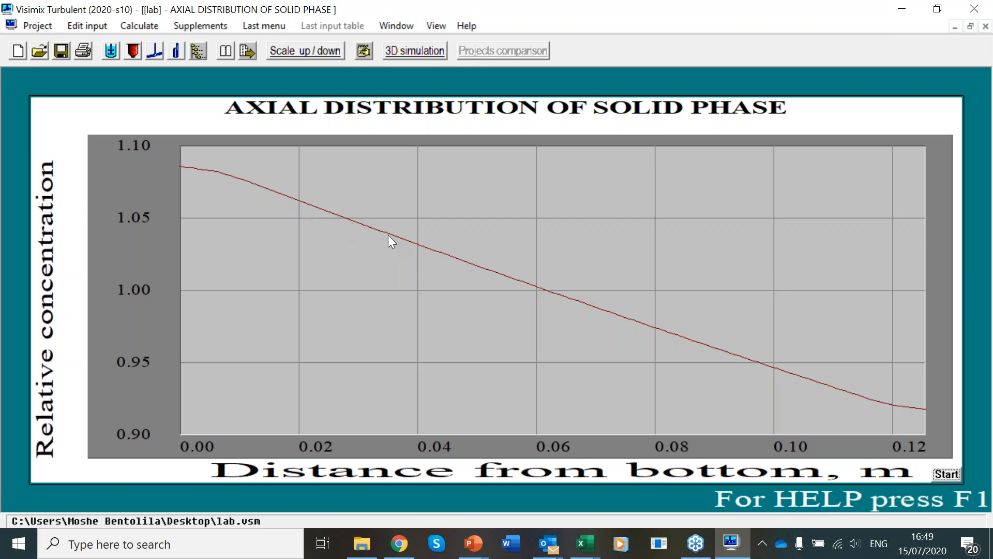
{"action": "mouse_move", "coordinate": [383, 315]}
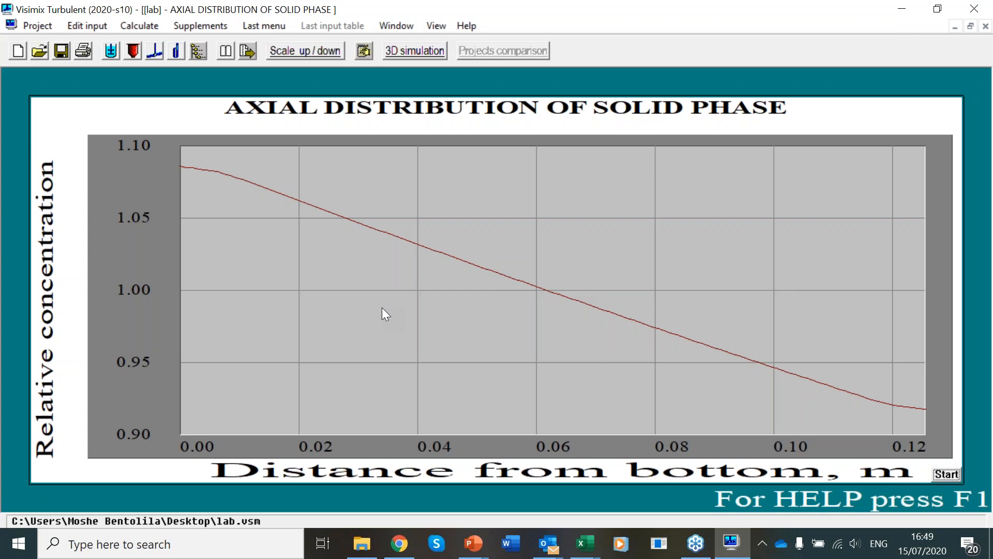
{"action": "mouse_move", "coordinate": [402, 34]}
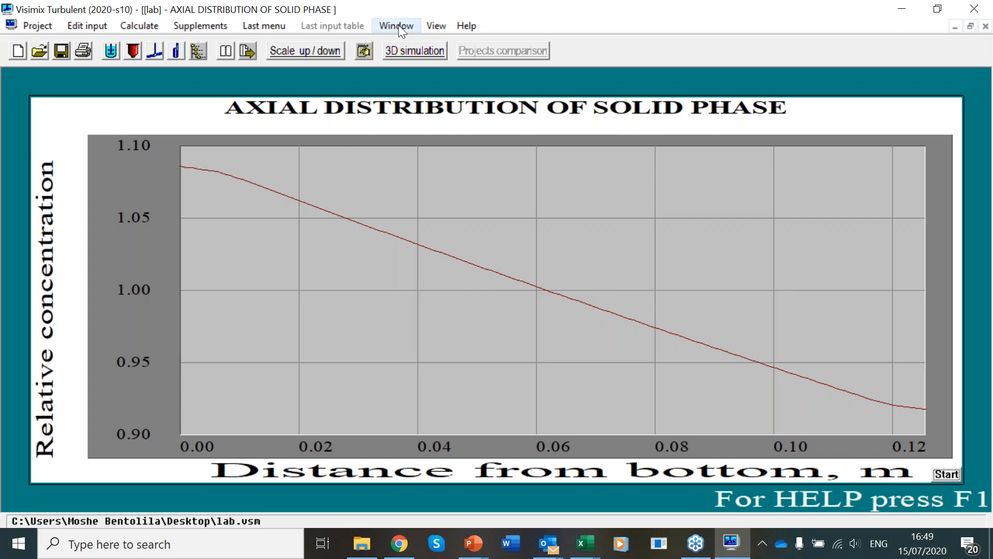
{"action": "left_click", "coordinate": [395, 25]}
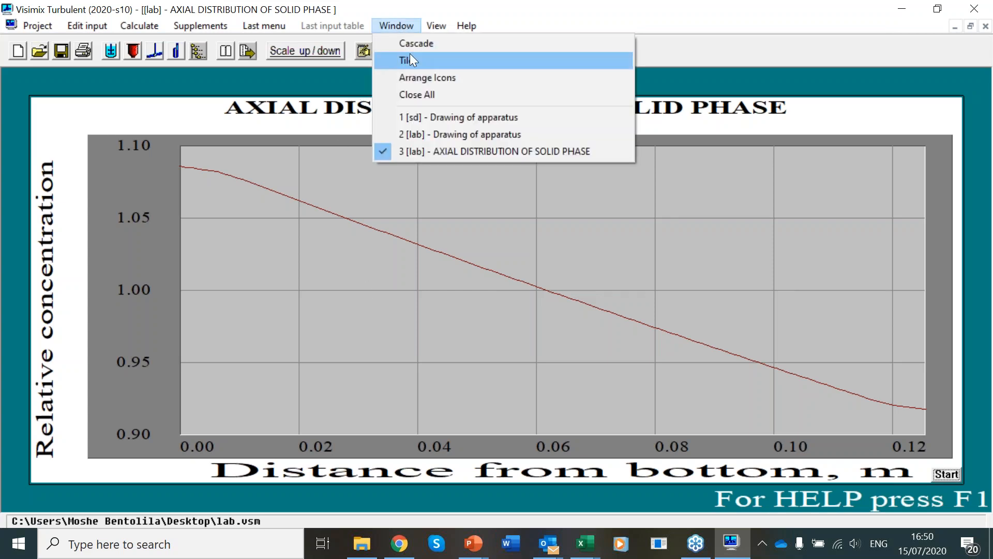
- Tile the lab and sd windows and start the sd tank's axial distribution curve
{"action": "left_click", "coordinate": [405, 60]}
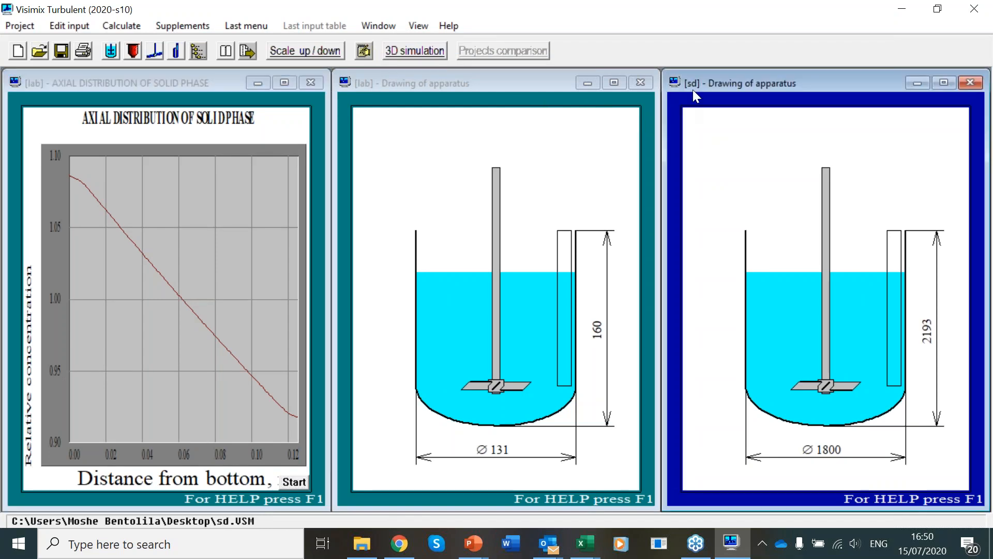
{"action": "mouse_move", "coordinate": [718, 137]}
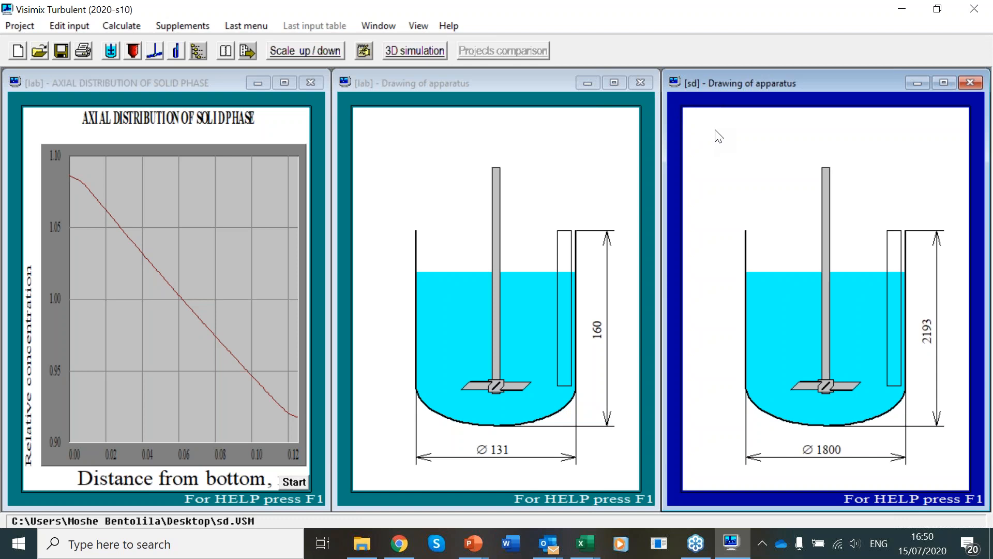
{"action": "mouse_move", "coordinate": [706, 88]}
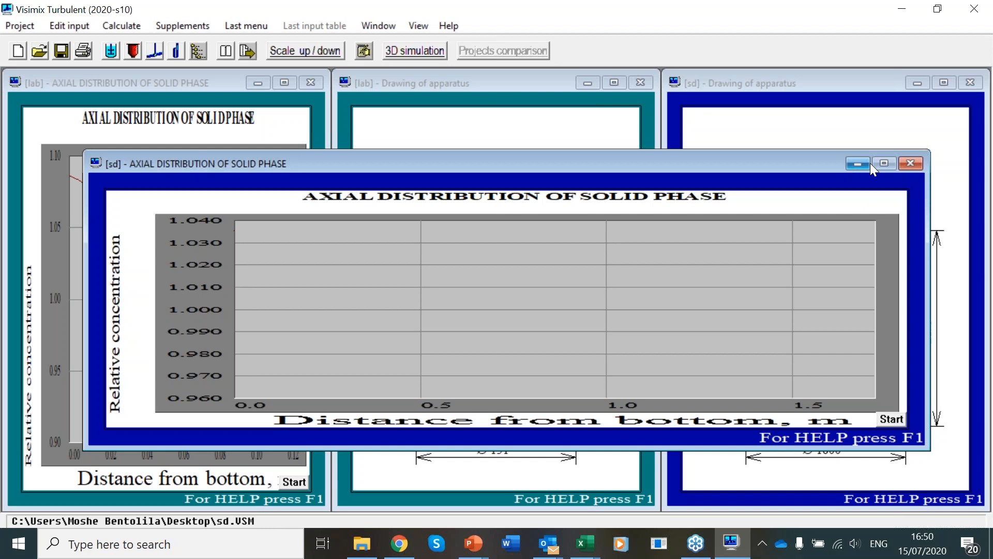
{"action": "left_click", "coordinate": [892, 419]}
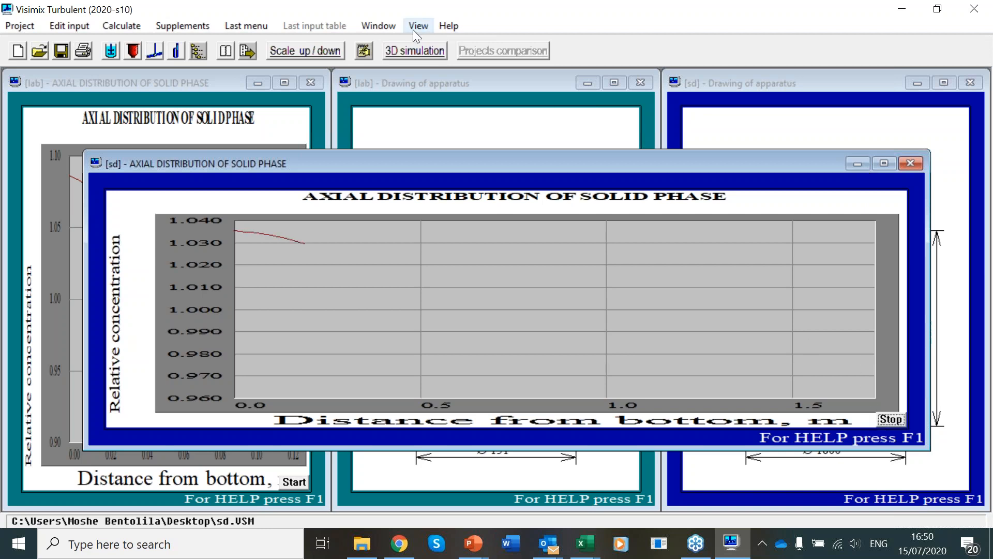
- Grid the four windows and finish the sd curve from about 1.035 to 0.965
{"action": "left_click", "coordinate": [377, 25]}
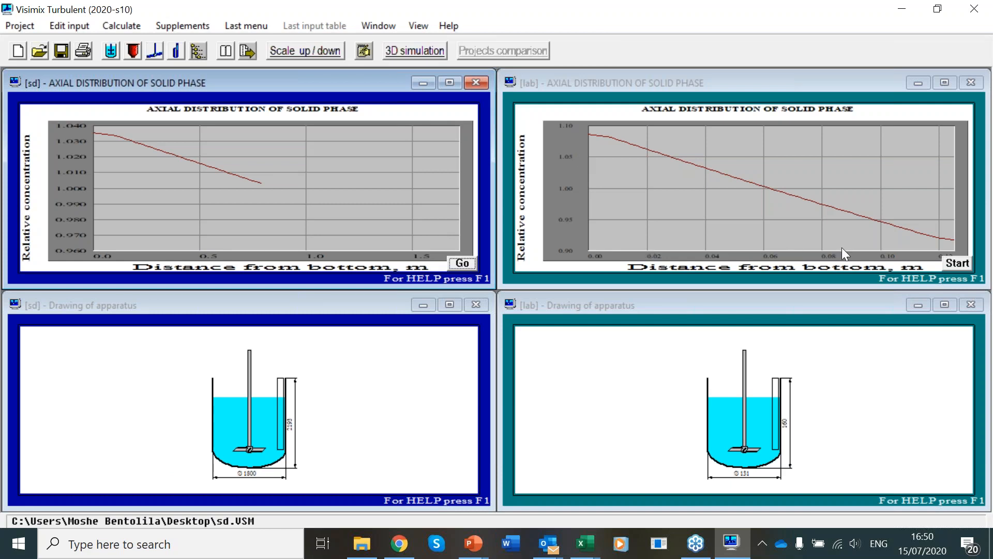
{"action": "left_click", "coordinate": [462, 263]}
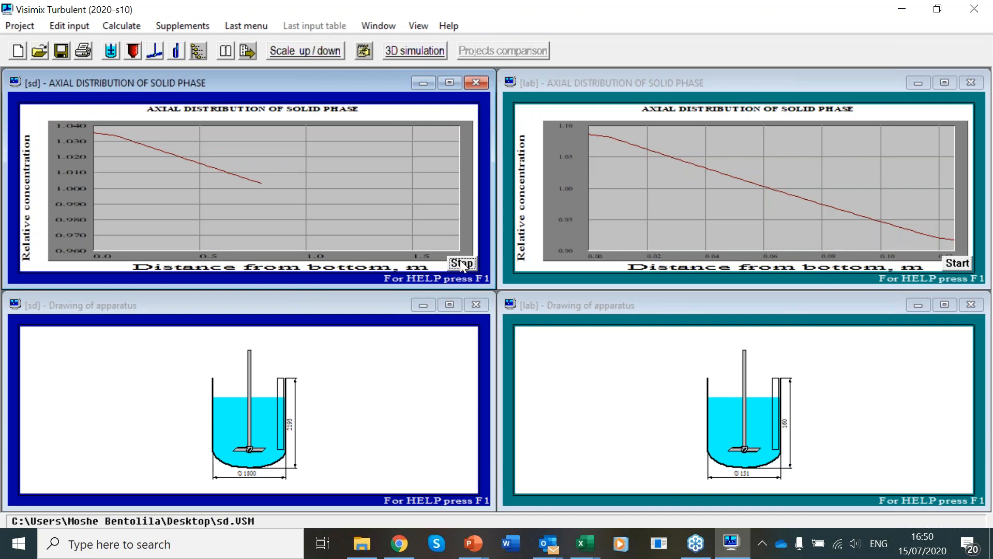
{"action": "mouse_move", "coordinate": [227, 65]}
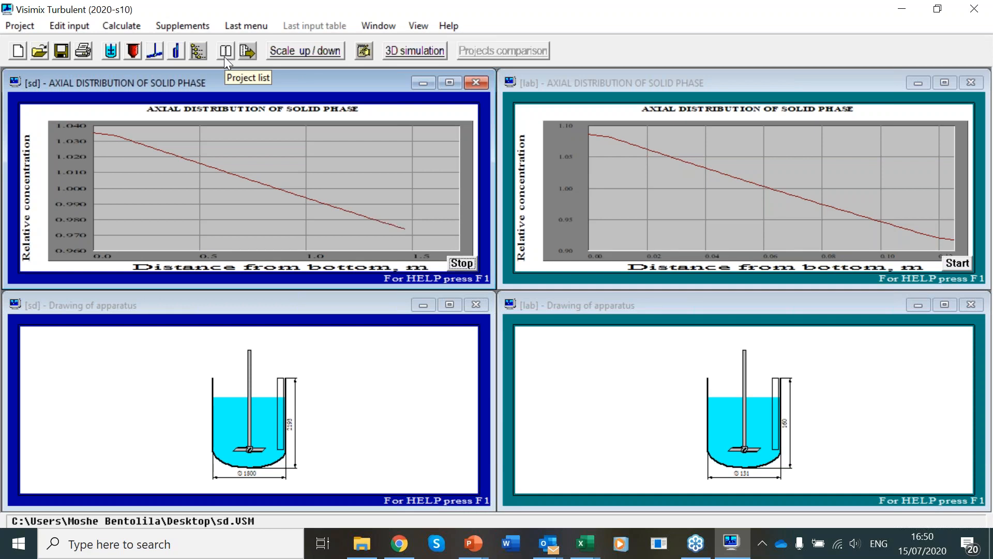
{"action": "left_click", "coordinate": [463, 262]}
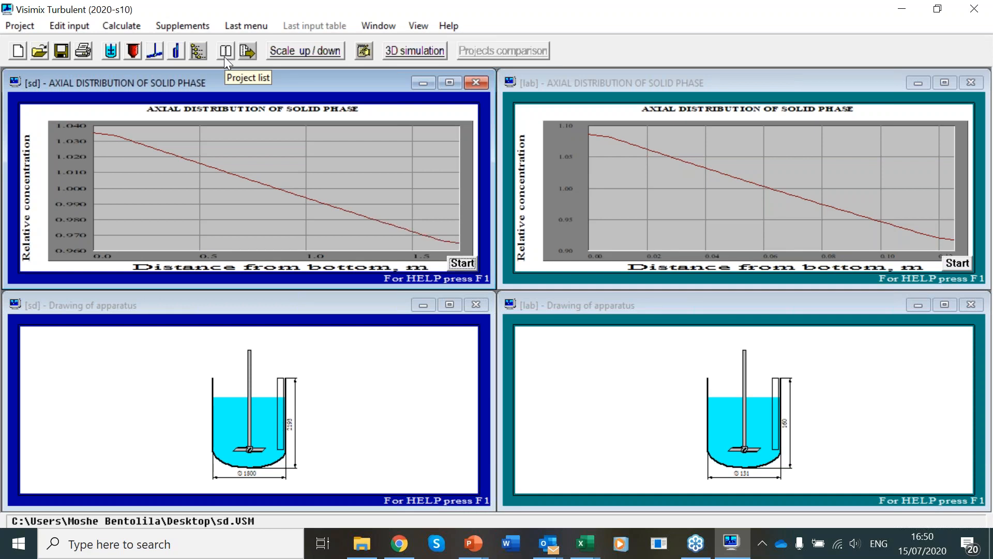
{"action": "mouse_move", "coordinate": [228, 61]}
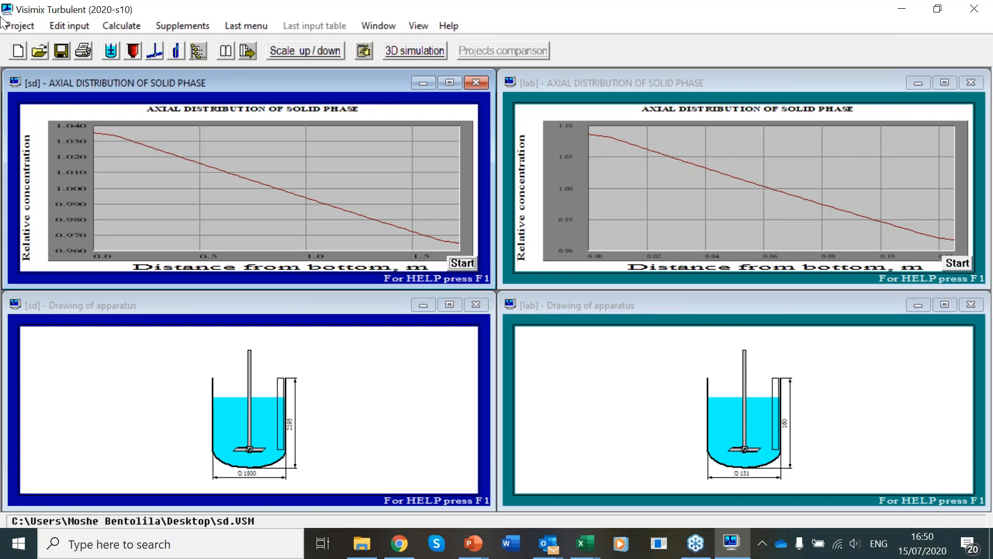
{"action": "mouse_move", "coordinate": [99, 95]}
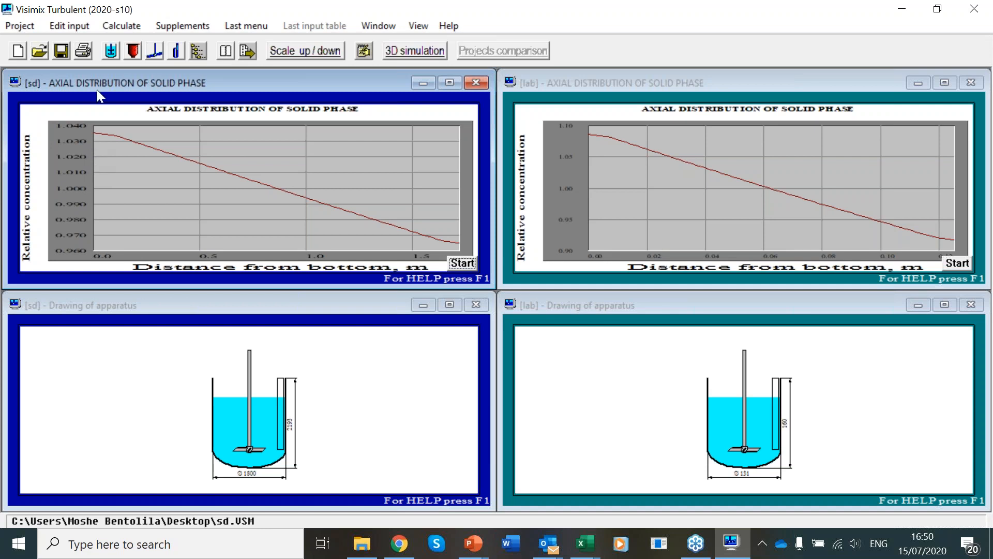
{"action": "mouse_move", "coordinate": [541, 105]}
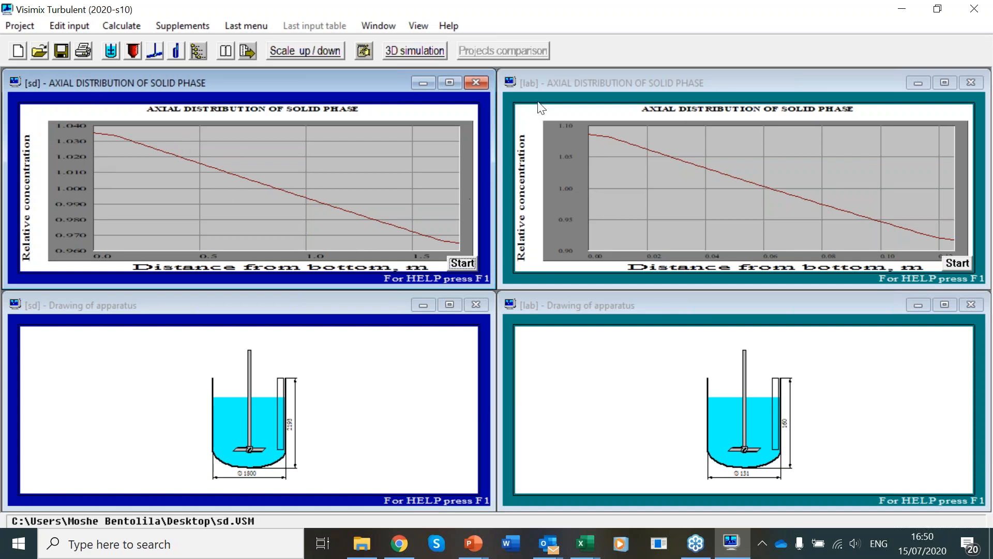
{"action": "mouse_move", "coordinate": [194, 102]}
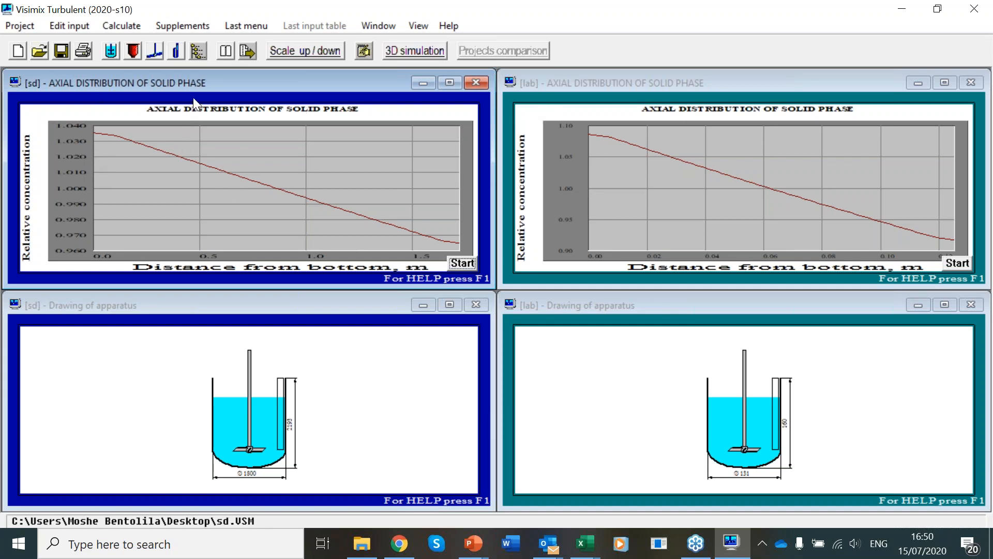
- Scale down by suspension axial distribution to a 0.002 m³, 131 mm tank, estimating 1650 rpm
{"action": "left_click", "coordinate": [306, 50]}
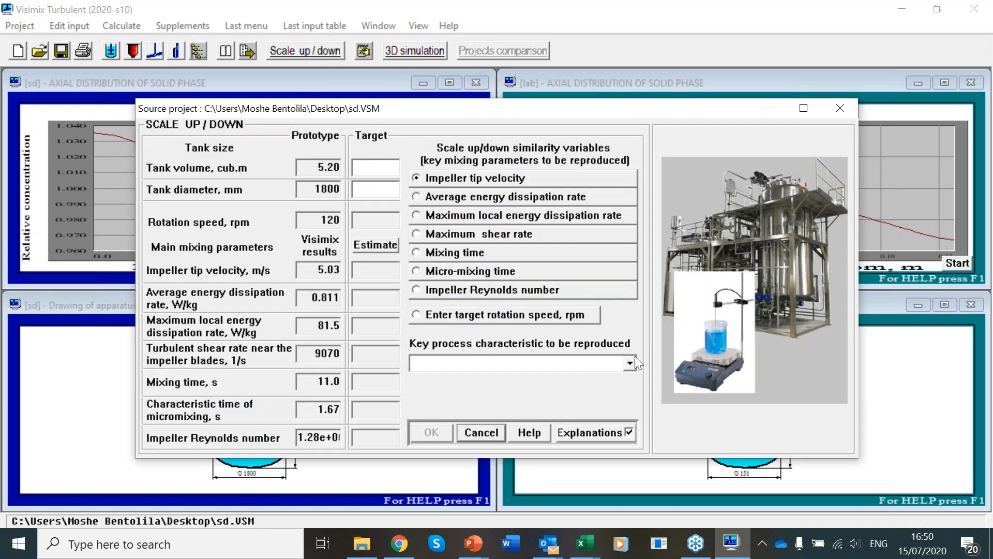
{"action": "left_click", "coordinate": [629, 363]}
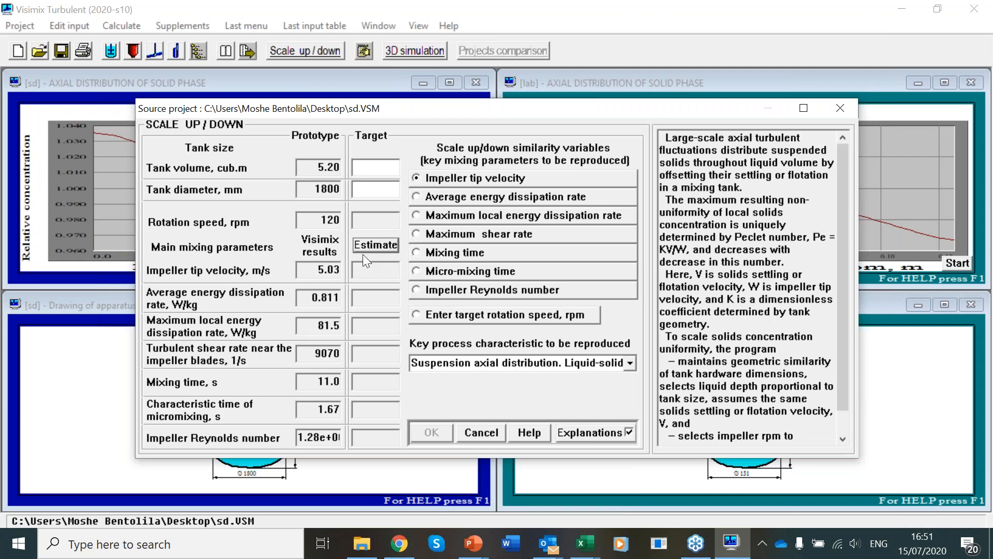
{"action": "left_click", "coordinate": [373, 164]}
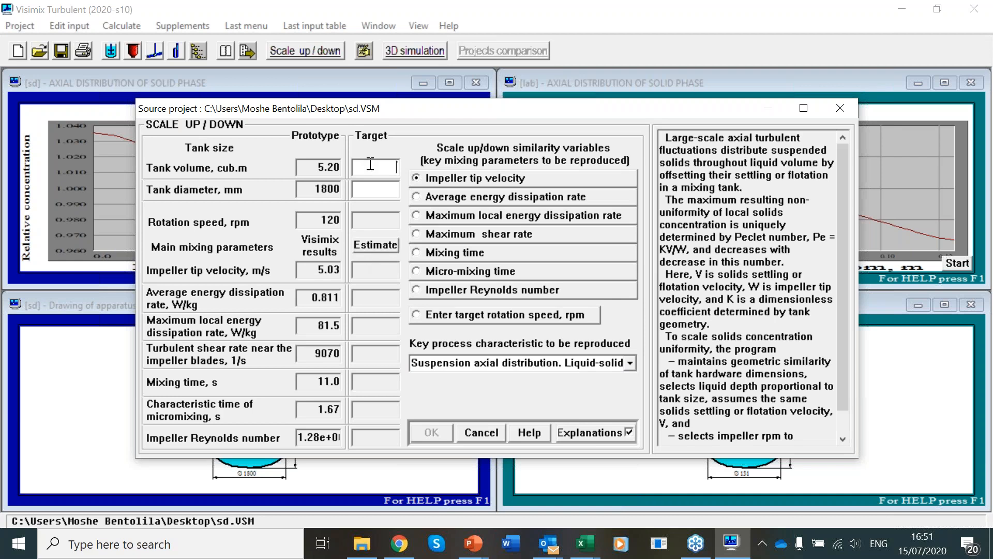
{"action": "type", "text": "0.00"}
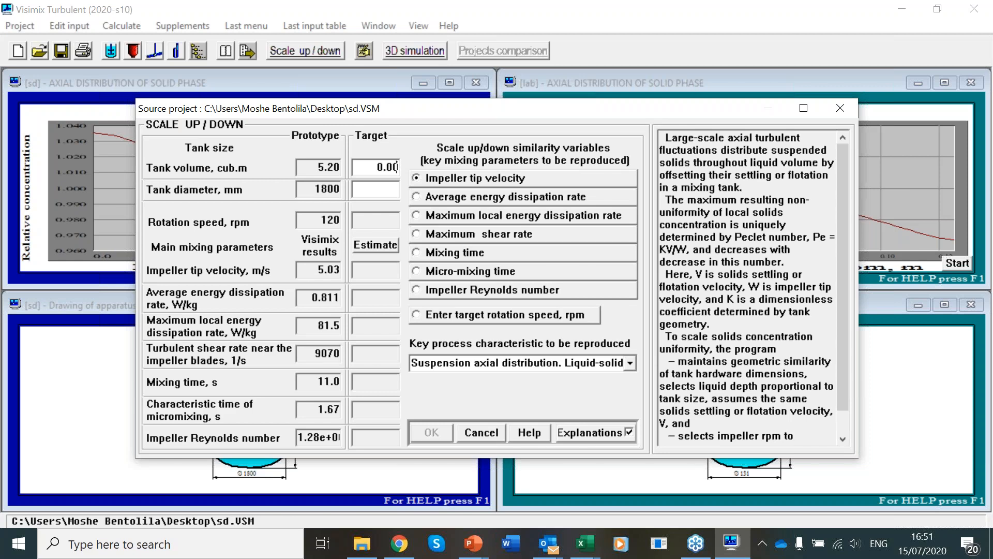
{"action": "left_click", "coordinate": [376, 244]}
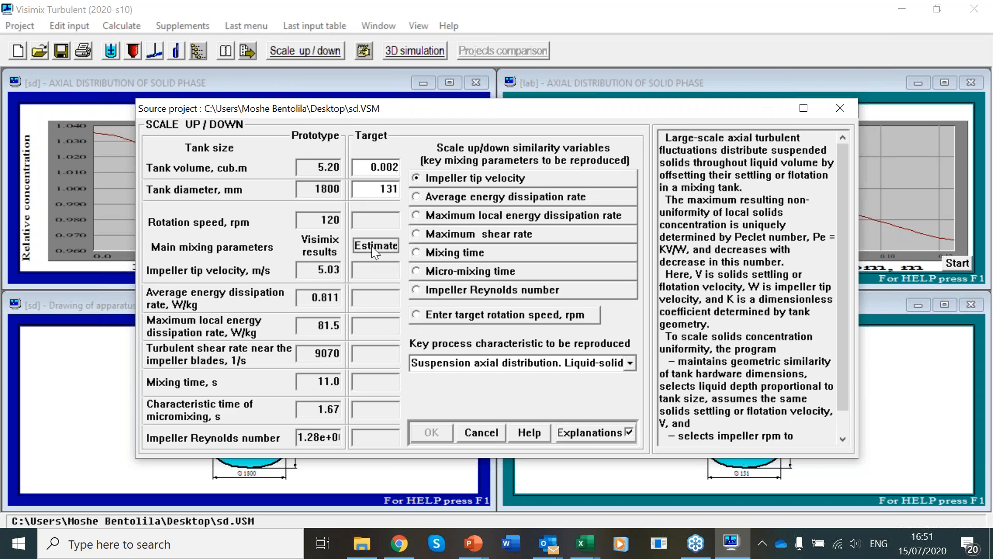
{"action": "left_click", "coordinate": [376, 245]}
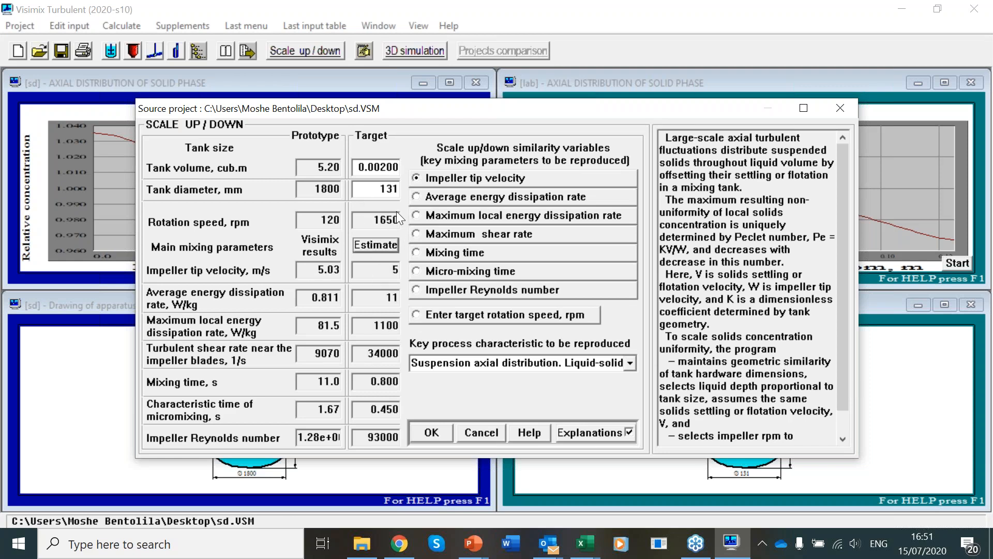
{"action": "mouse_move", "coordinate": [439, 414]}
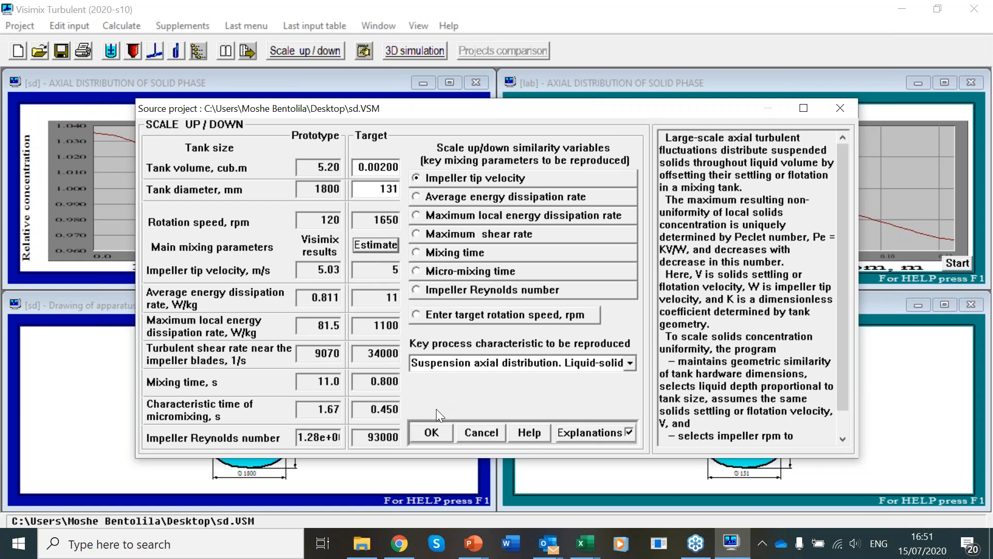
- Accept the scale-down results and save the target project as 'lab 2'
{"action": "left_click", "coordinate": [431, 432]}
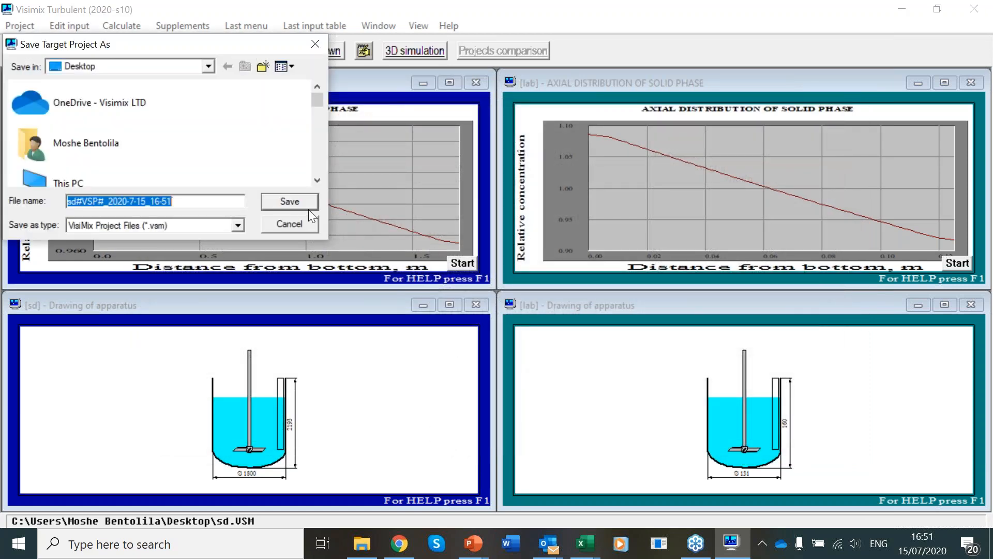
{"action": "type", "text": "lab 2"}
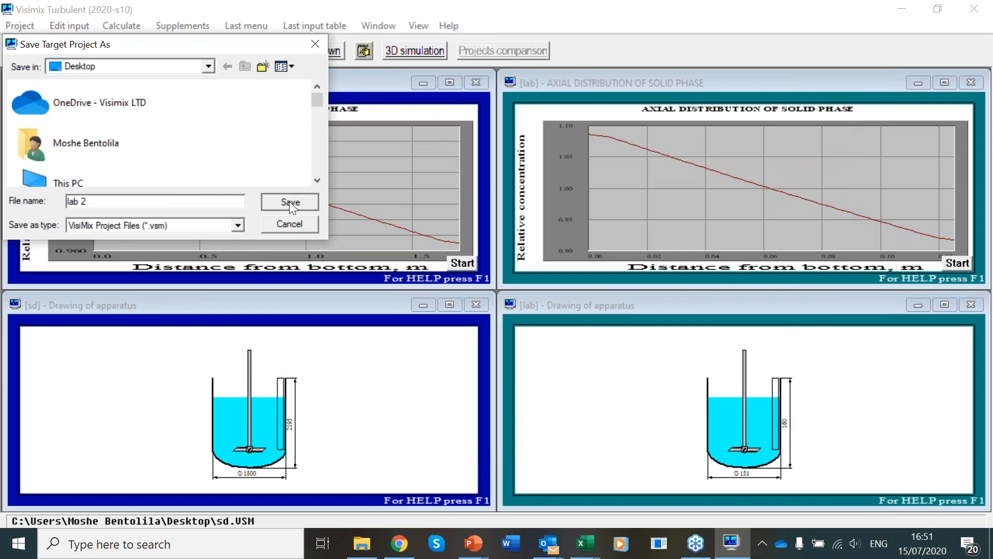
{"action": "left_click", "coordinate": [290, 203]}
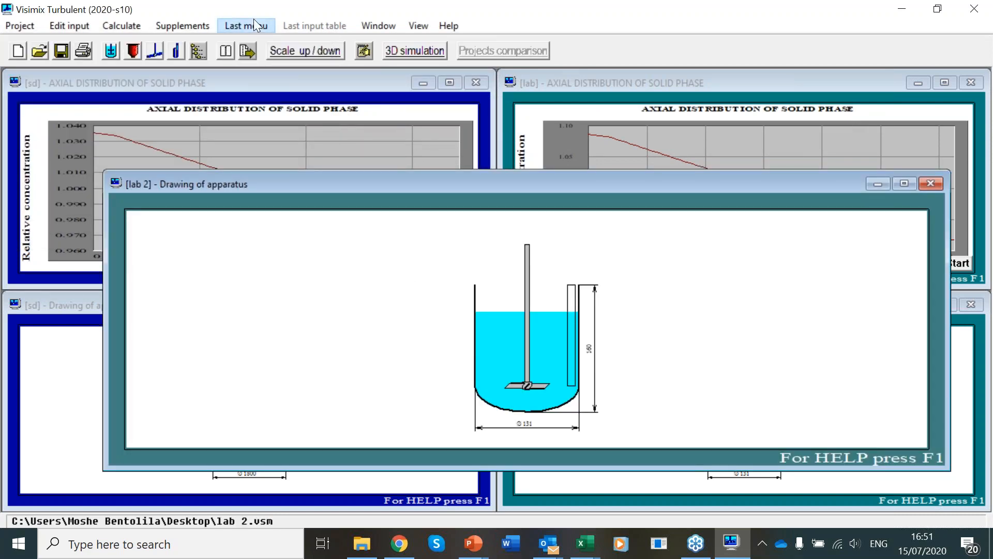
- Acknowledge the media-properties warning and start lab 2's axial solid distribution curve
{"action": "left_click", "coordinate": [246, 25]}
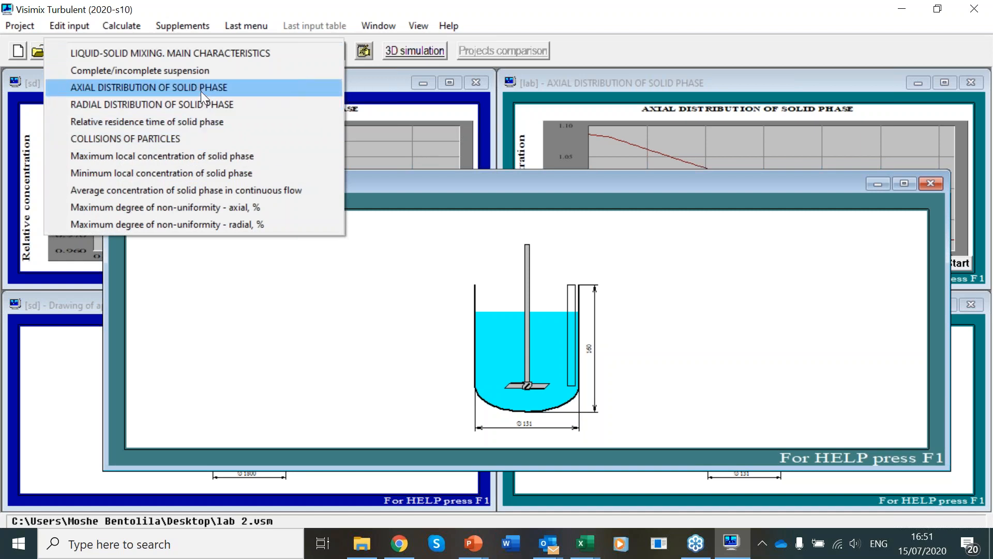
{"action": "left_click", "coordinate": [150, 87]}
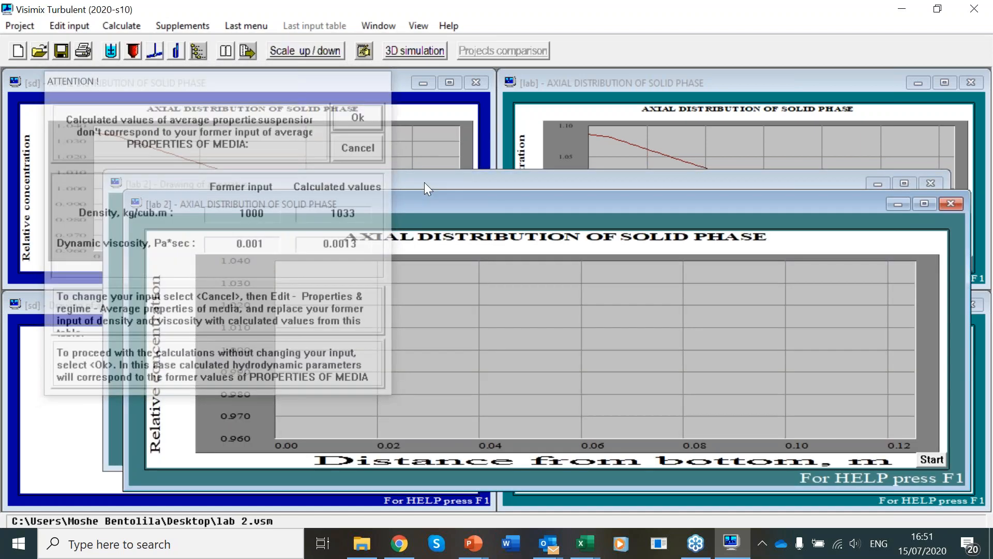
{"action": "left_click", "coordinate": [358, 118]}
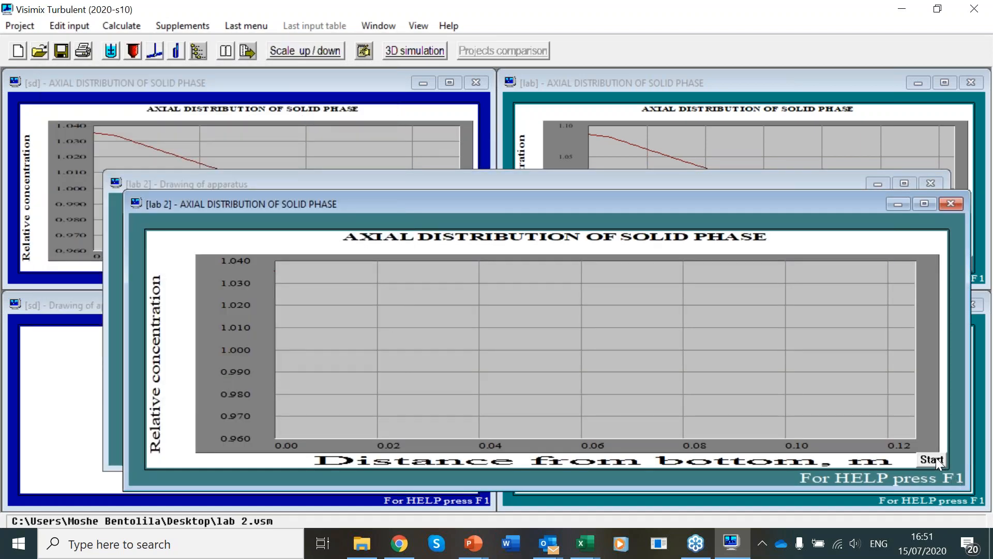
{"action": "left_click", "coordinate": [931, 460]}
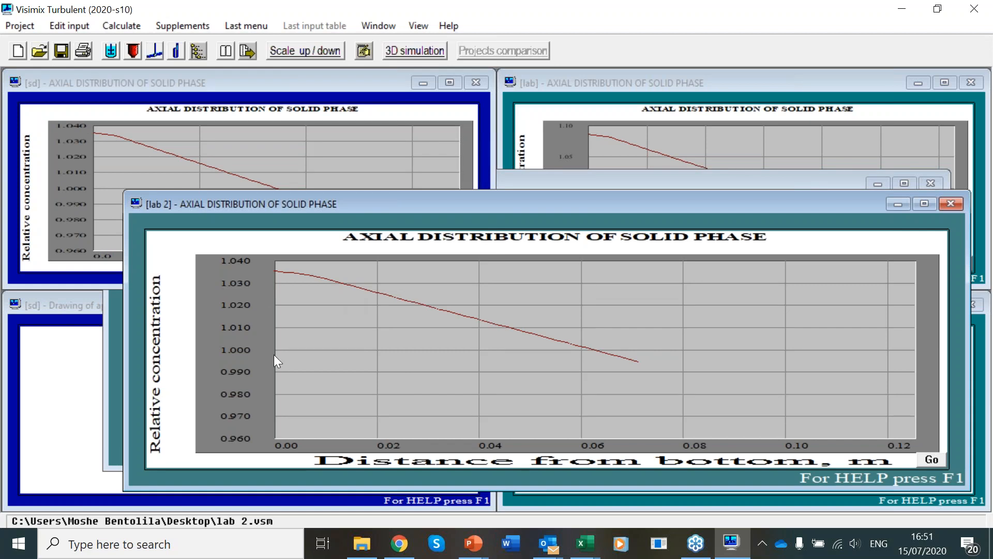
{"action": "mouse_move", "coordinate": [416, 399]}
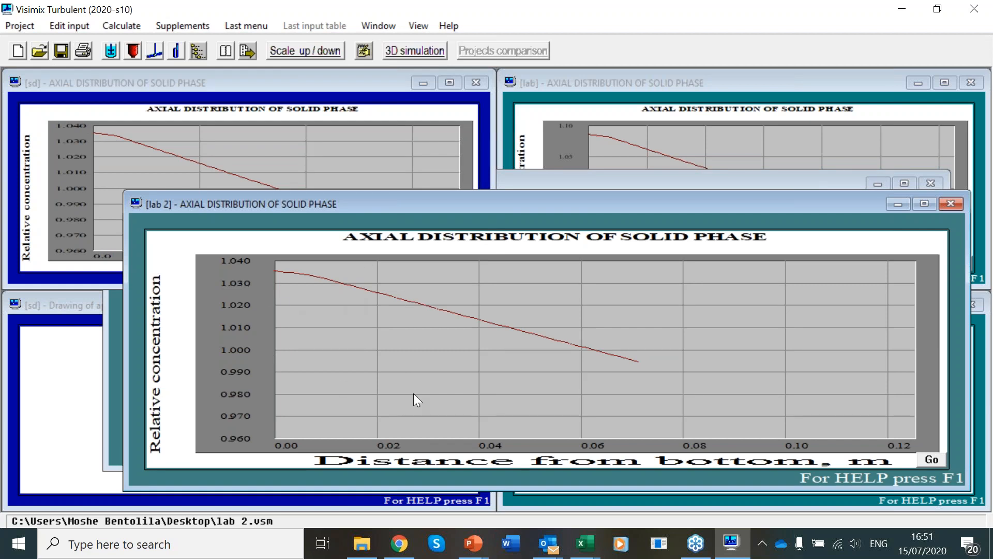
{"action": "mouse_move", "coordinate": [520, 122]}
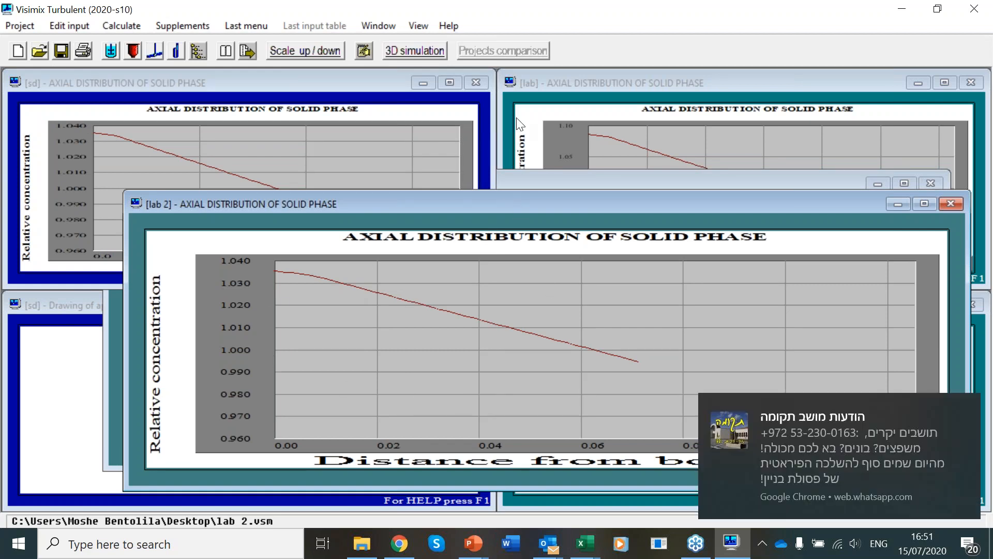
{"action": "mouse_move", "coordinate": [16, 331]}
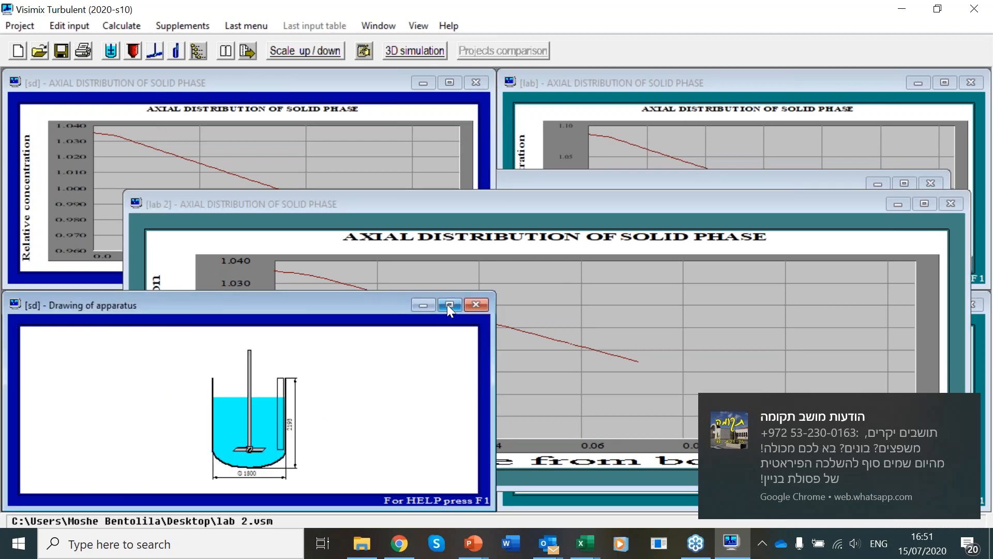
- Change the lab 2#1 pitched paddle's rotational speed to 1000 rpm
{"action": "left_click", "coordinate": [449, 305]}
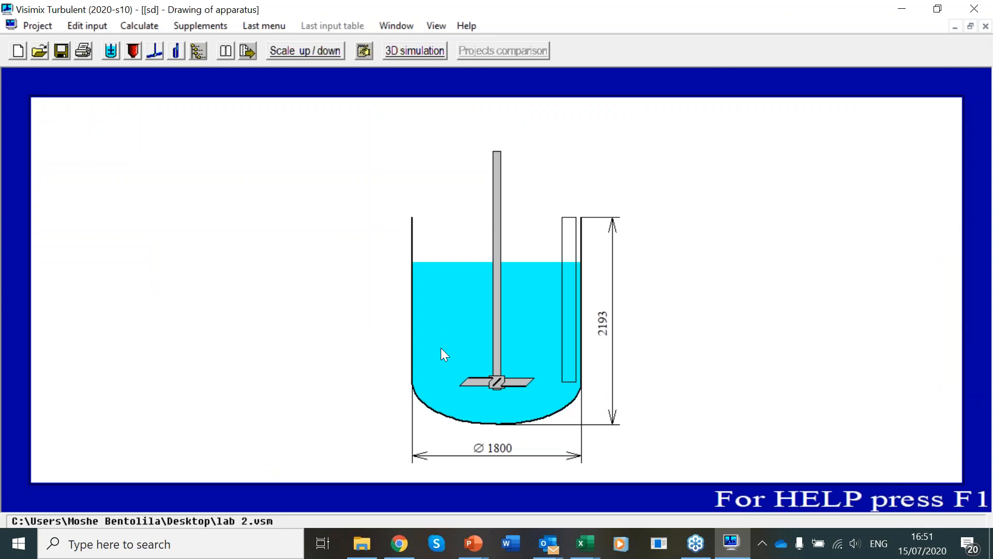
{"action": "mouse_move", "coordinate": [279, 157]}
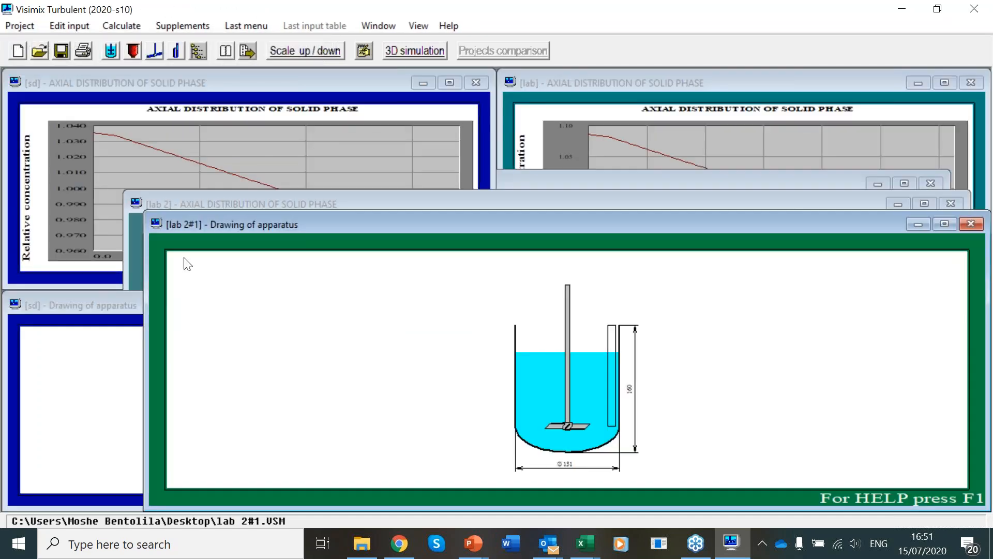
{"action": "mouse_move", "coordinate": [153, 52]}
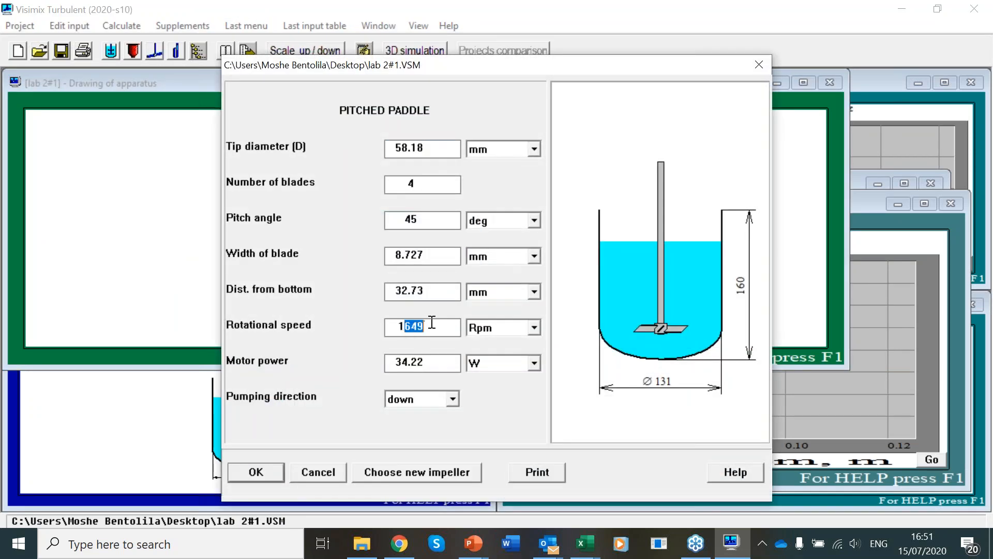
{"action": "type", "text": "1000"}
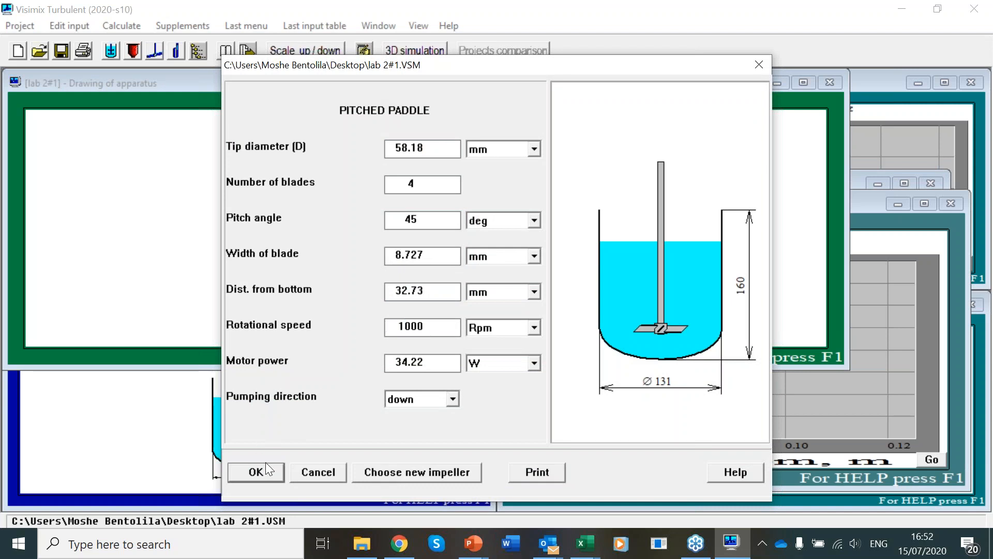
{"action": "left_click", "coordinate": [255, 472]}
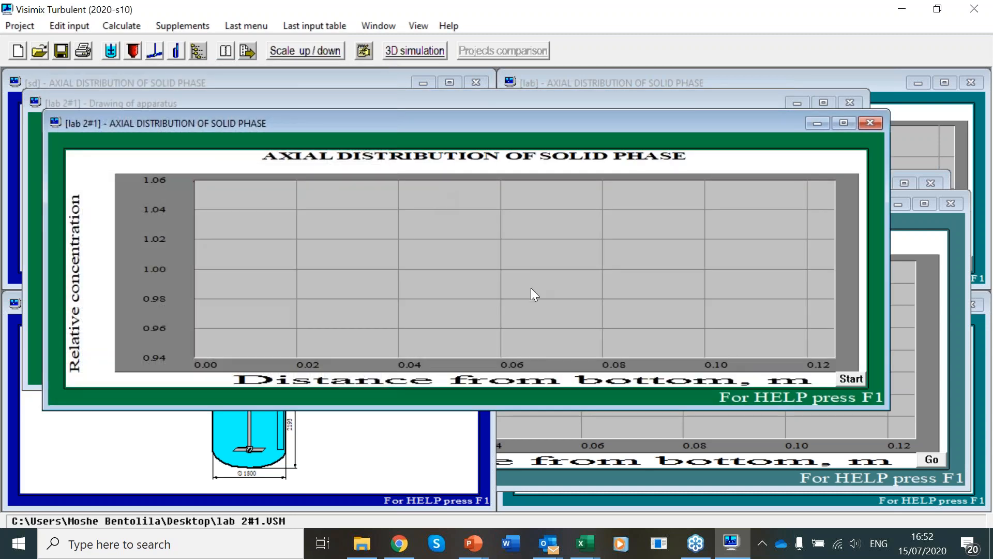
- Plot lab 2#1's full axial curve from about 1.06 to 0.94, then reach the project commands
{"action": "left_click", "coordinate": [851, 379]}
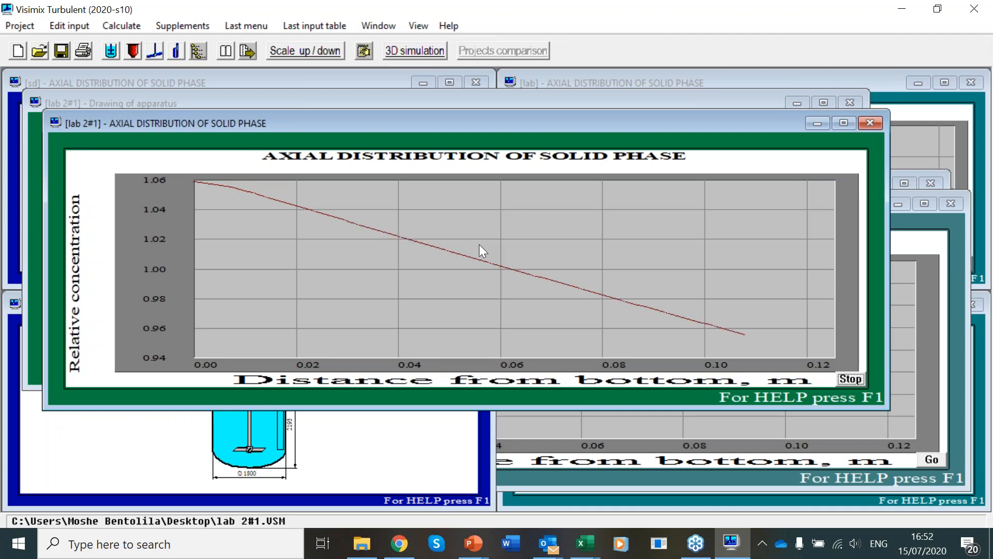
{"action": "left_click", "coordinate": [851, 379]}
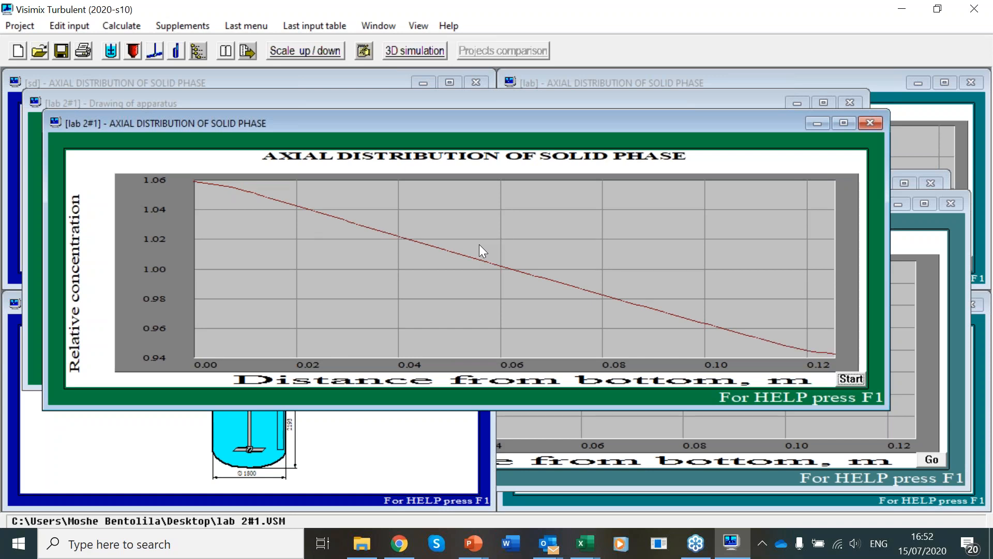
{"action": "left_click", "coordinate": [18, 25]}
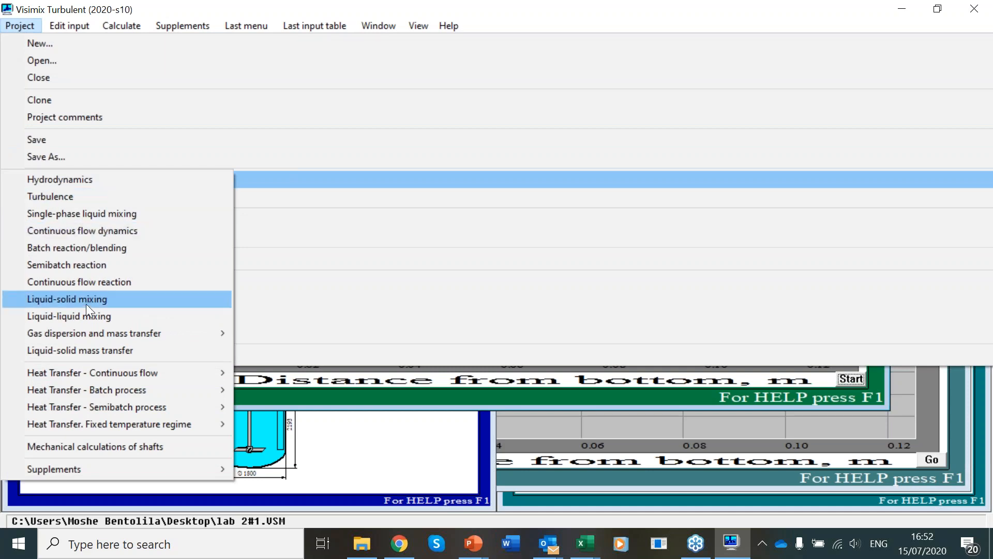
- Generate the lab 2#1 report and save it as an HTML file named sed
{"action": "left_click", "coordinate": [66, 299]}
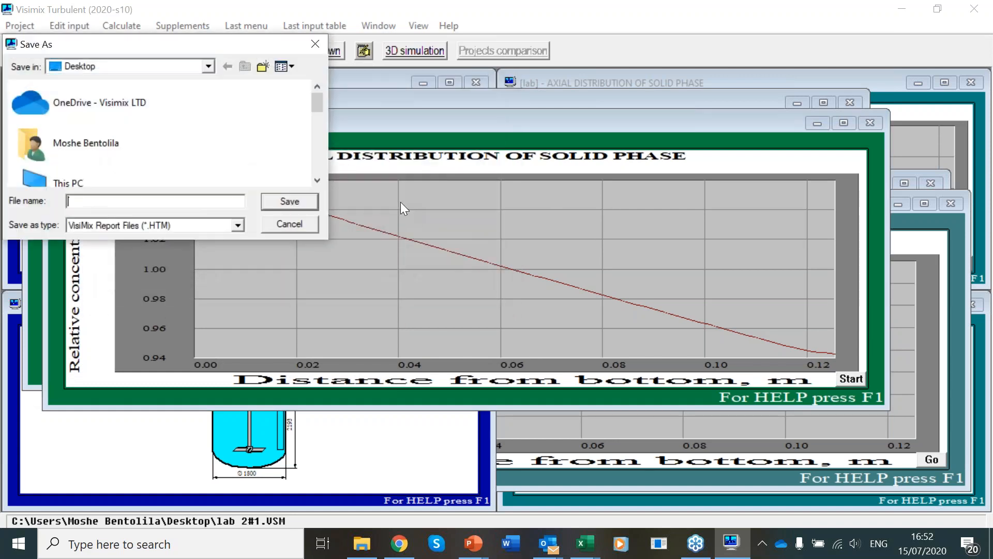
{"action": "type", "text": "sed"}
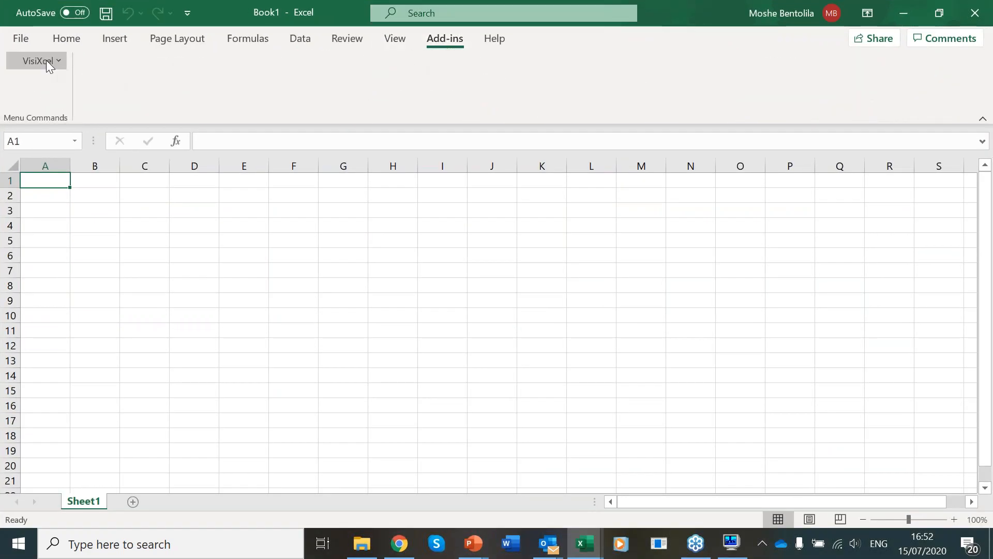
- Build the sed report row with Volume of media, Rotational speed and Maximum axial non-uniformity (1.54 l, 1000 rpm, 5.89%)
{"action": "left_click", "coordinate": [36, 60]}
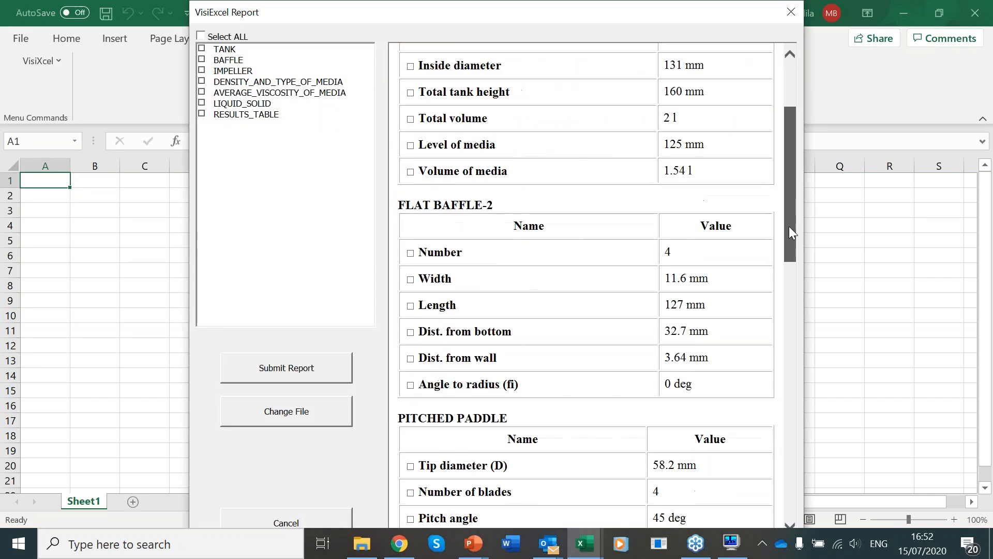
{"action": "left_click", "coordinate": [410, 172]}
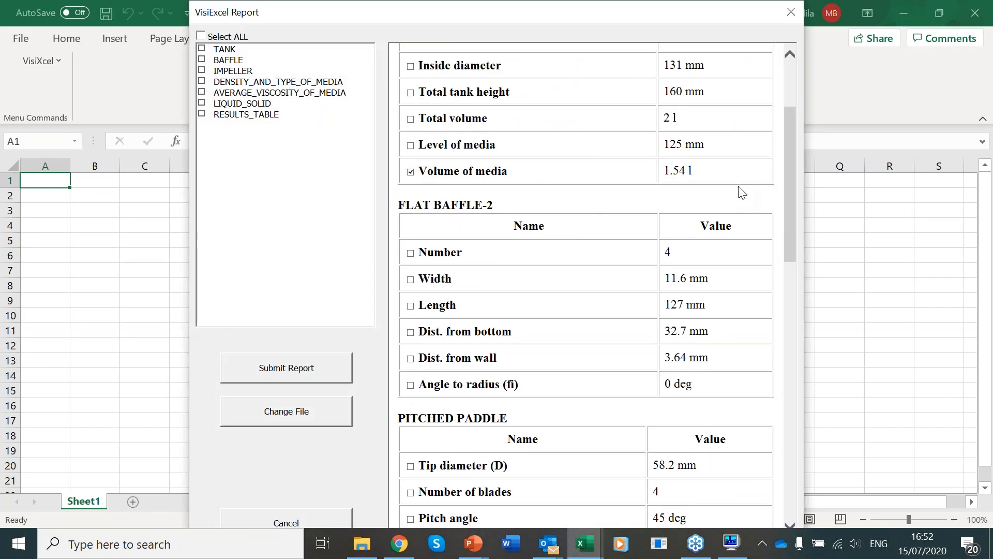
{"action": "scroll", "scroll_direction": "down", "scroll_amount": 3}
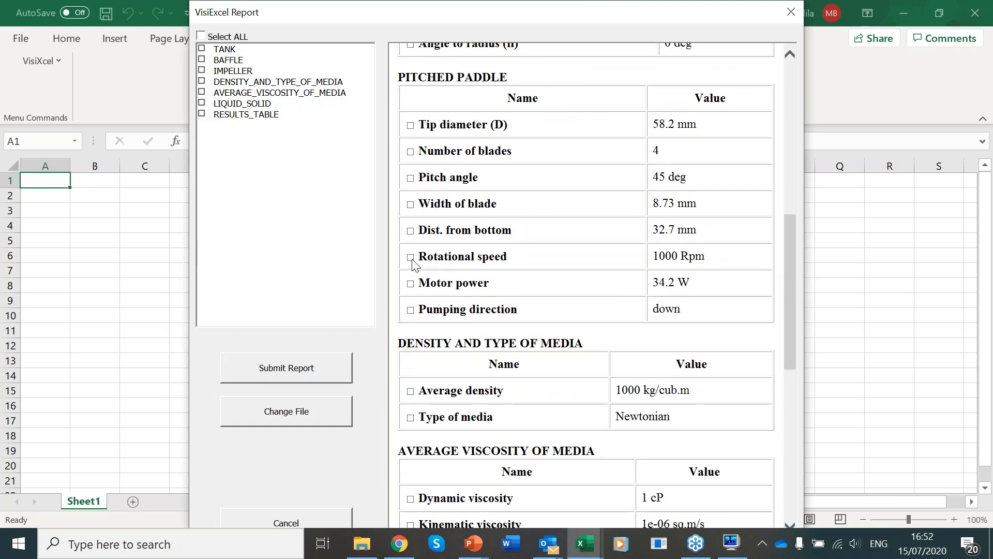
{"action": "scroll", "scroll_direction": "down", "scroll_amount": 3}
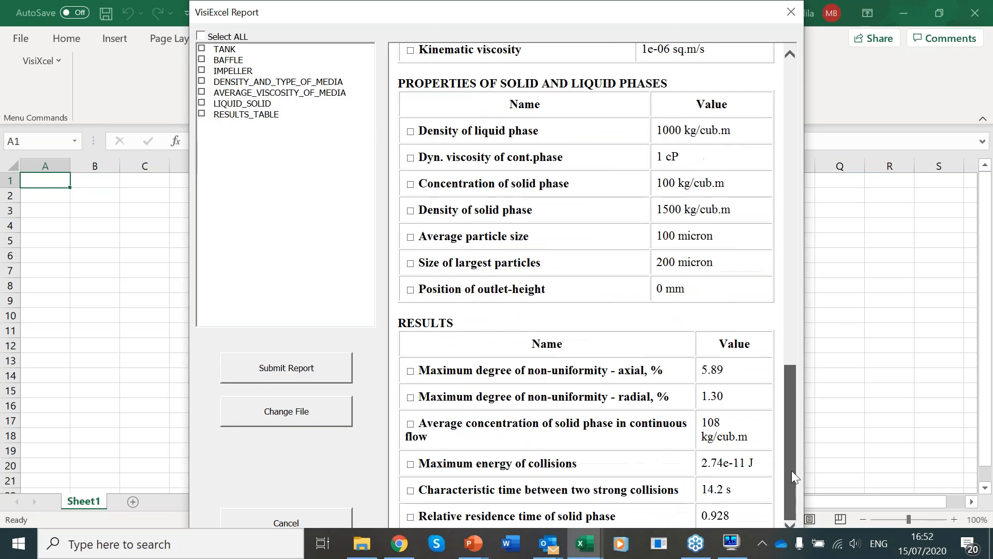
{"action": "left_click", "coordinate": [410, 369]}
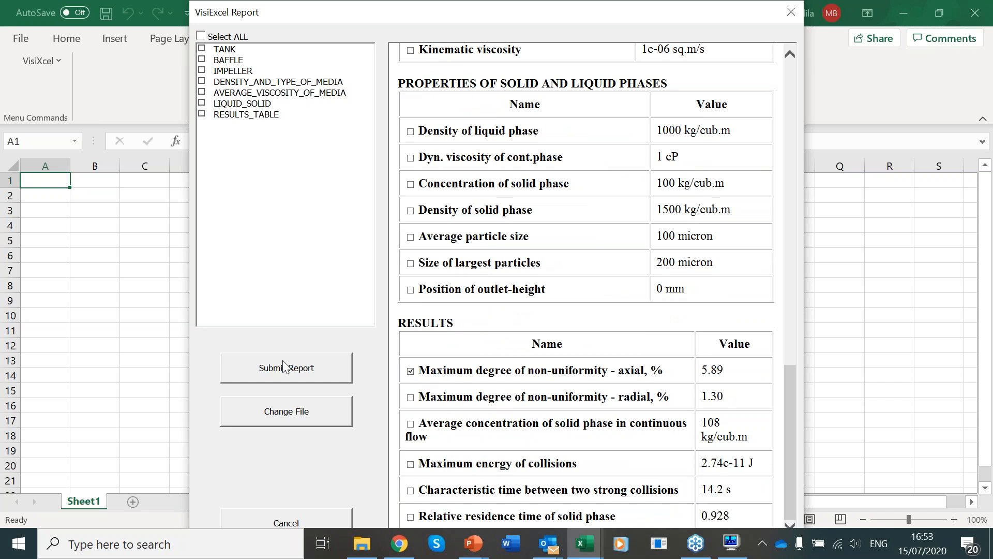
{"action": "left_click", "coordinate": [286, 368]}
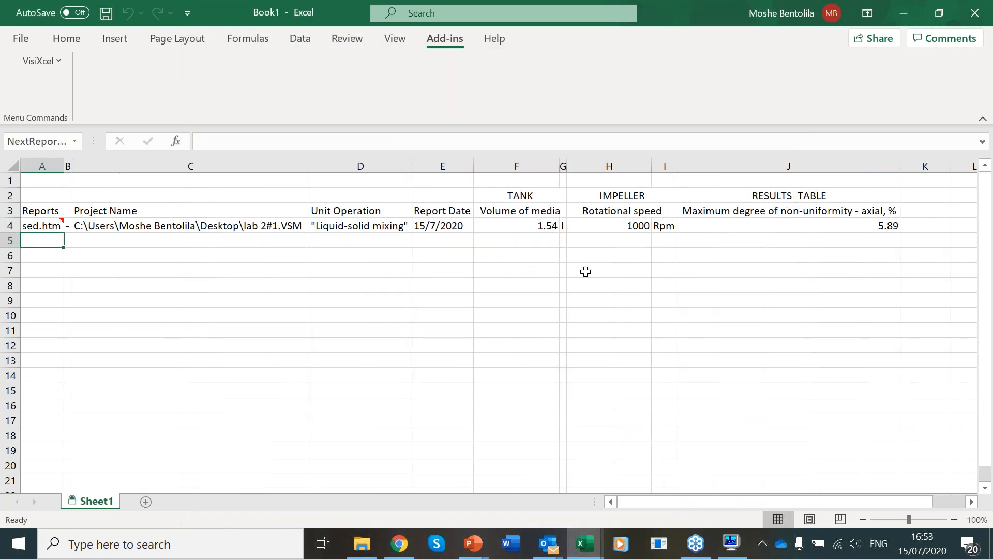
{"action": "mouse_move", "coordinate": [584, 241]}
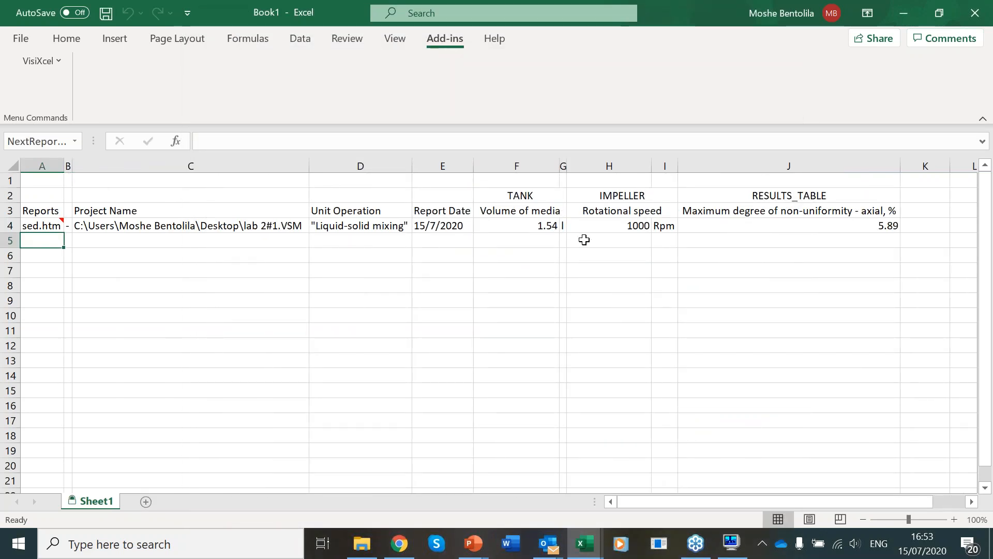
{"action": "mouse_move", "coordinate": [526, 544]}
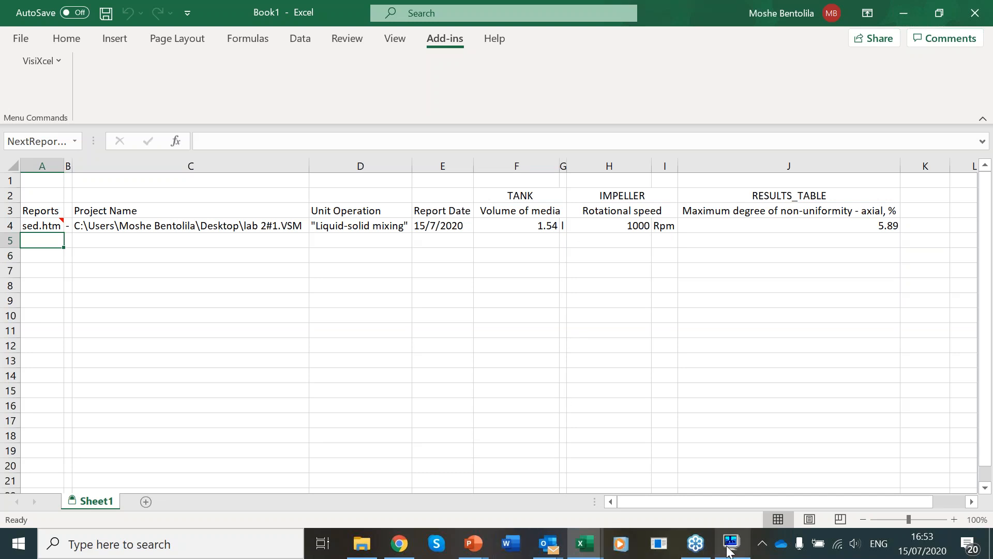
- Return to VisiMix Turbulent and start a report for the sd project
{"action": "left_click", "coordinate": [732, 544]}
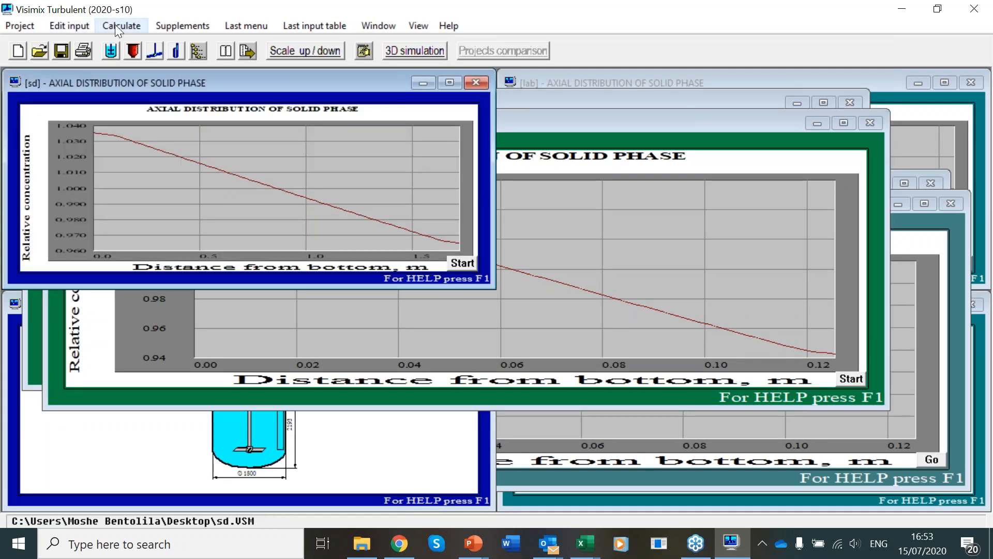
{"action": "left_click", "coordinate": [121, 26]}
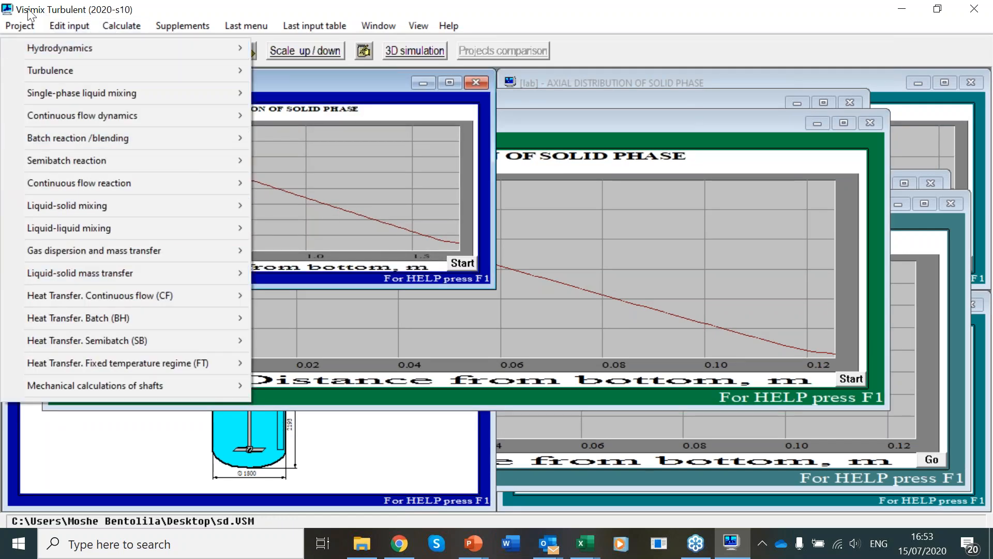
{"action": "left_click", "coordinate": [19, 24]}
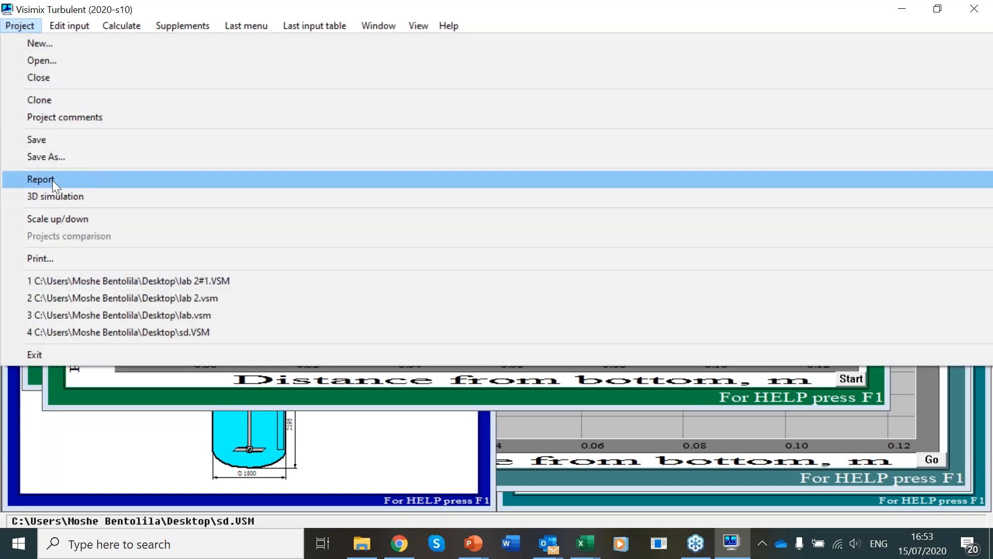
{"action": "left_click", "coordinate": [36, 180]}
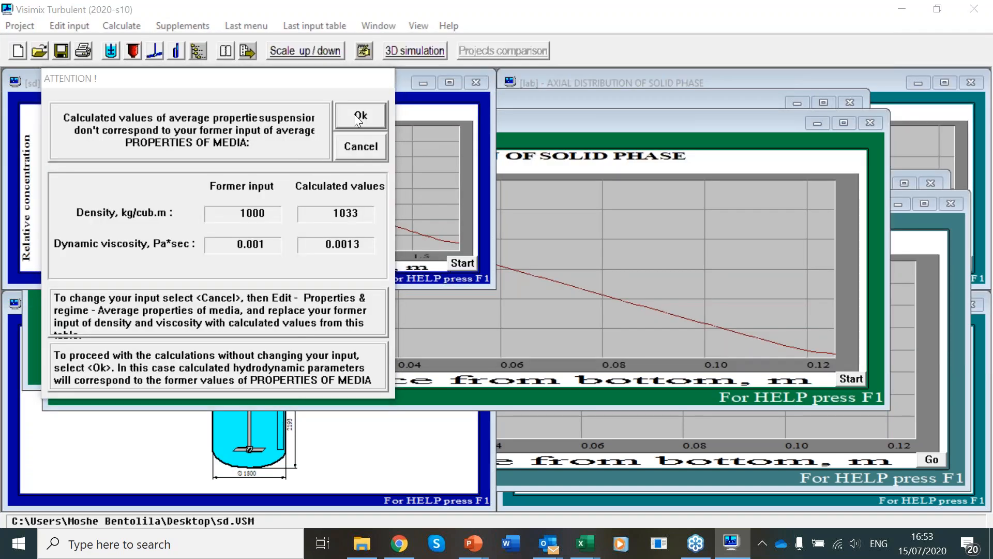
- Accept the media property warning and save the report as an HTML file named sd
{"action": "left_click", "coordinate": [360, 115]}
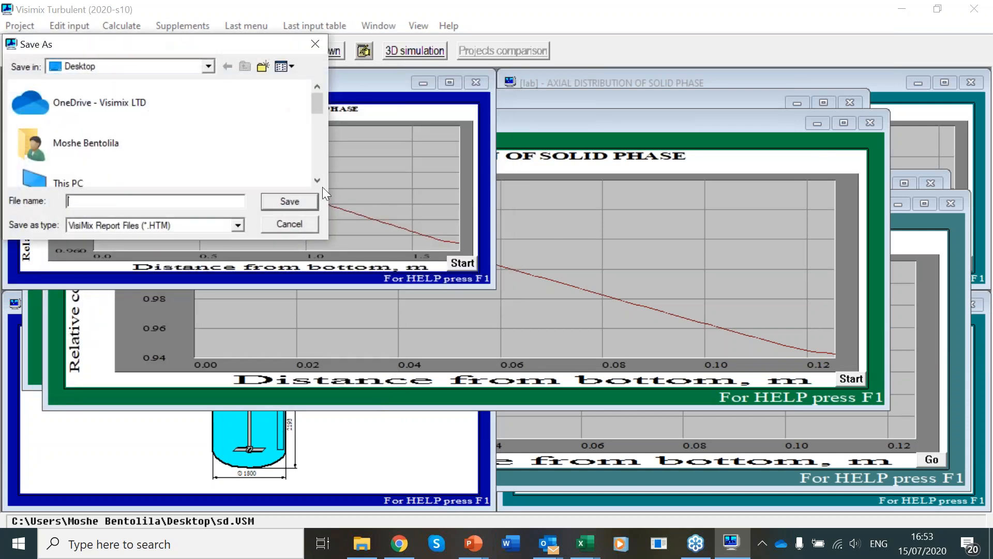
{"action": "type", "text": "sd"}
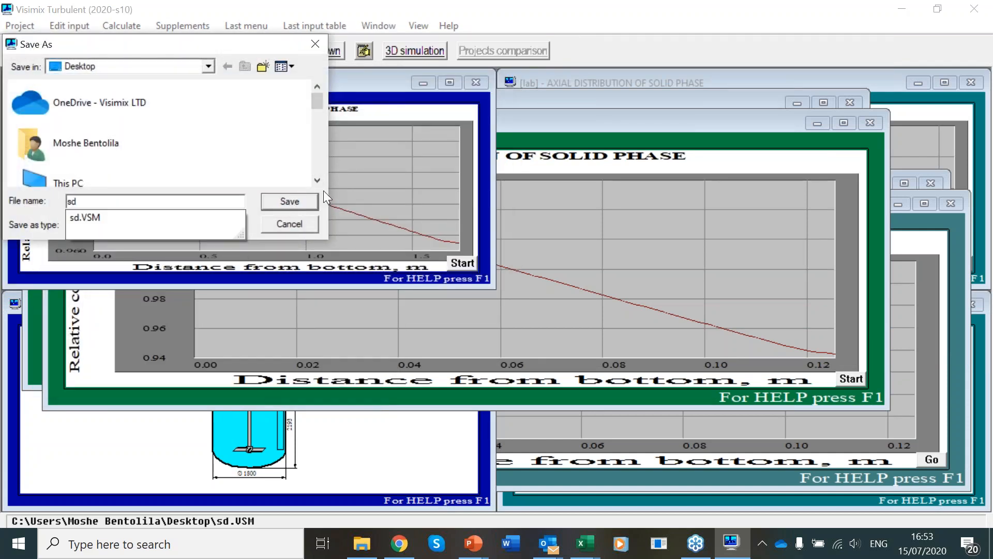
{"action": "left_click", "coordinate": [290, 201]}
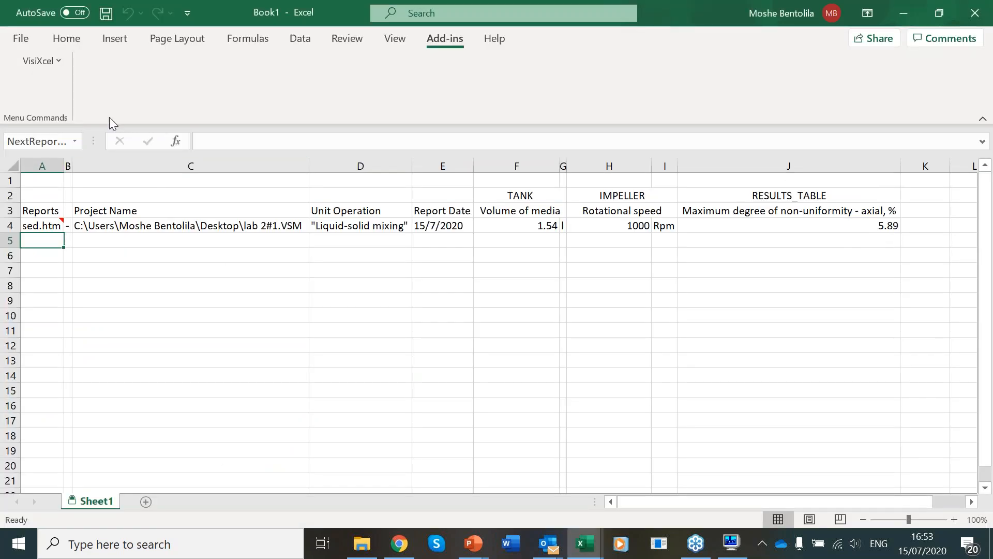
- Add the saved sd report as a second table row (4000 l, 120 rpm, 3.55%)
{"action": "left_click", "coordinate": [38, 60]}
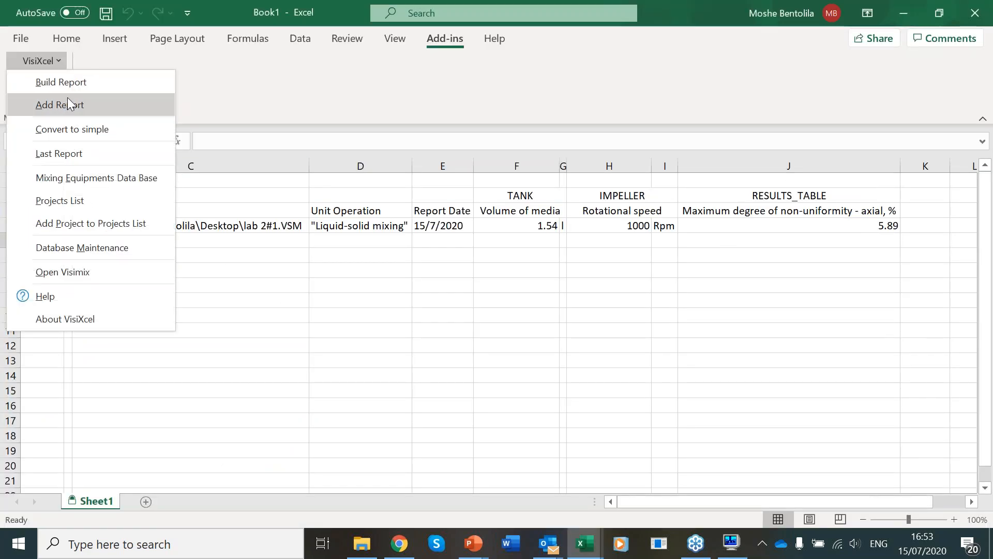
{"action": "left_click", "coordinate": [60, 104]}
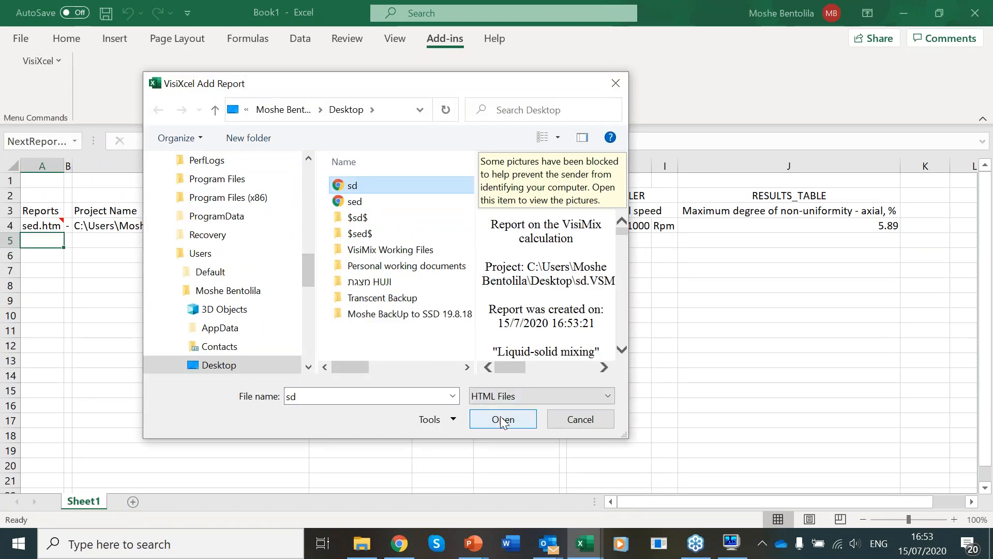
{"action": "left_click", "coordinate": [503, 418]}
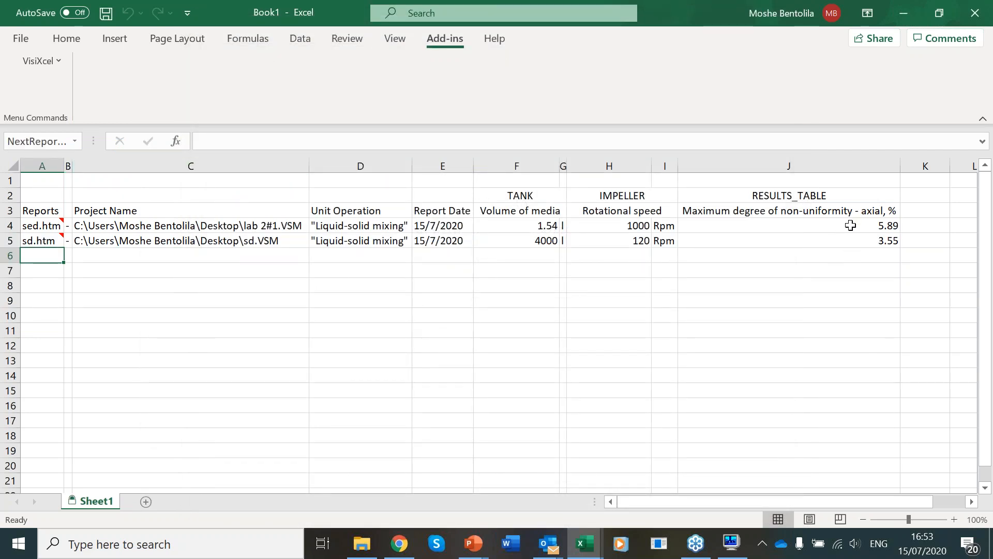
{"action": "mouse_move", "coordinate": [668, 252]}
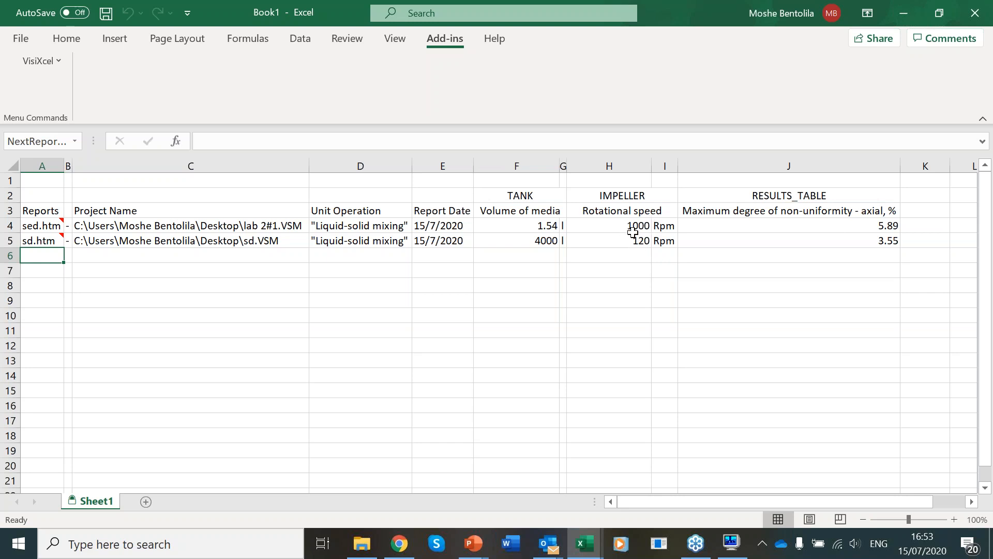
{"action": "mouse_move", "coordinate": [646, 237]}
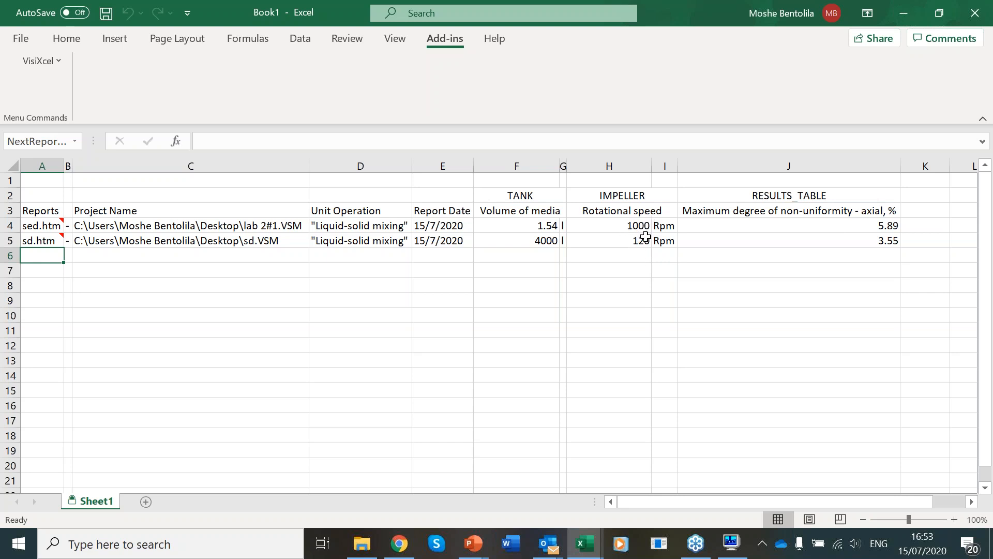